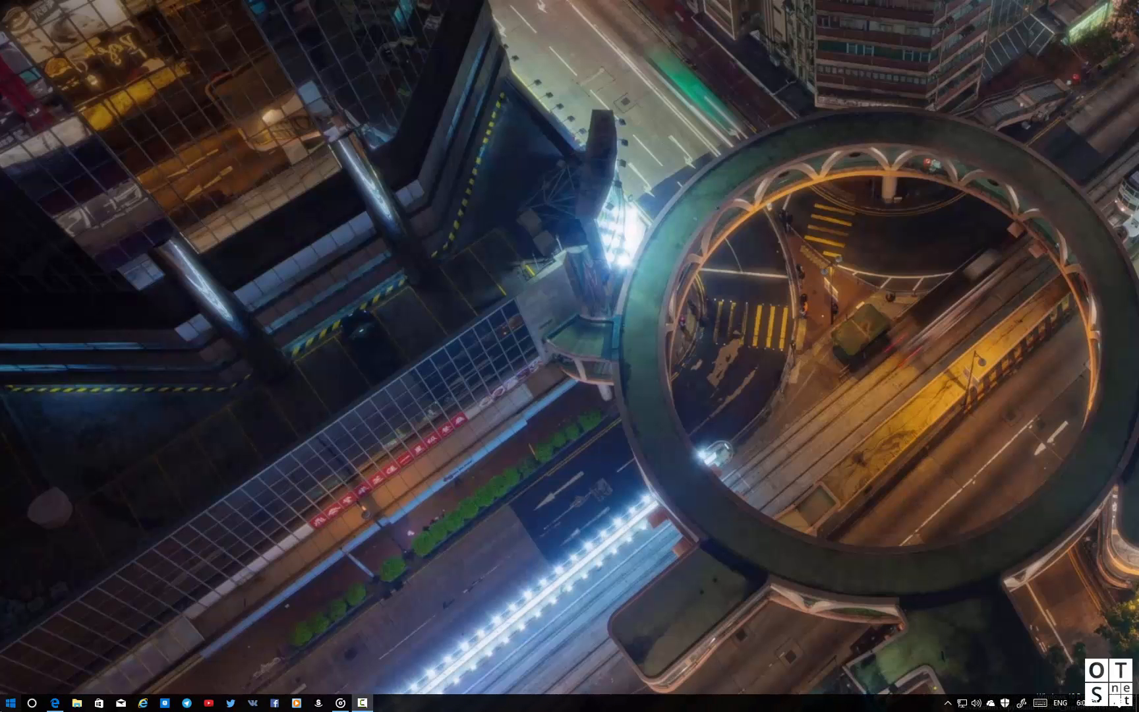
- Launch Windows Defender from the W section of the Start menu's All apps list
left_click(9, 703)
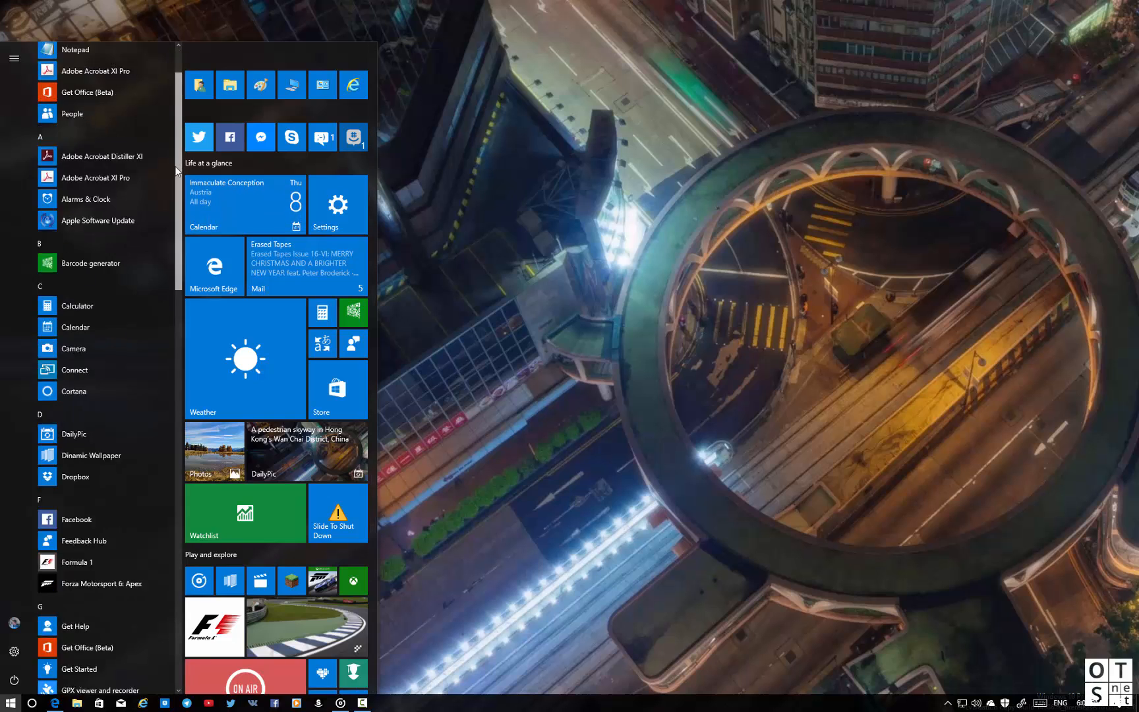
scroll("down", 3)
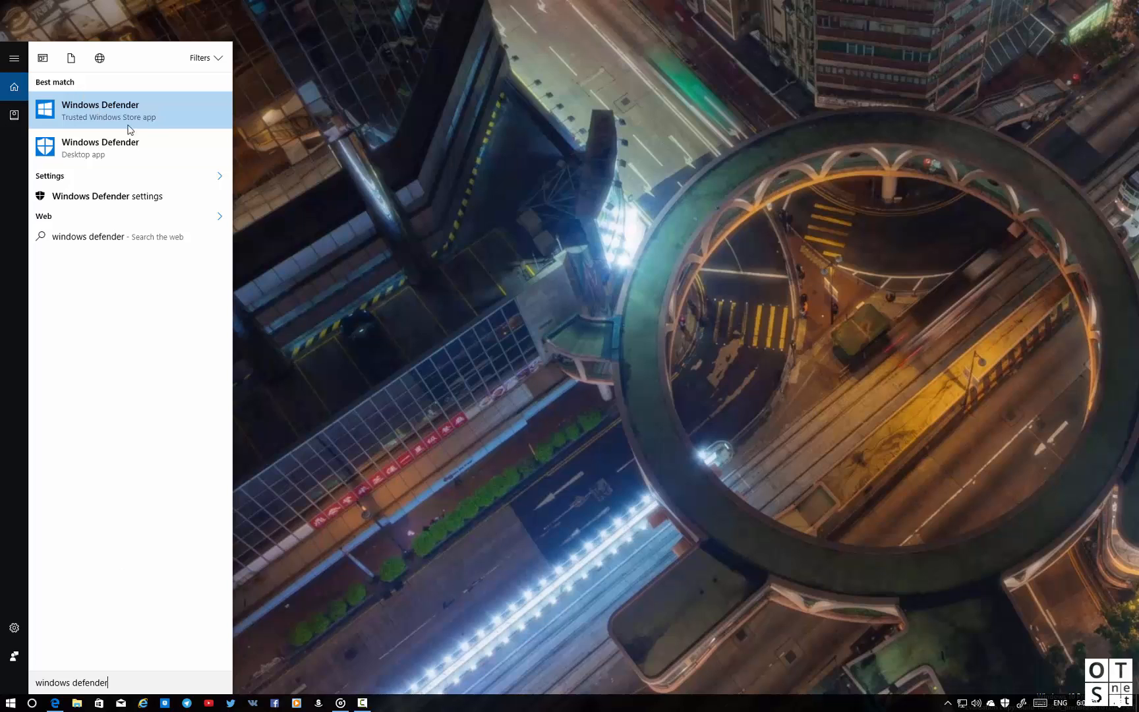
mouse_move(112, 147)
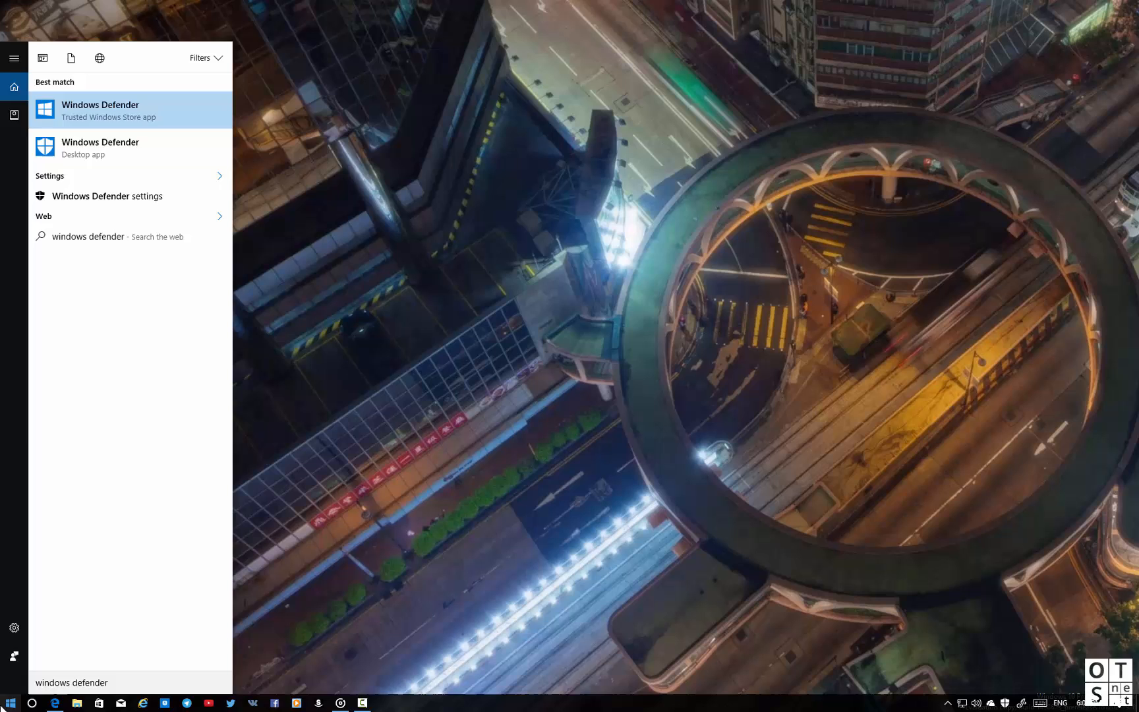
left_click(12, 703)
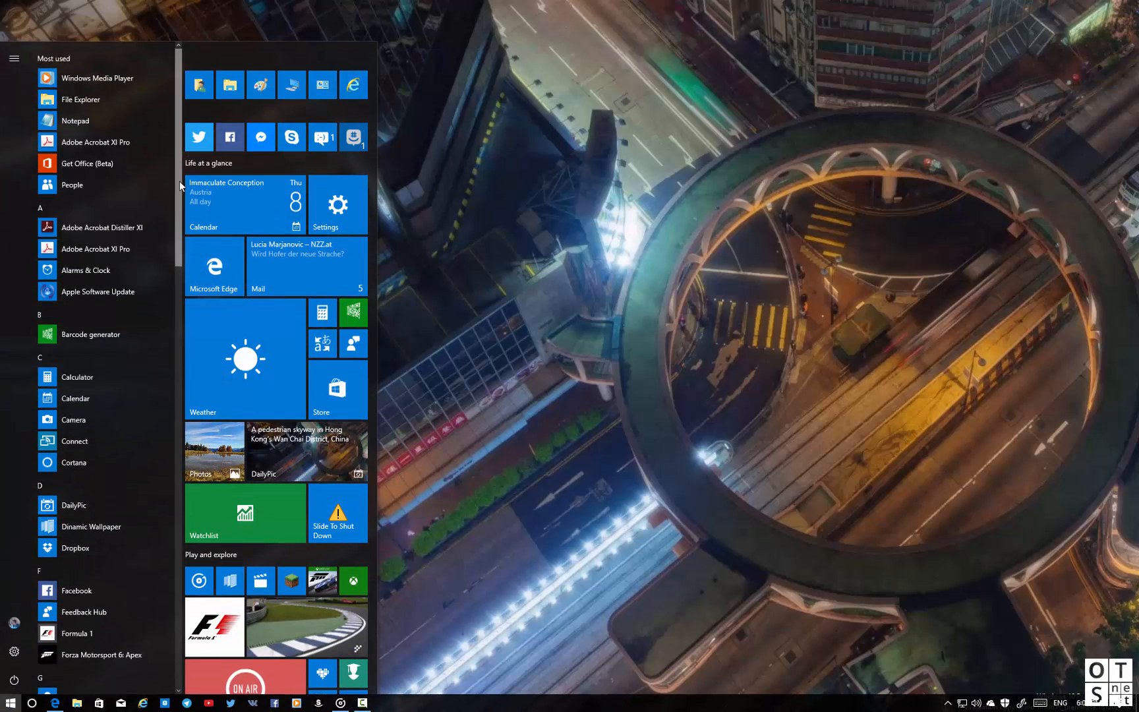
scroll("down", 3)
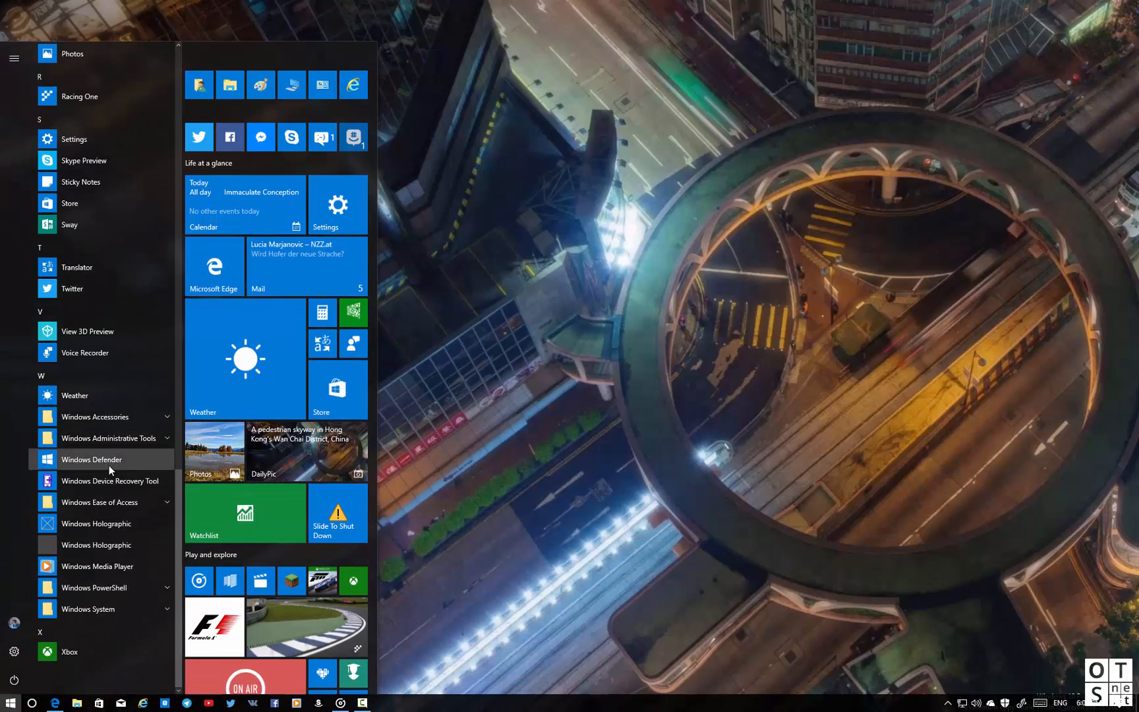
left_click(91, 458)
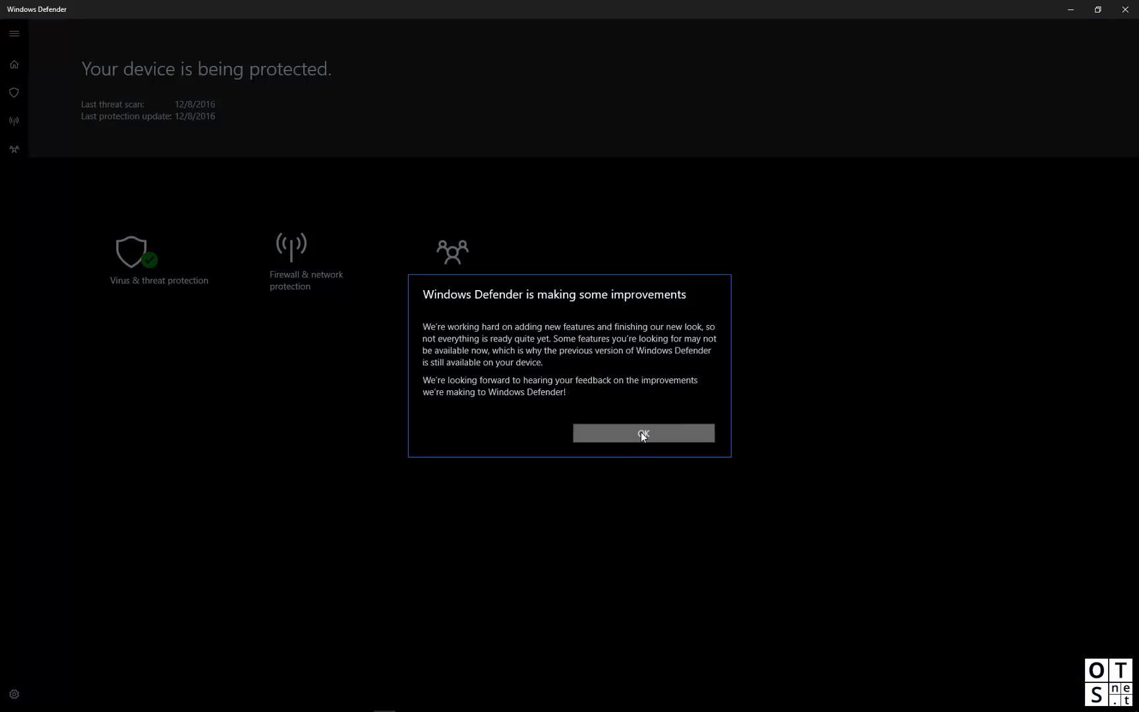
- Dismiss the improvements notice and look over the Virus & threat and Firewall protection pages
left_click(642, 433)
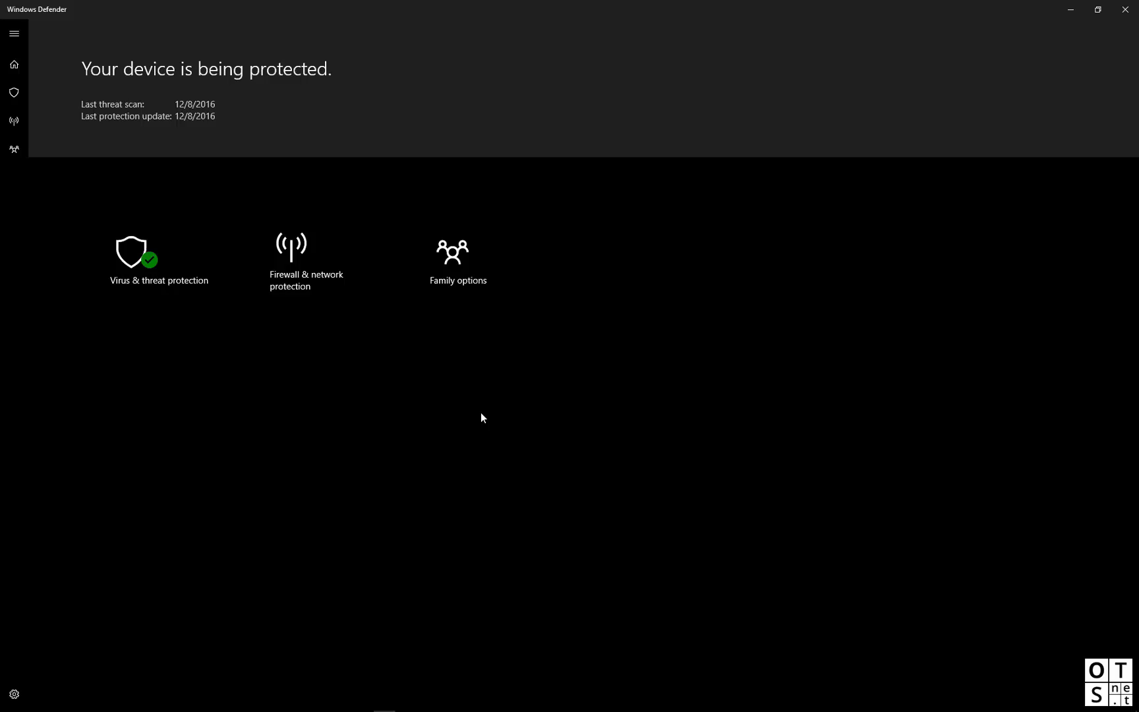
left_click(158, 258)
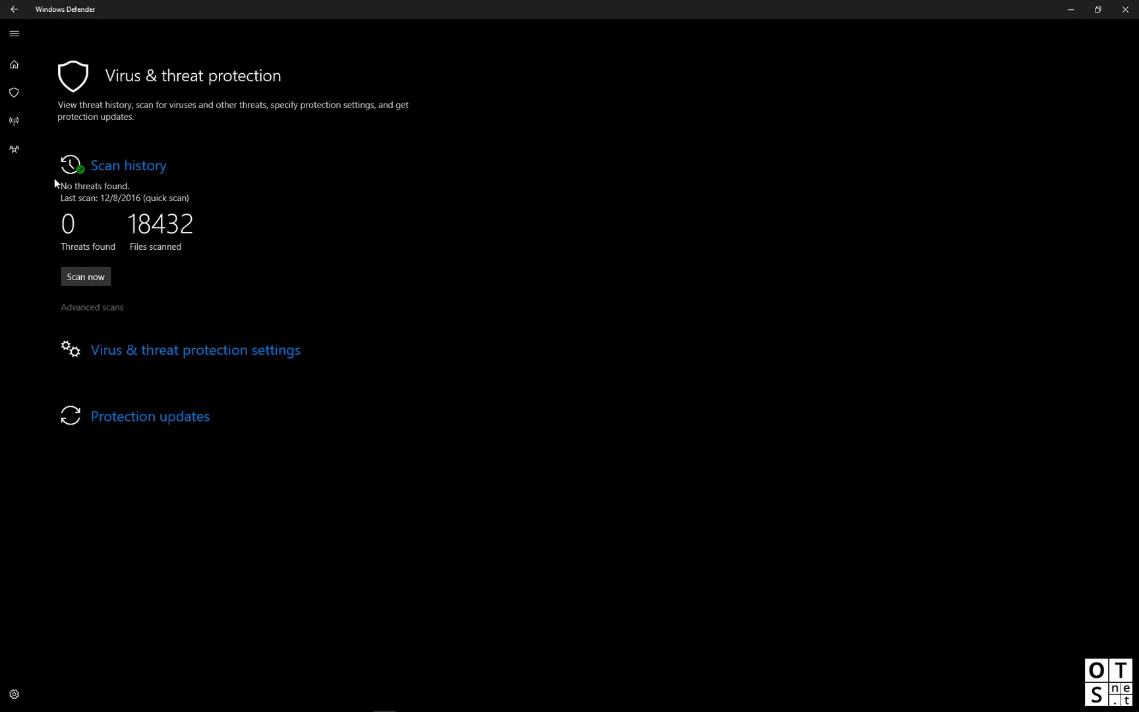
left_click(13, 120)
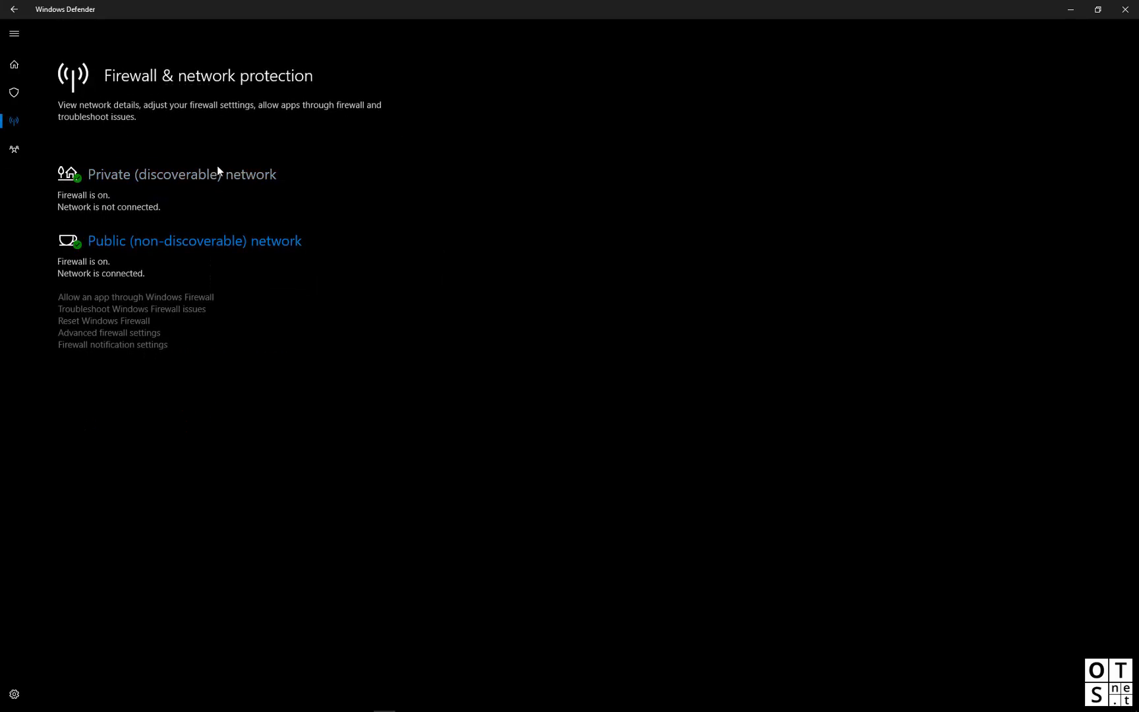
left_click(13, 64)
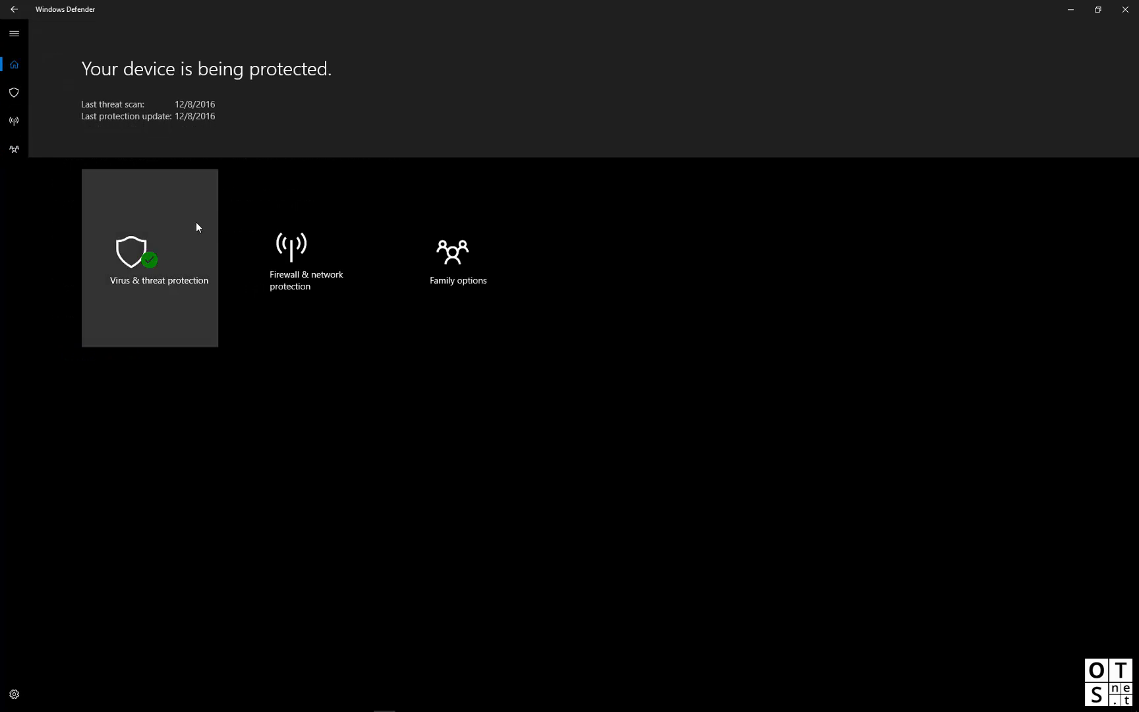
- Start a quick virus scan and bring up the Virus & threat protection settings
left_click(149, 257)
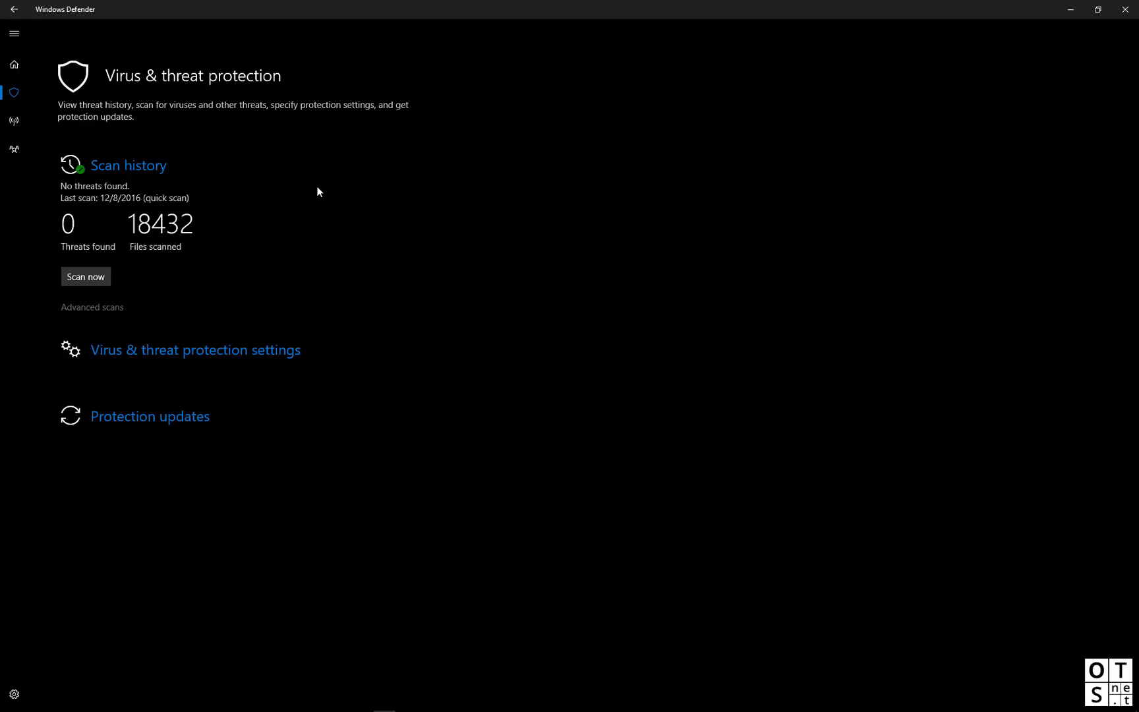
left_click(85, 277)
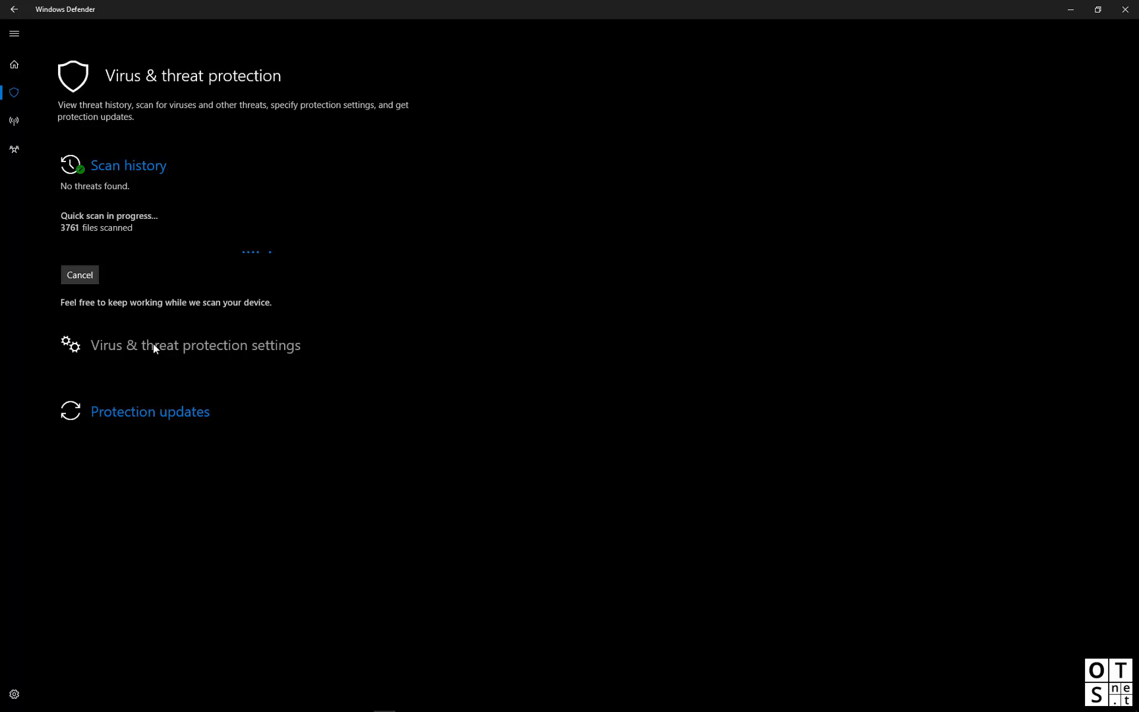
left_click(195, 346)
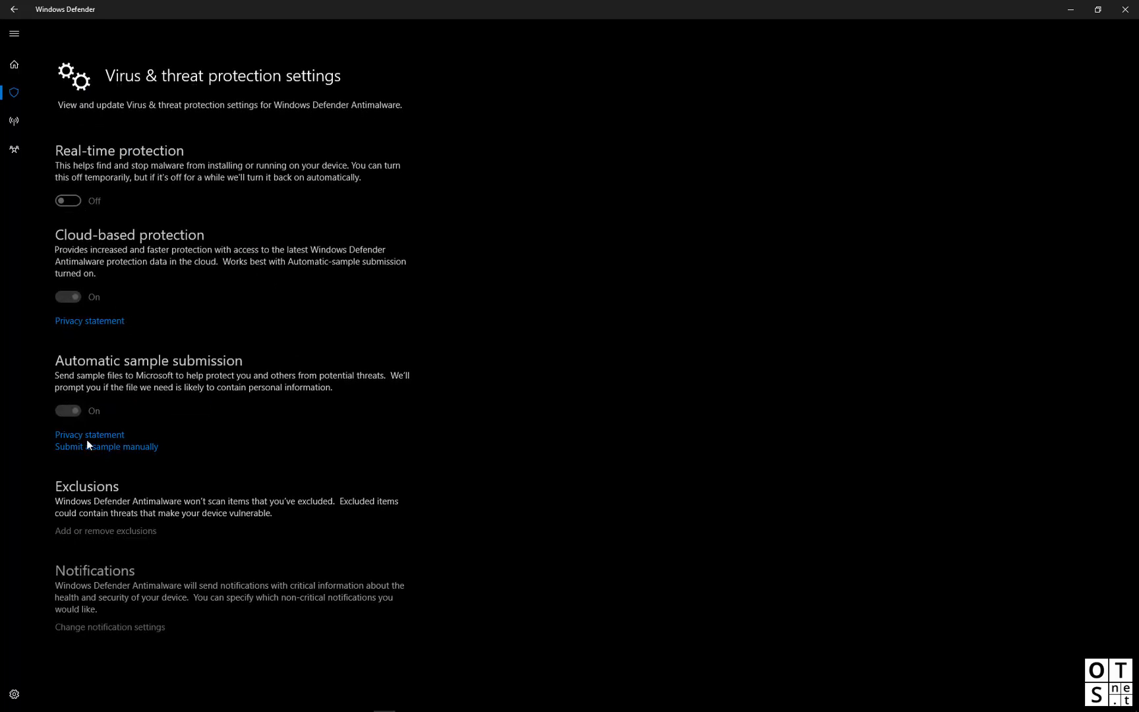
mouse_move(162, 347)
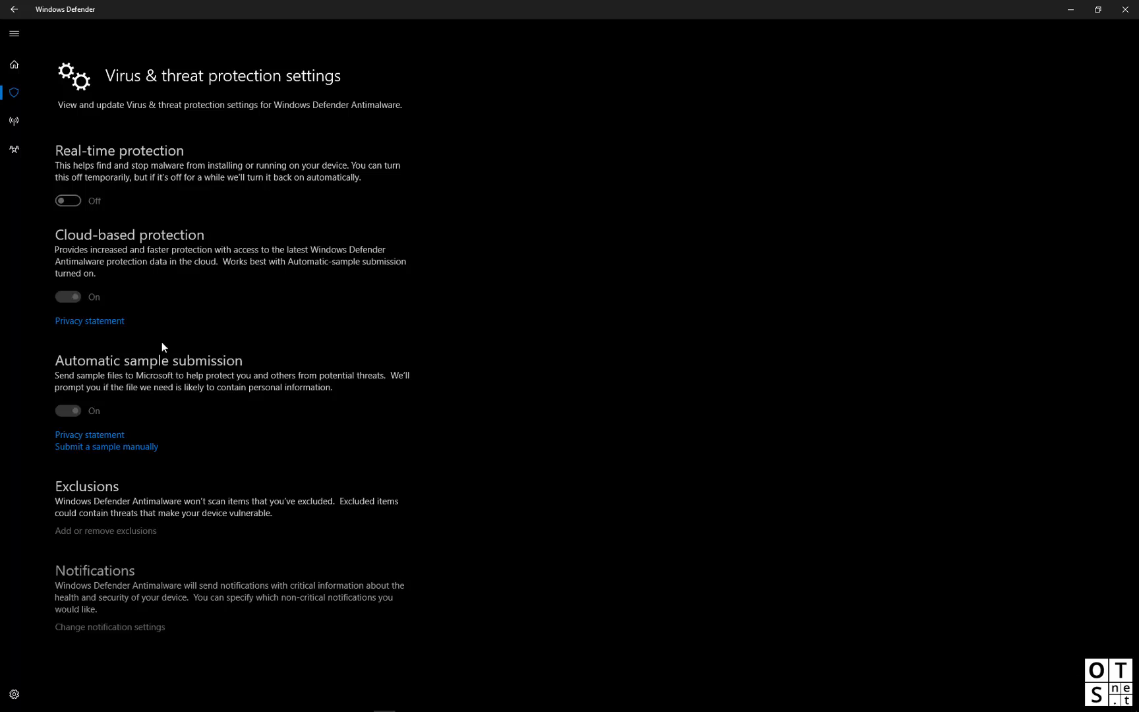
mouse_move(13, 33)
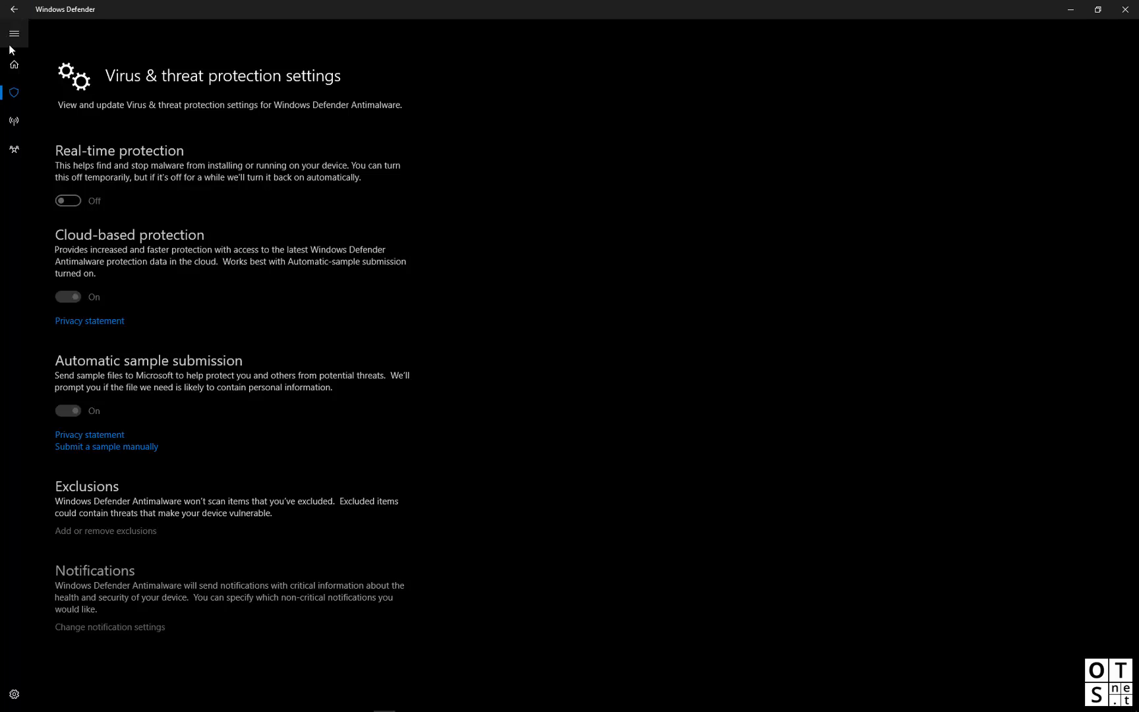
- Visit the Family options page from the Defender protection overview
left_click(13, 63)
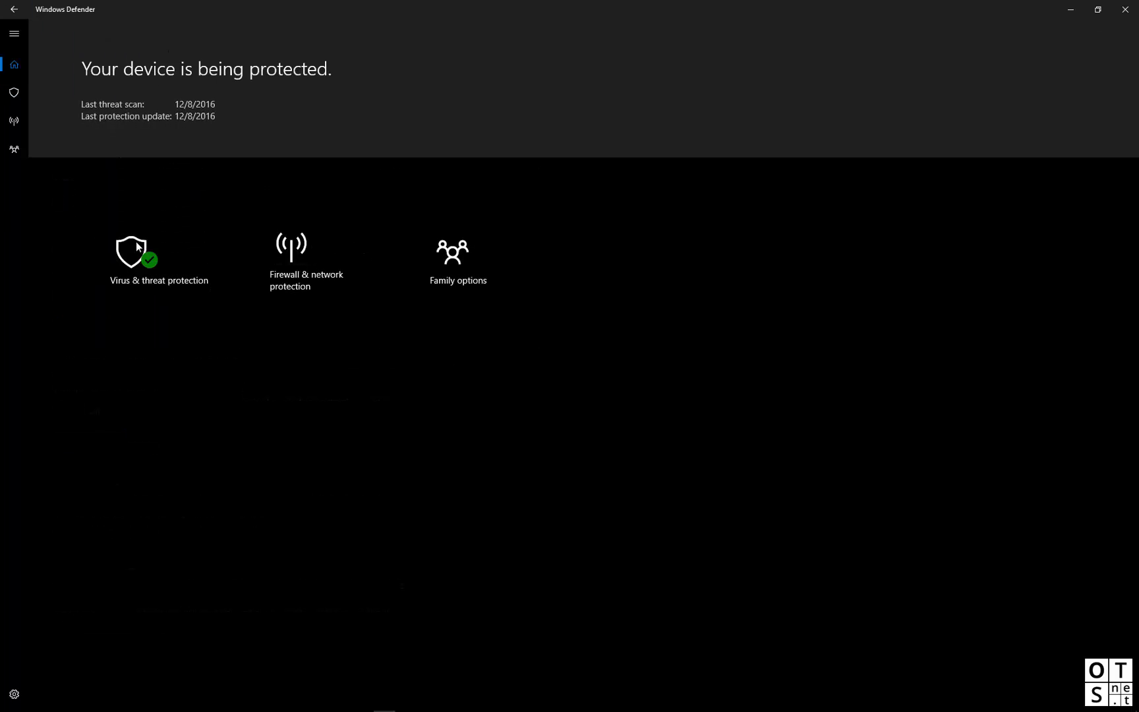
mouse_move(468, 270)
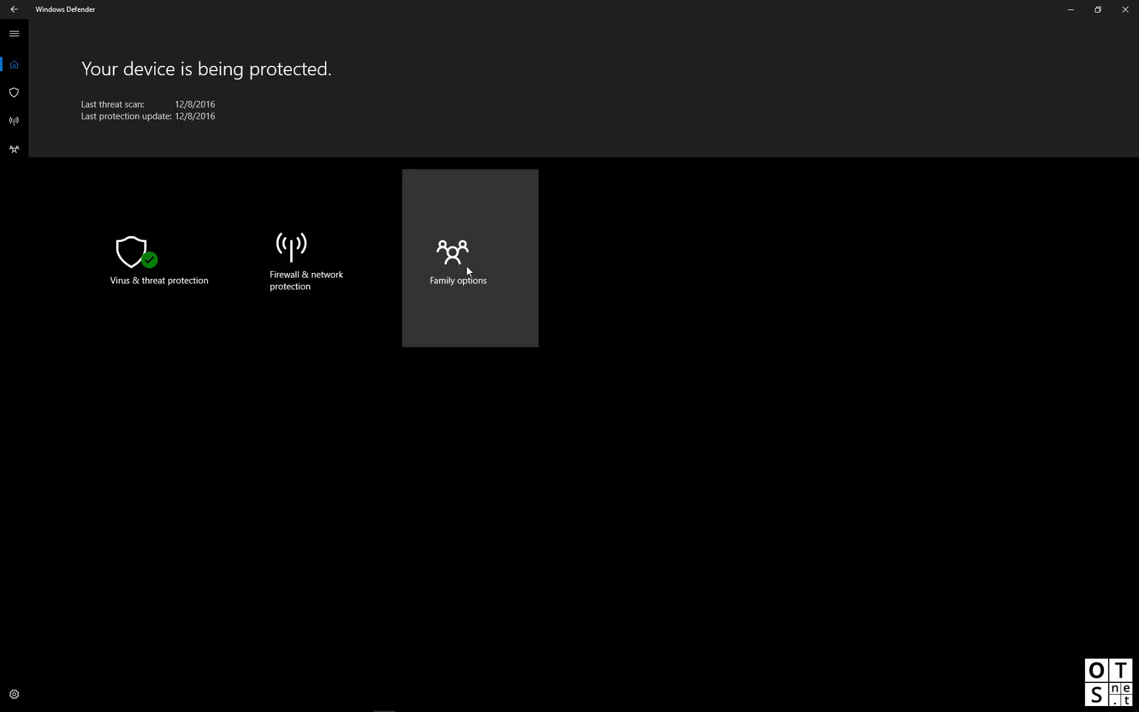
mouse_move(185, 235)
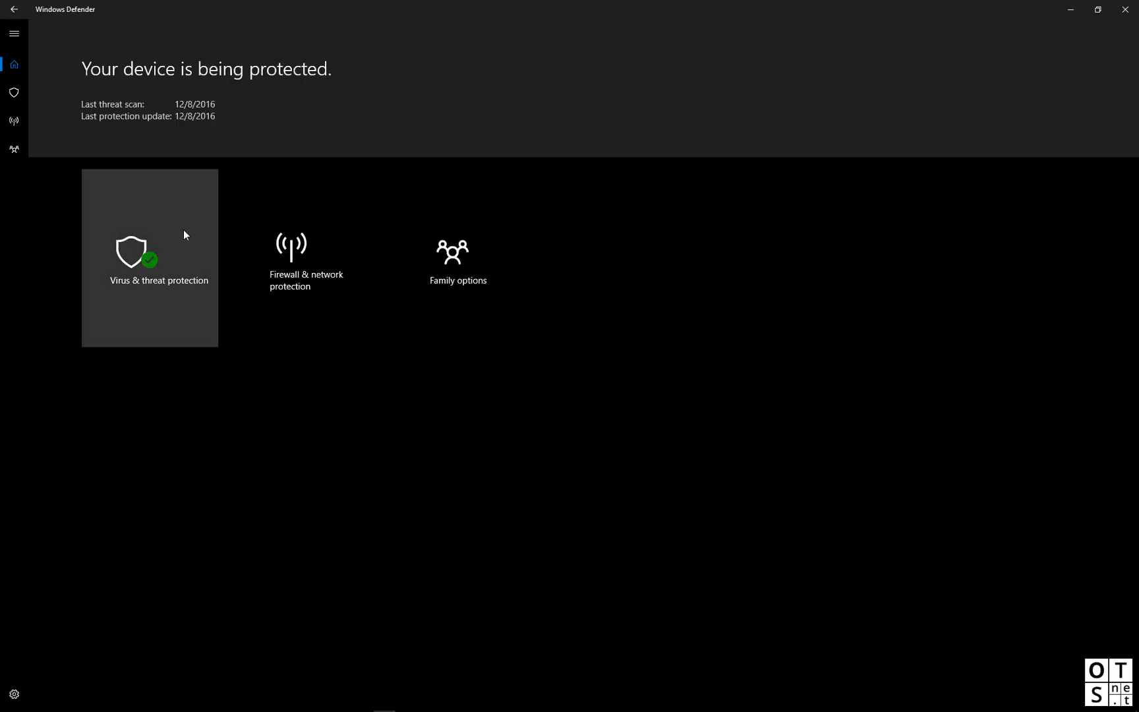
left_click(149, 257)
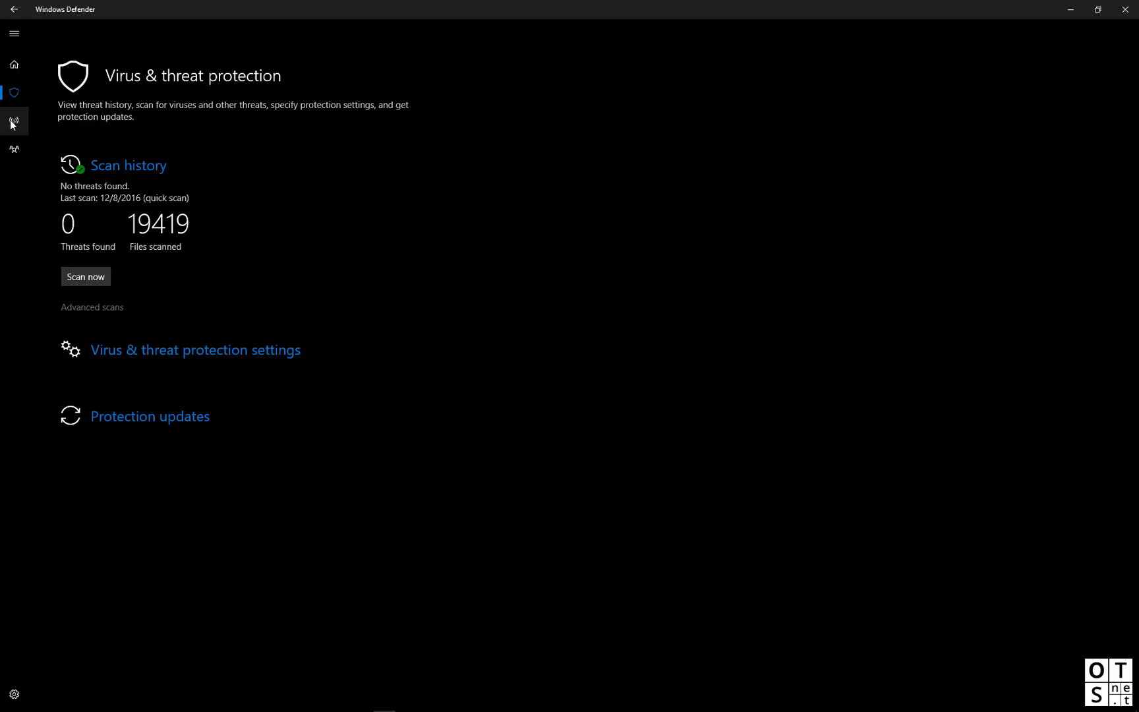
left_click(13, 149)
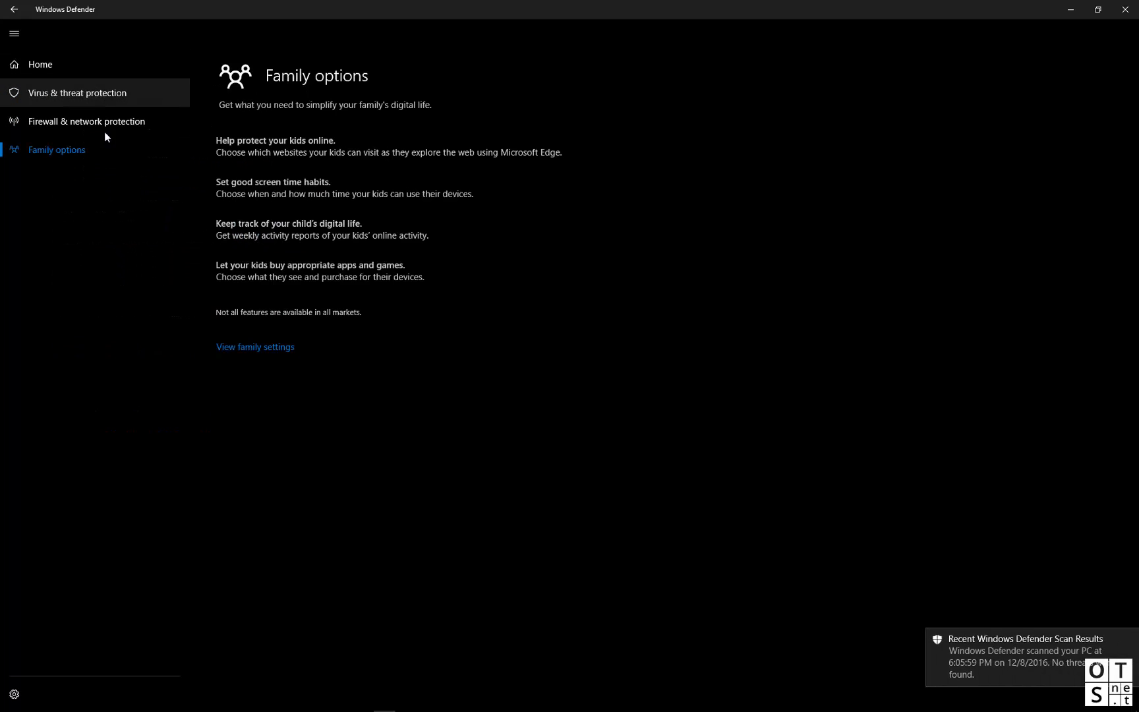
mouse_move(4, 696)
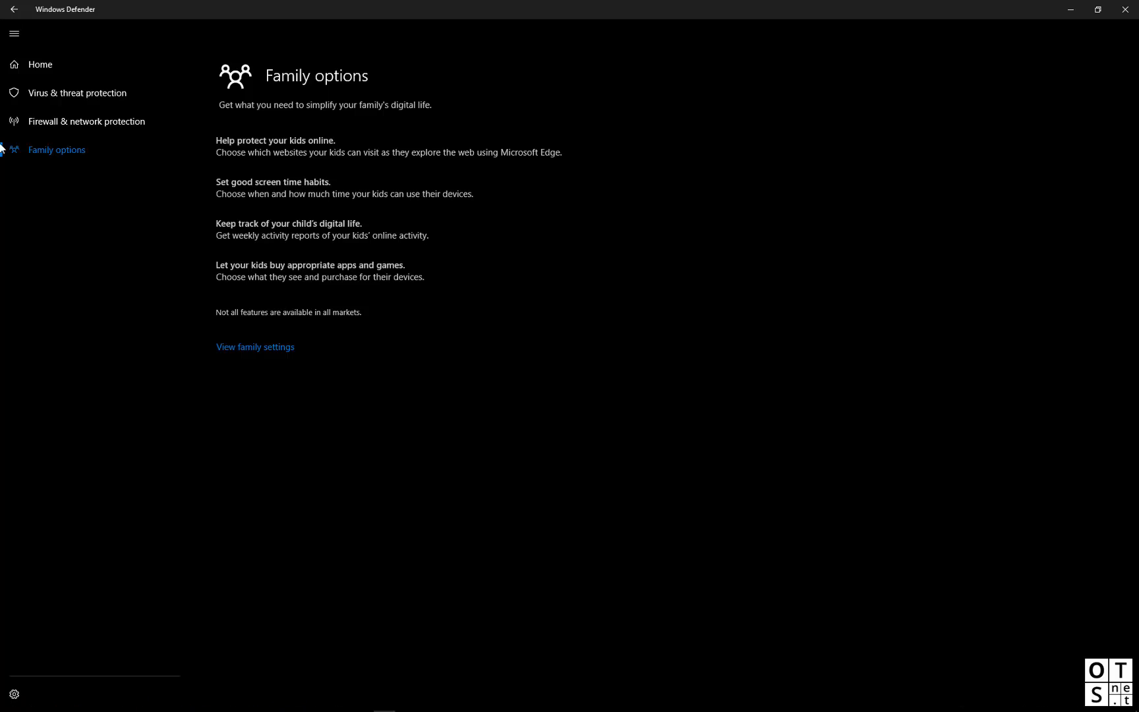
mouse_move(13, 694)
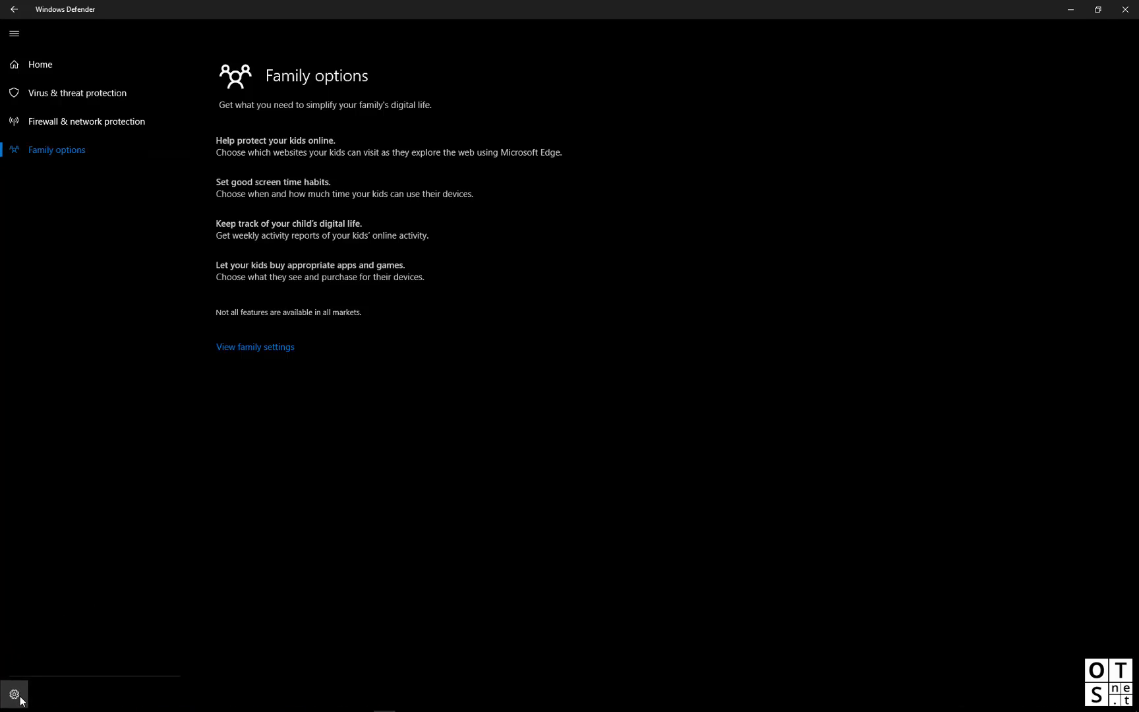
left_click(13, 33)
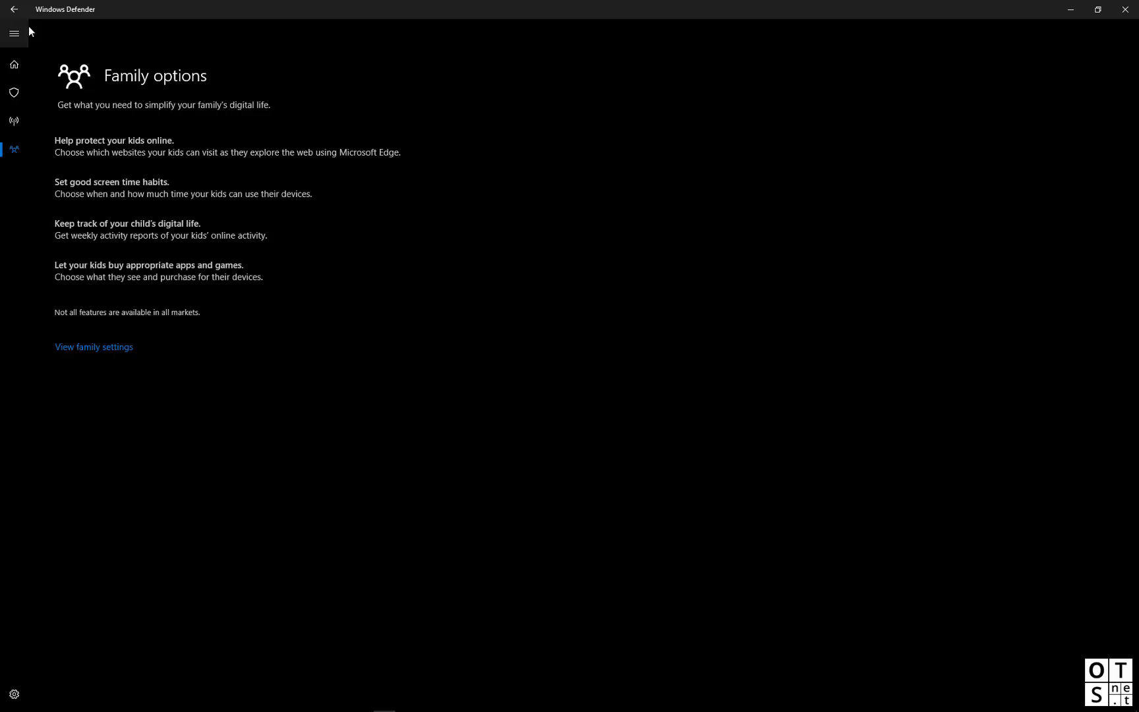
mouse_move(610, 134)
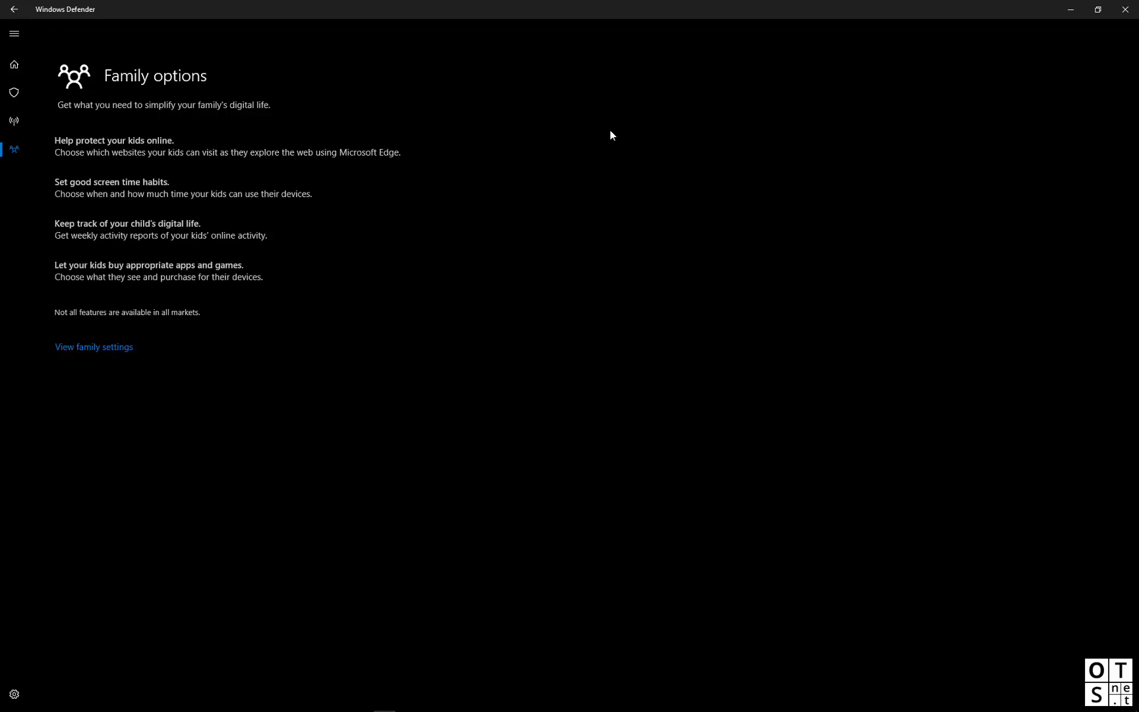
- Return through Virus & threat protection to the home overview showing the device is protected
left_click(13, 94)
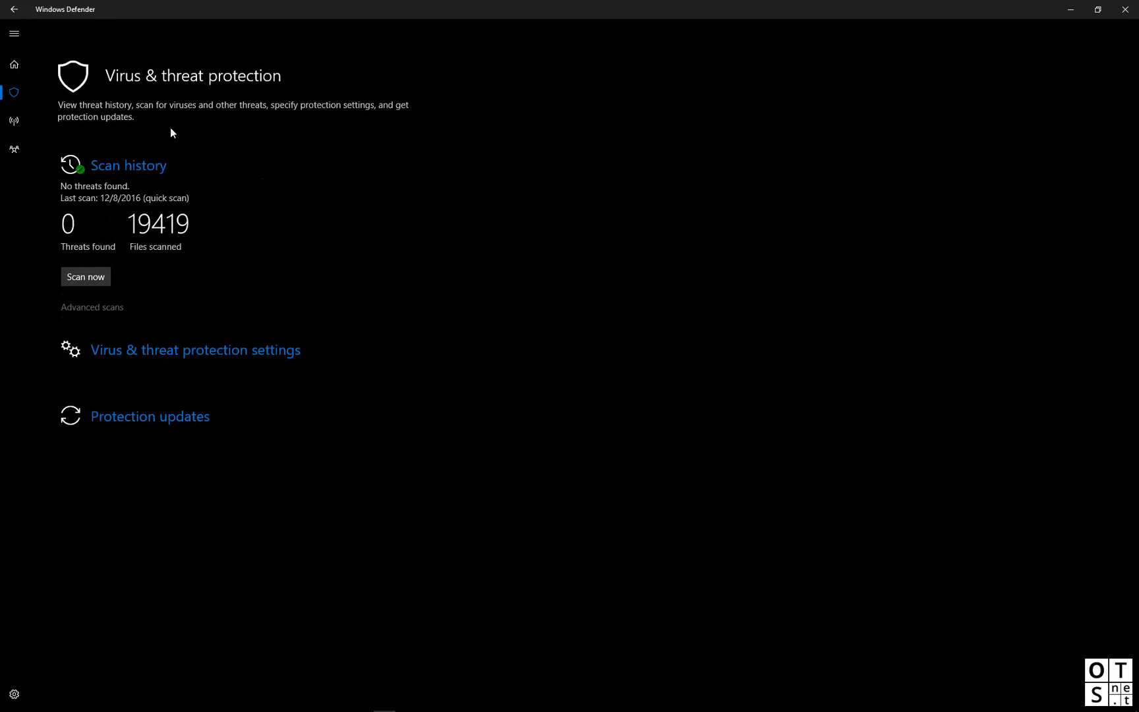
left_click(13, 64)
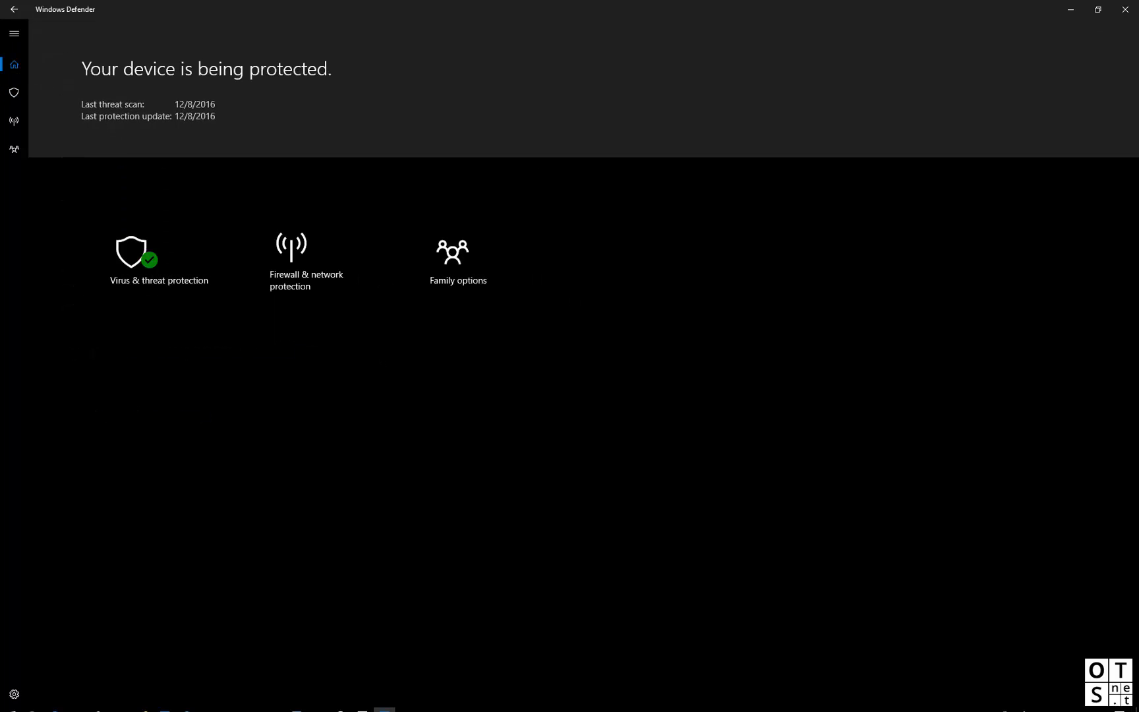
mouse_move(556, 307)
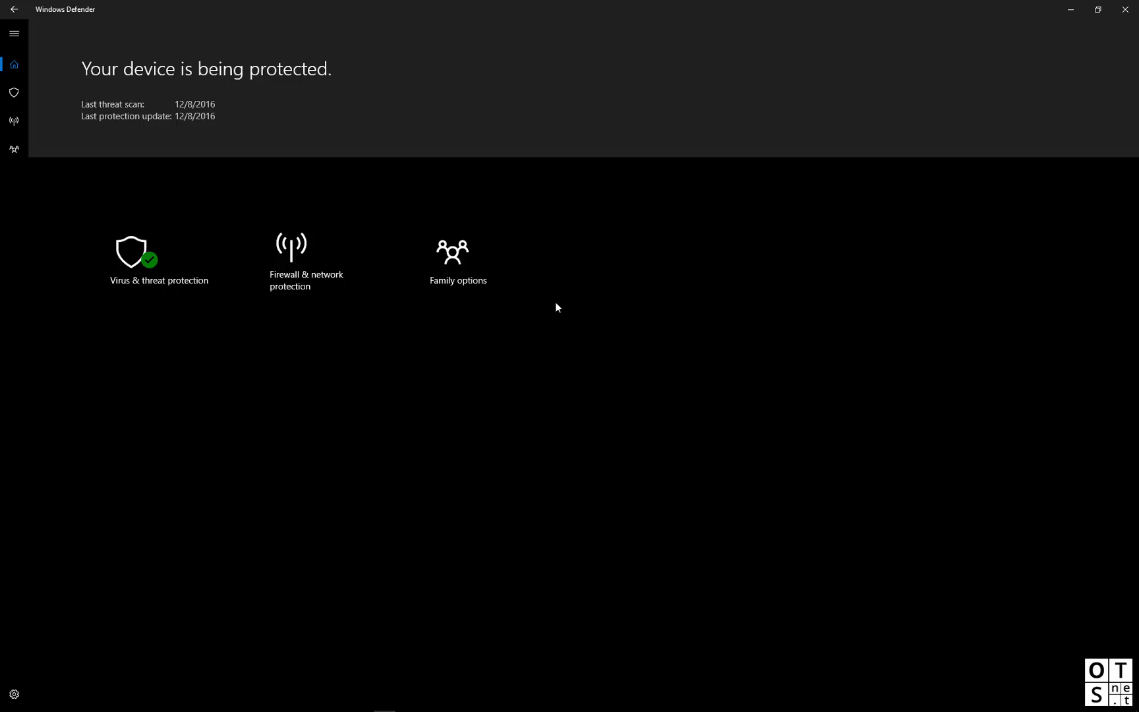
left_click(159, 258)
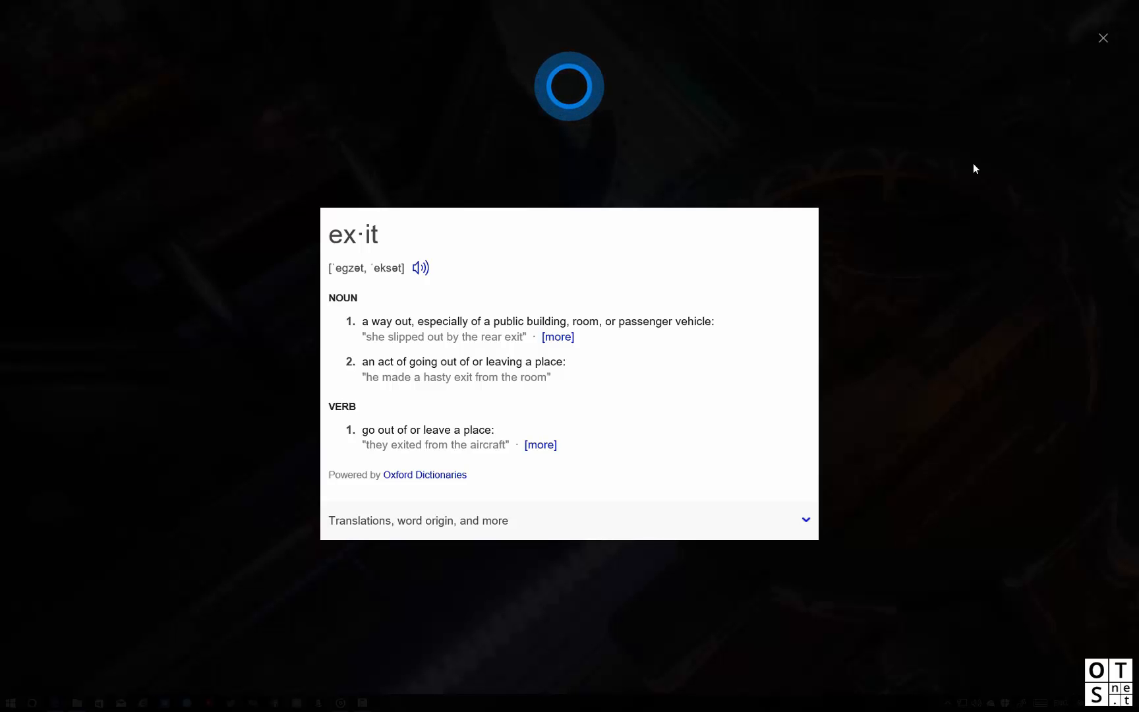
- View Cortana's Oxford Dictionaries definition card for the word 'exit'
left_click(570, 85)
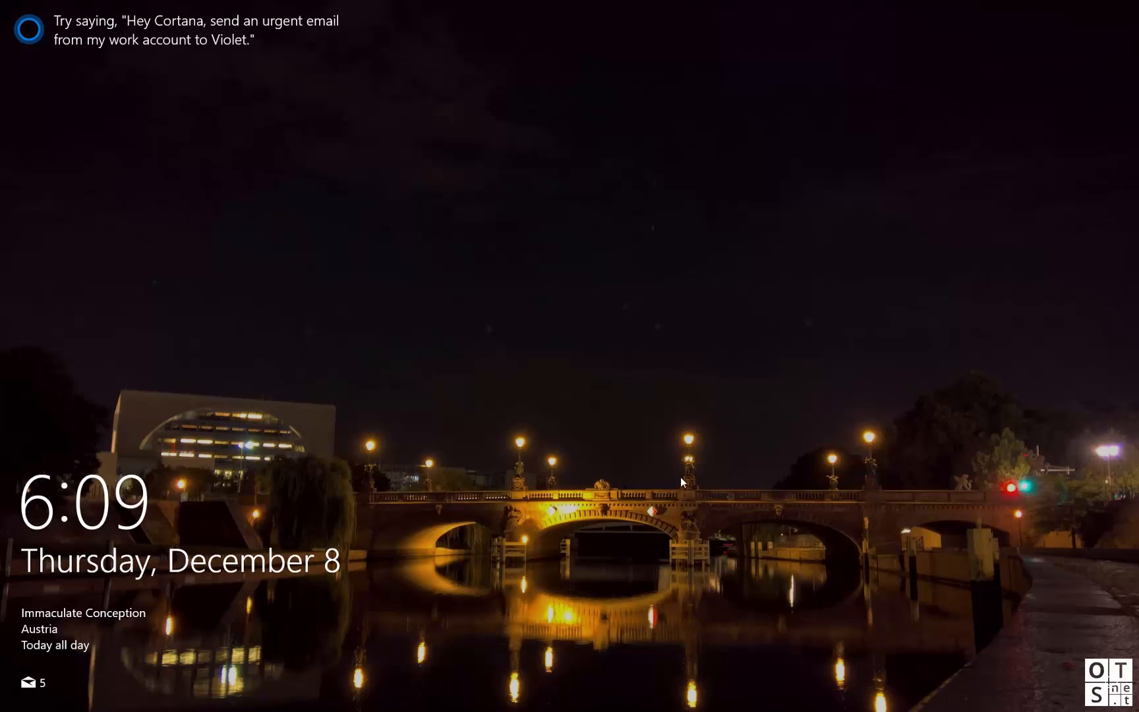
mouse_move(893, 5)
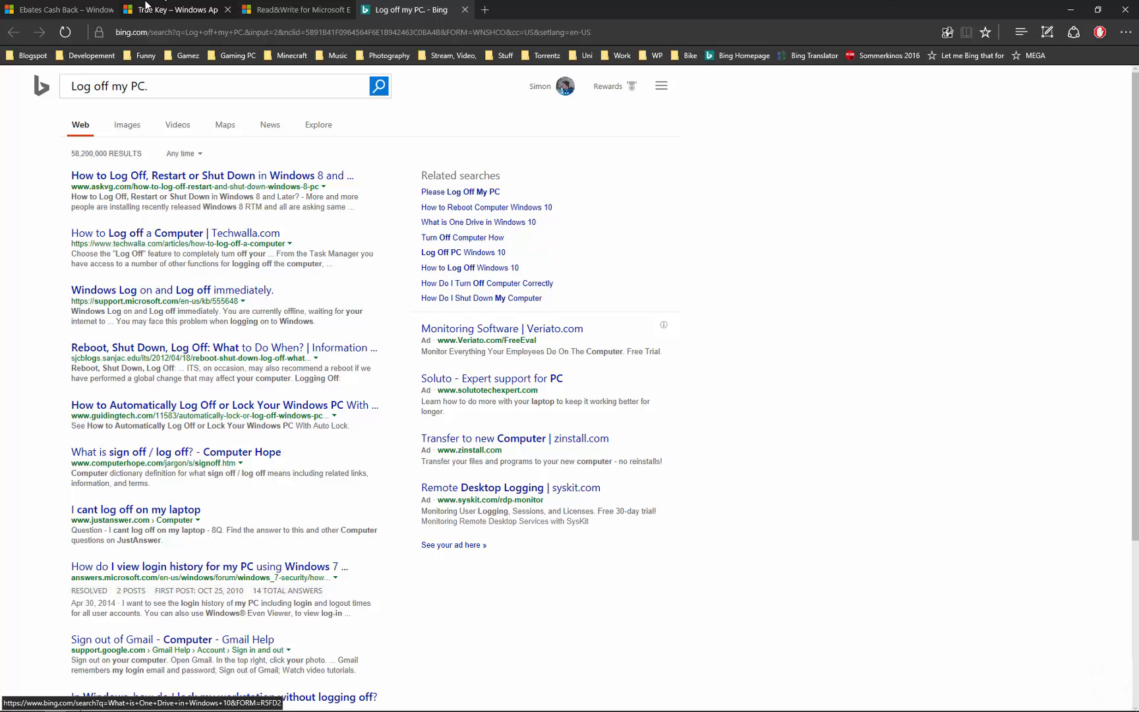
- Show the Bing results page in Edge for the query 'Log off my PC.'
left_click(290, 9)
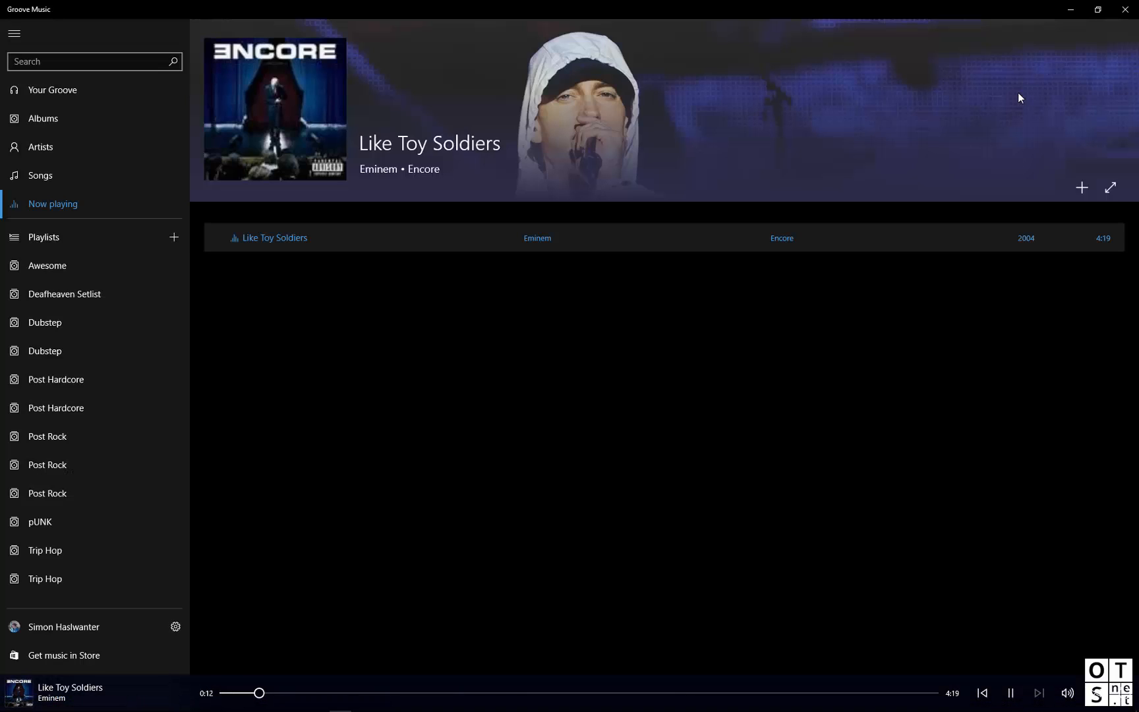
- Call up the Cortana pane while 'Like Toy Soldiers' keeps playing in Groove Music
left_click(10, 704)
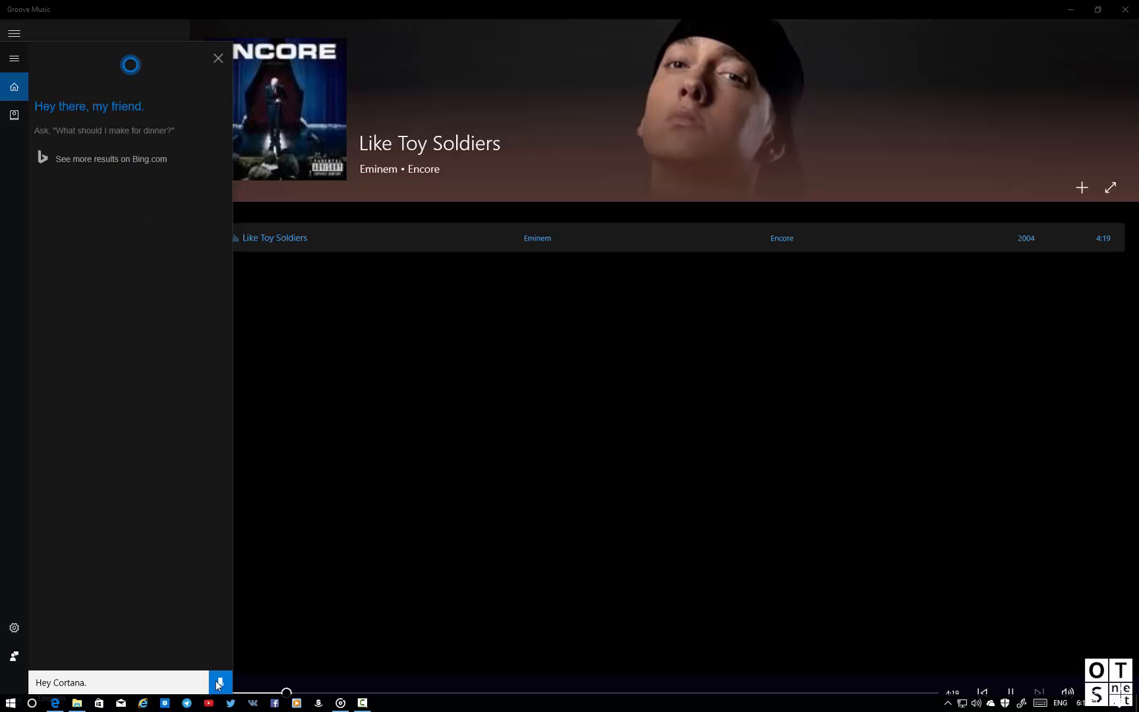
- Have Cortana listen for a spoken request via the microphone in its pane
left_click(219, 682)
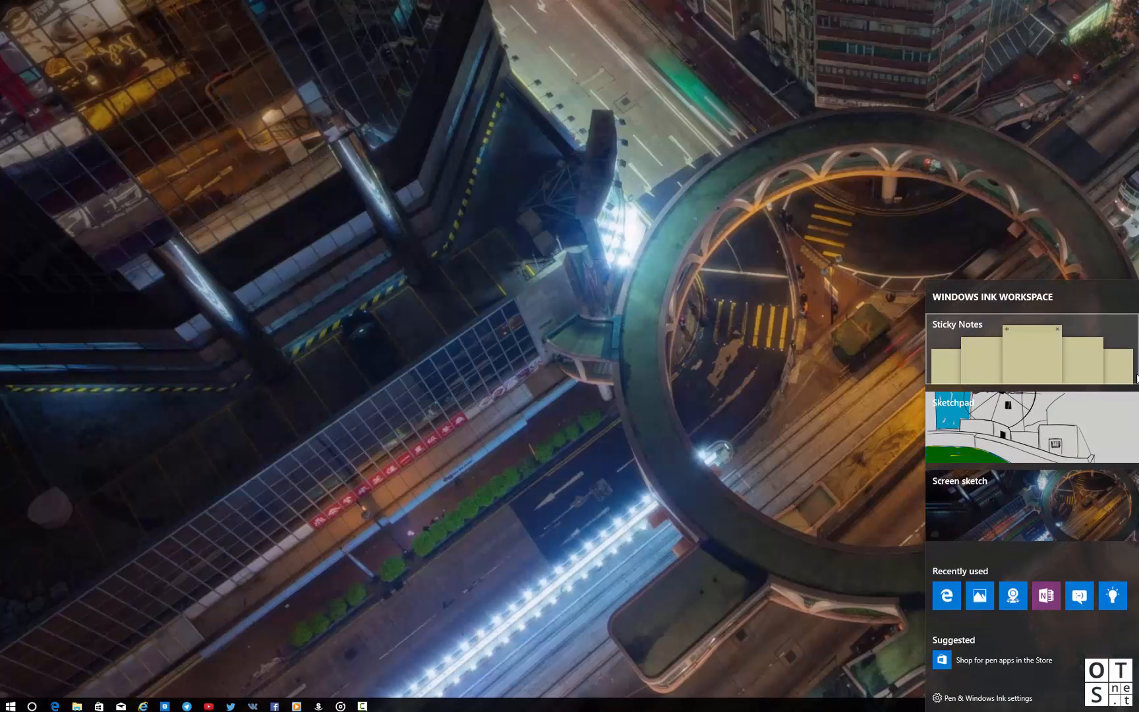
mouse_move(1100, 427)
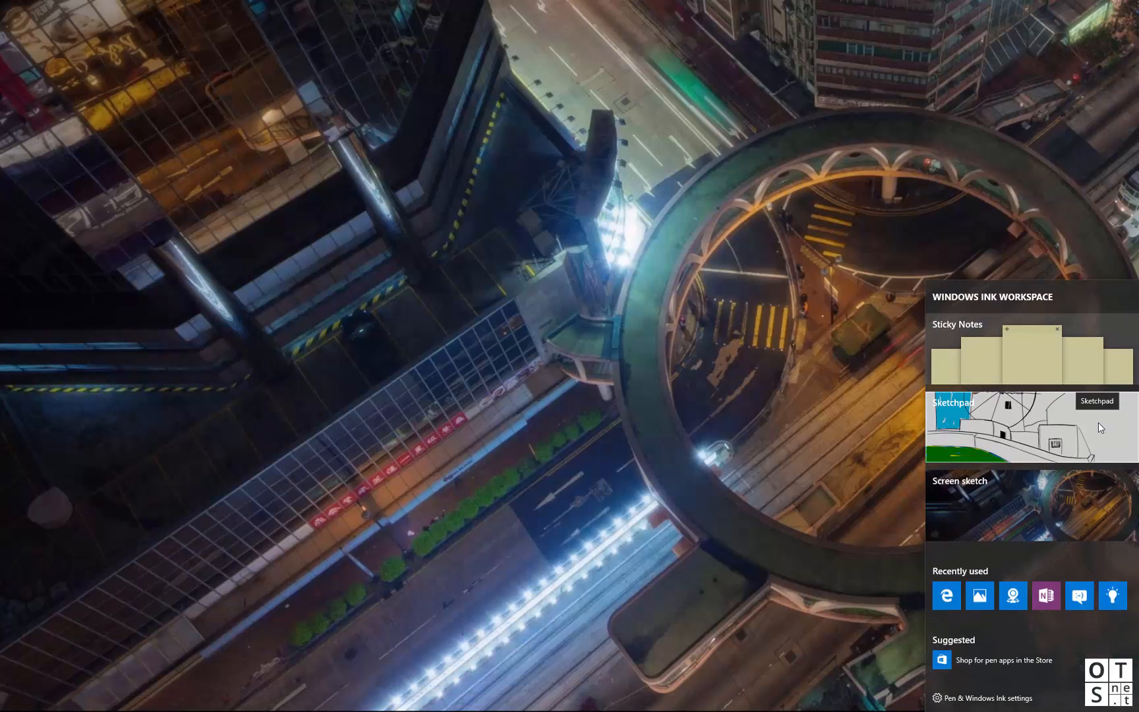
mouse_move(1131, 447)
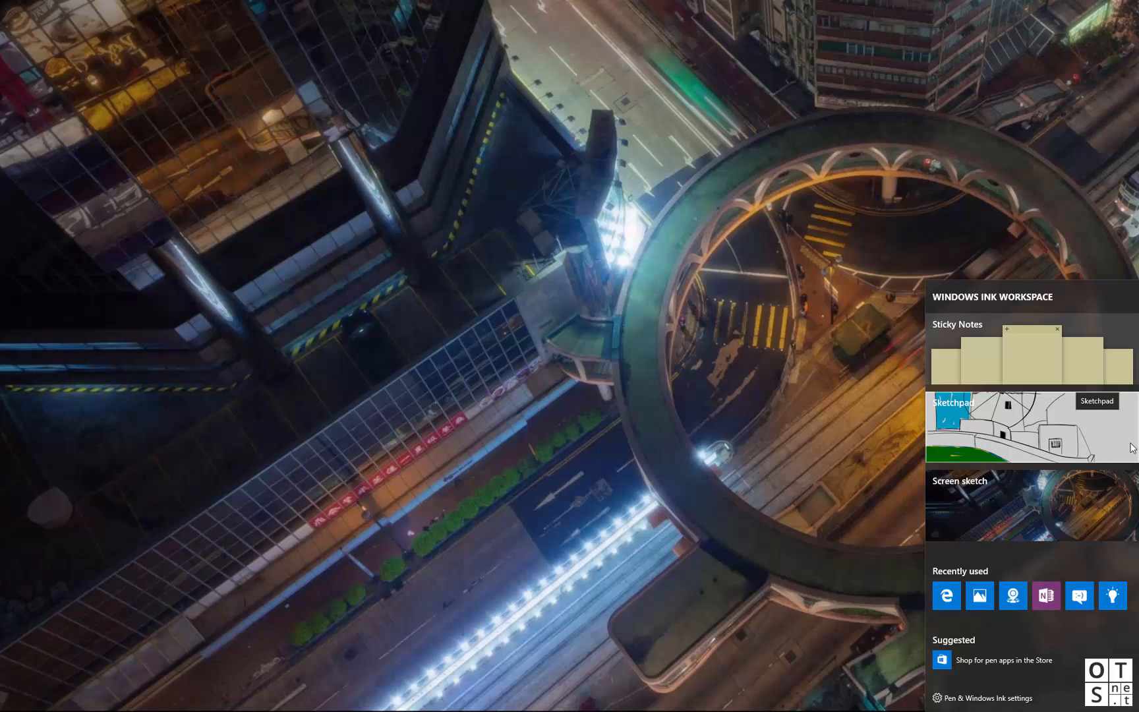
mouse_move(1041, 509)
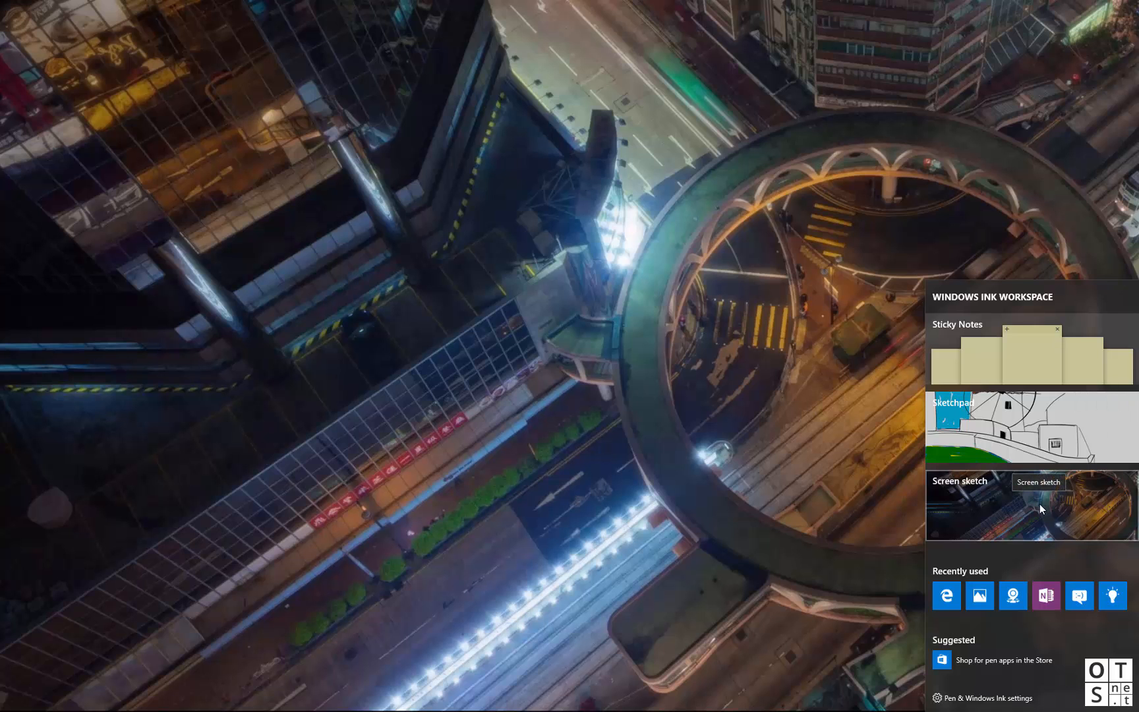
- Capture the desktop with Screen sketch from the Windows Ink Workspace panel
left_click(1031, 505)
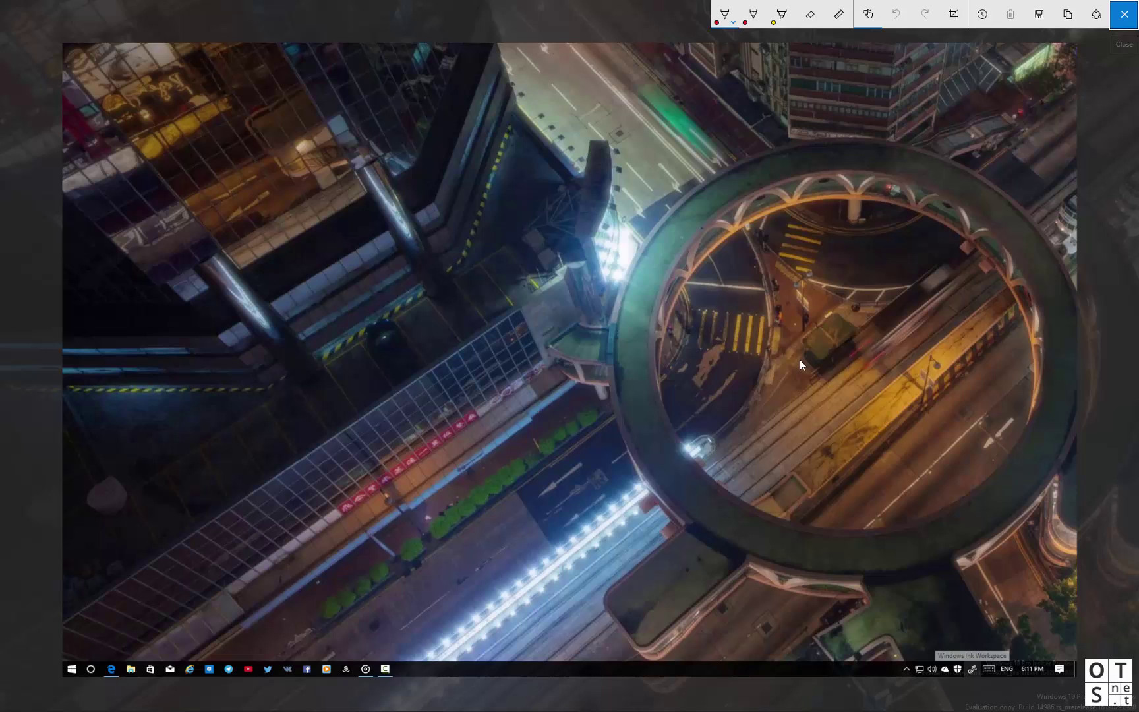
mouse_move(624, 235)
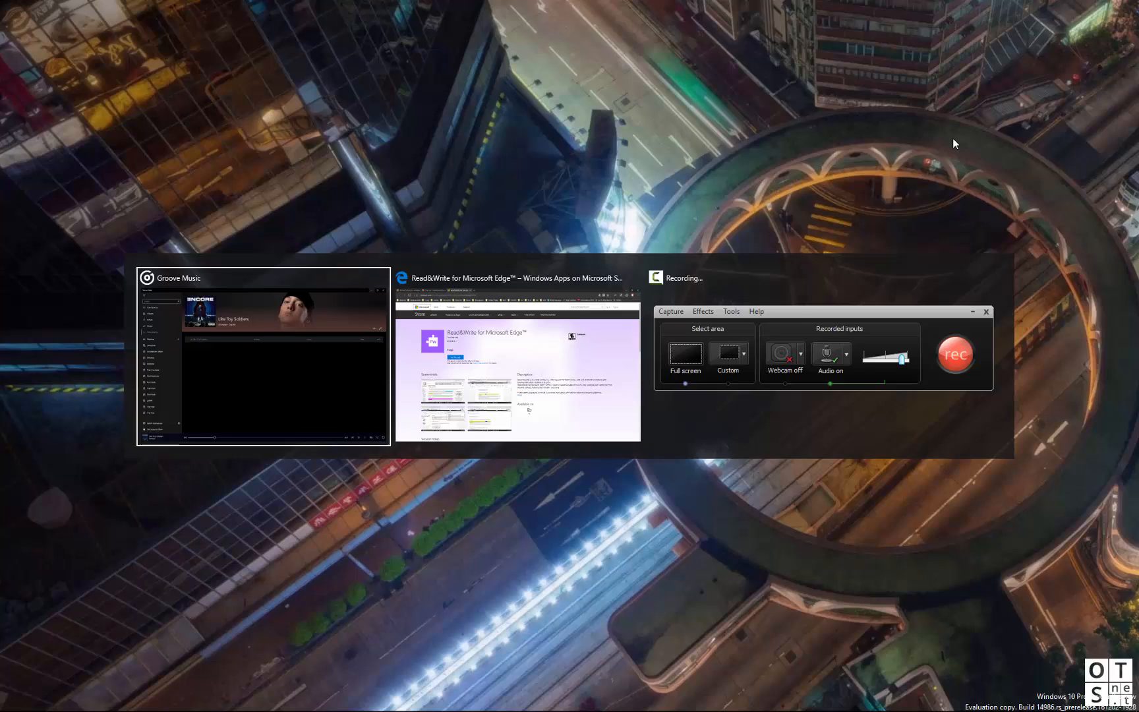
- Switch to the Edge window showing the Read&Write for Microsoft Edge store page
left_click(517, 356)
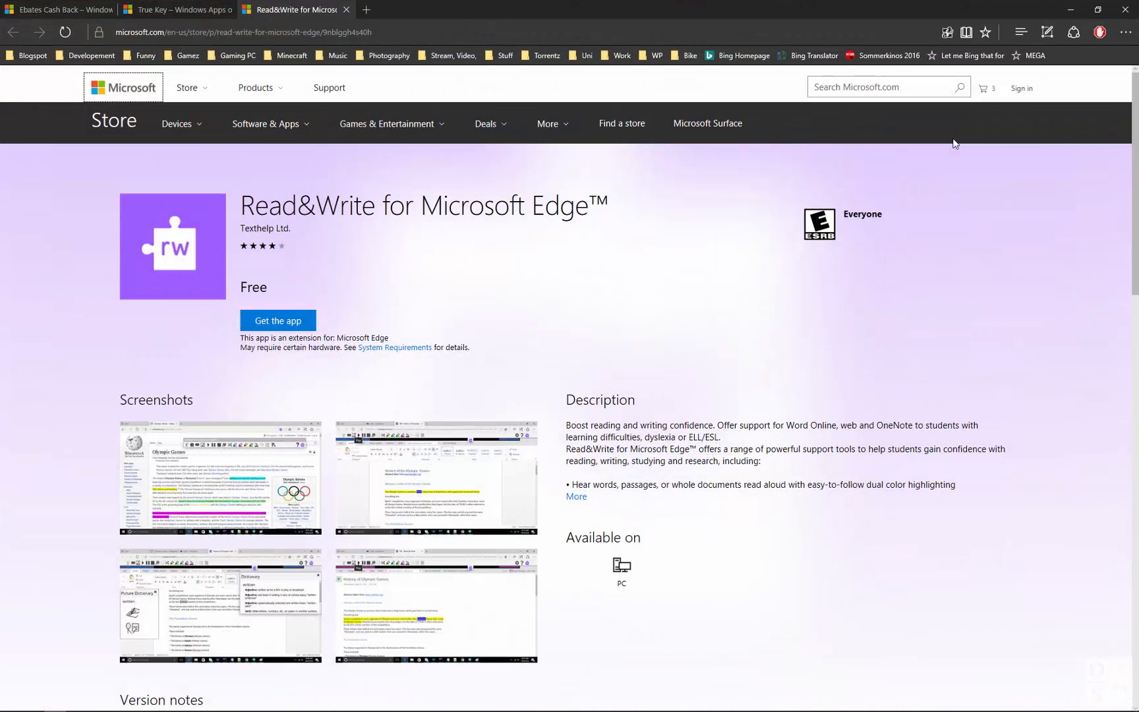
- View the Ebates Cash Back store page, then the True Key extension page
left_click(54, 9)
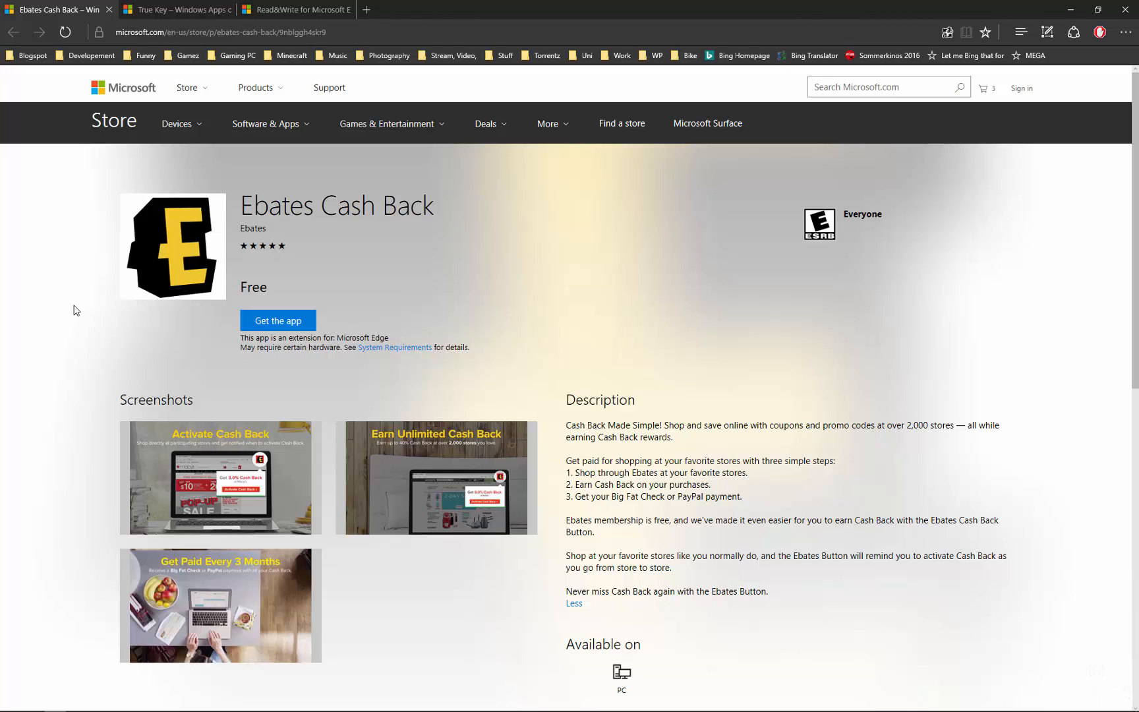
mouse_move(144, 91)
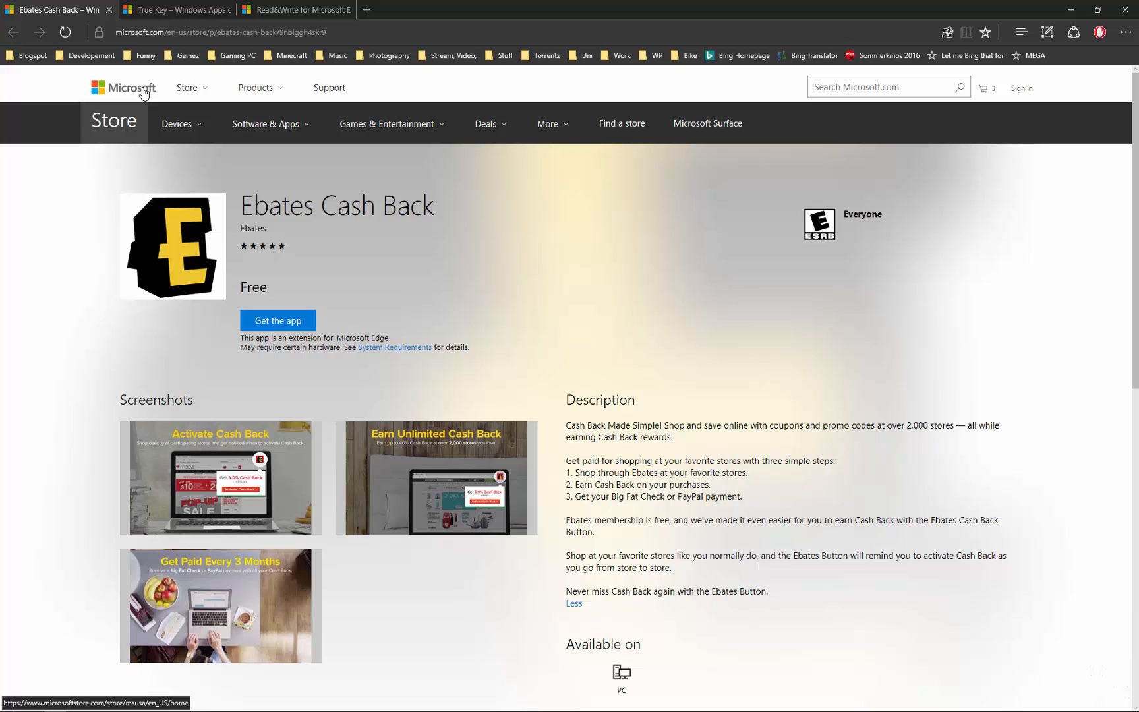
left_click(174, 10)
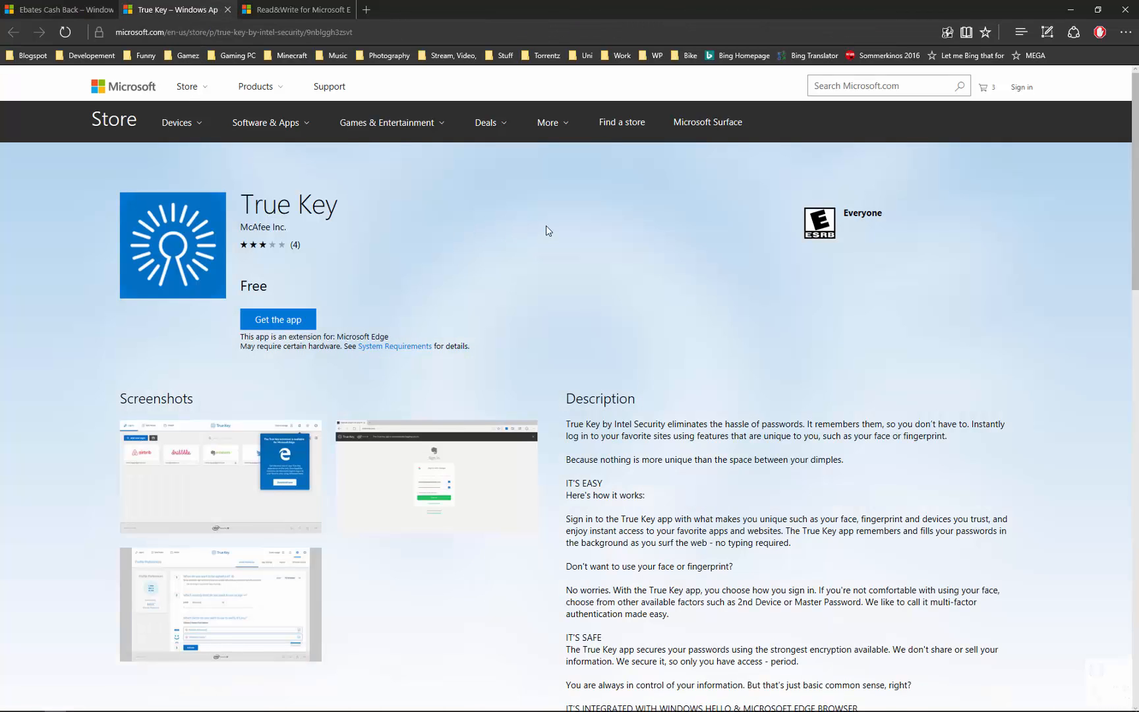
mouse_move(563, 210)
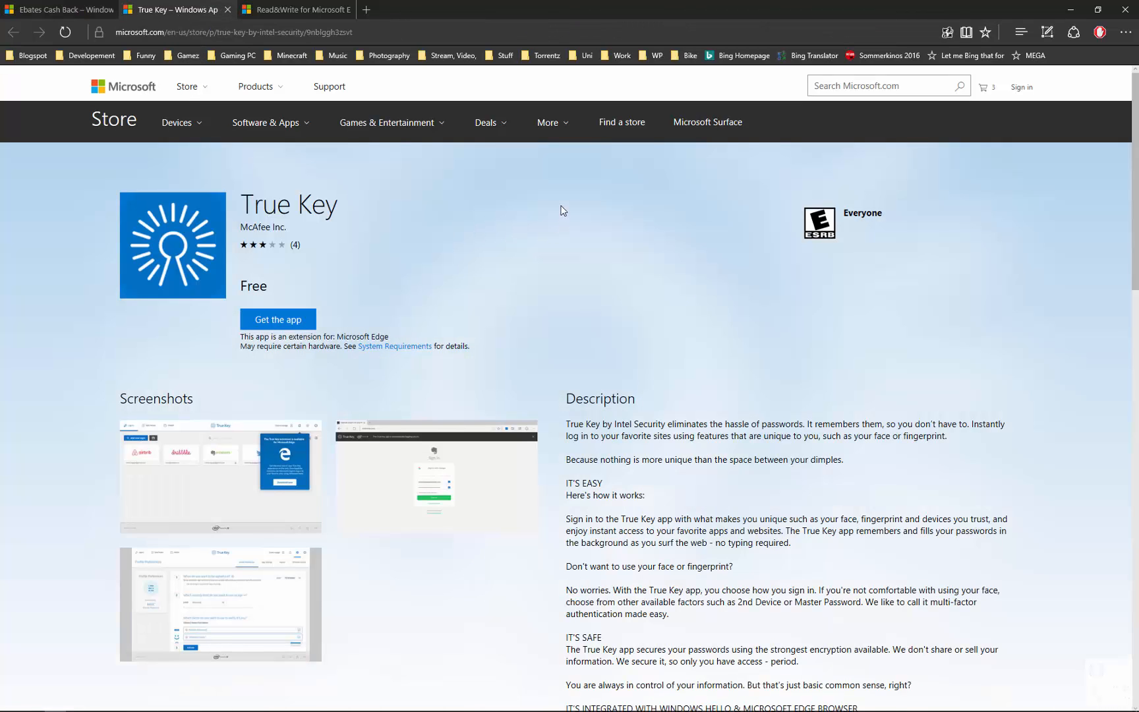
mouse_move(550, 233)
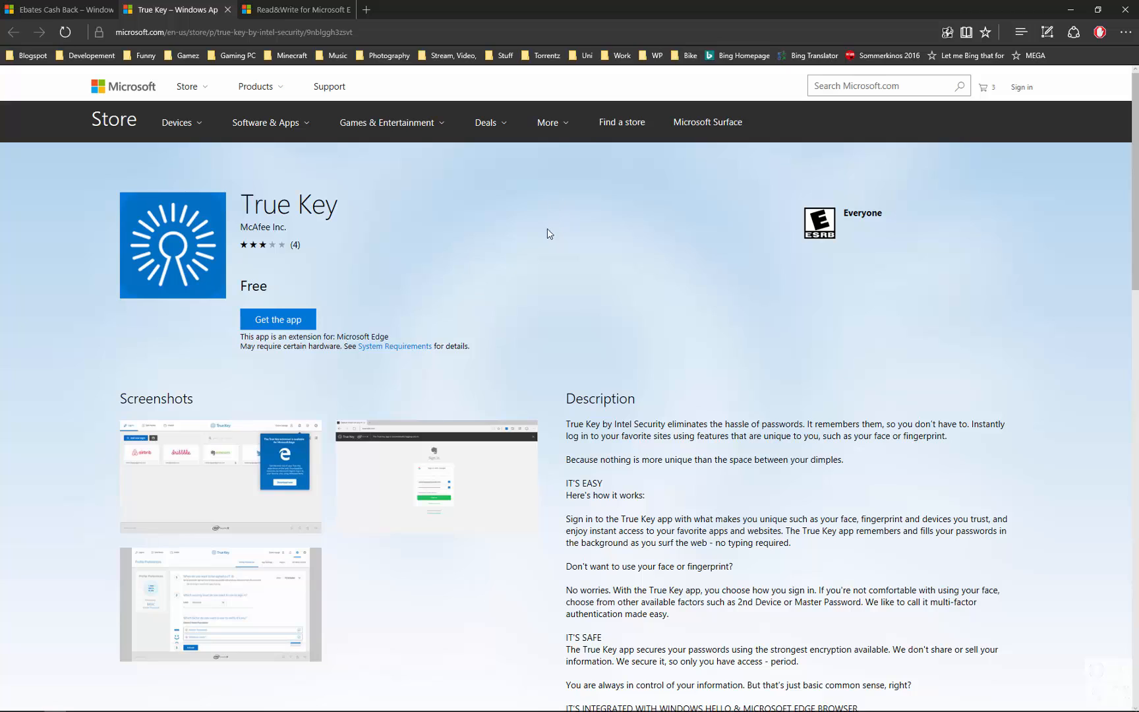
mouse_move(357, 176)
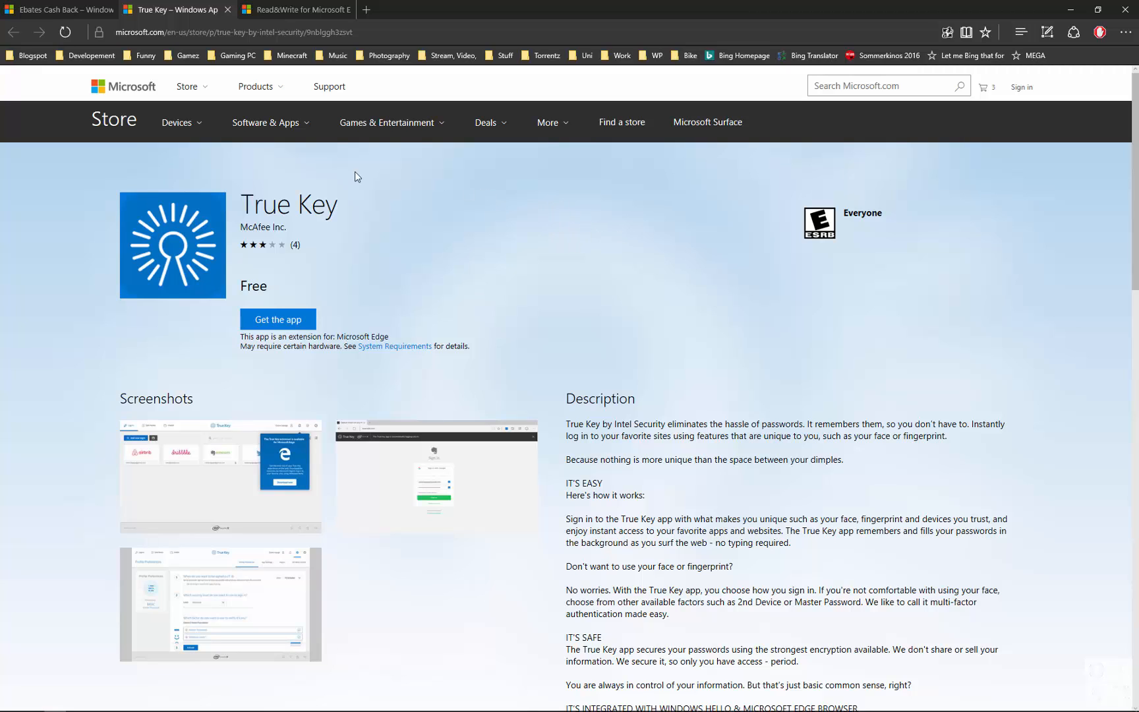
mouse_move(1022, 32)
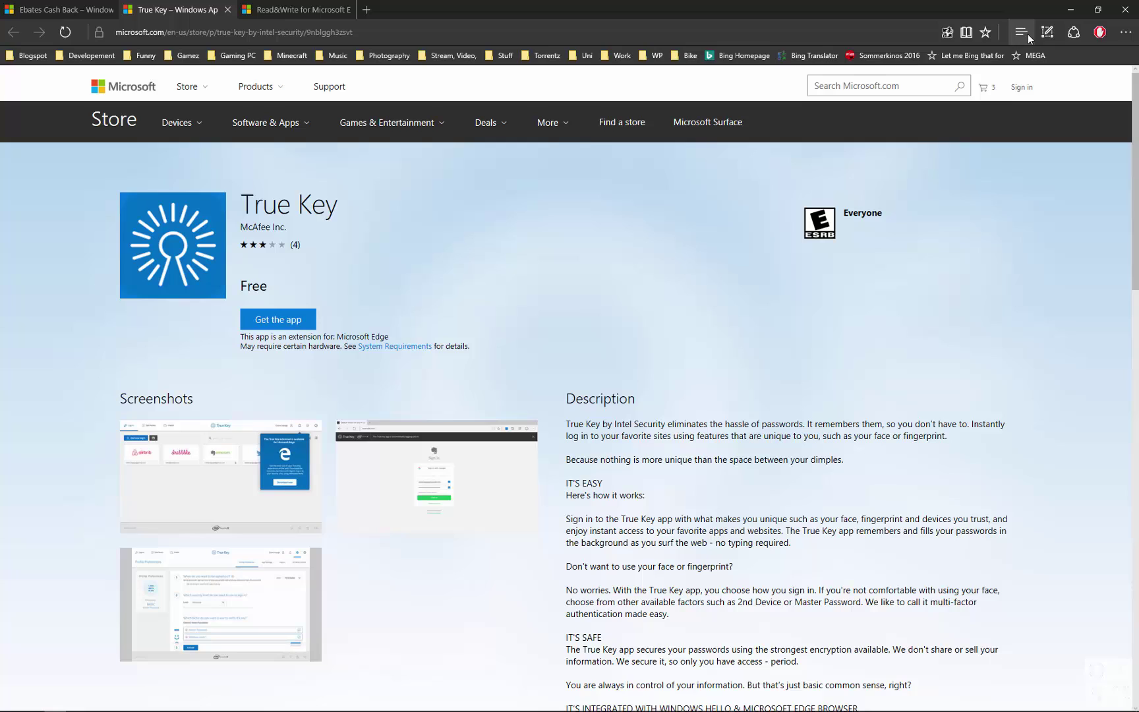
mouse_move(1120, 31)
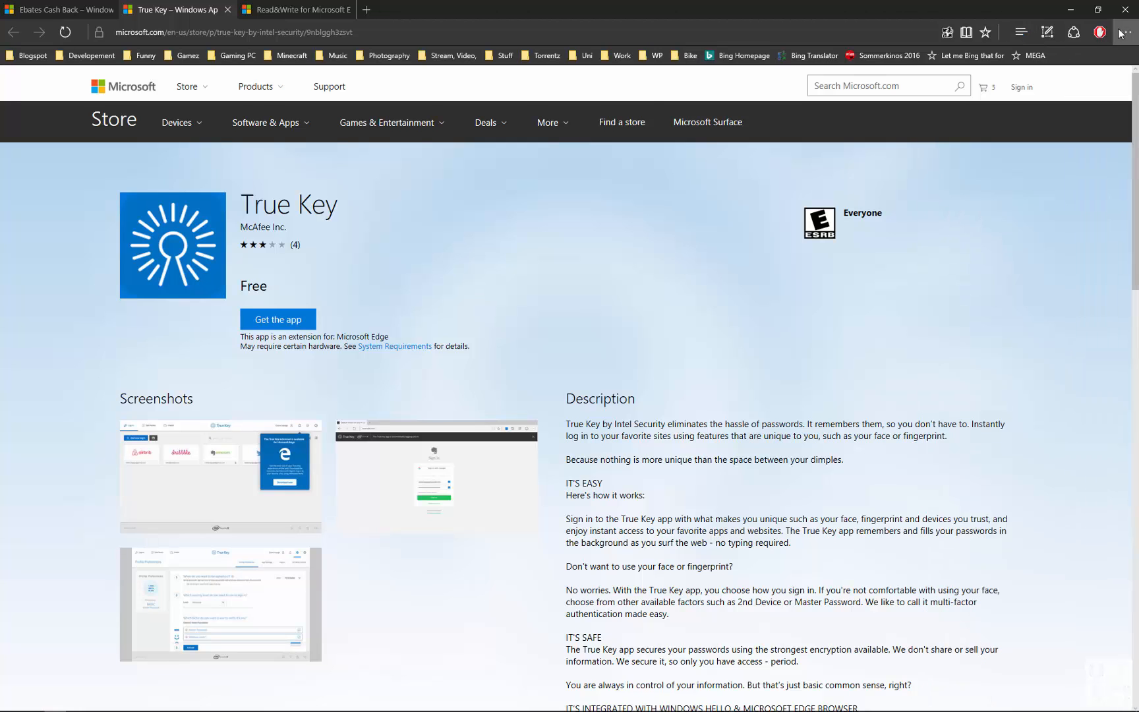
- Show Edge's installed extensions and browse the Store's catalogue of Edge extensions
left_click(1130, 32)
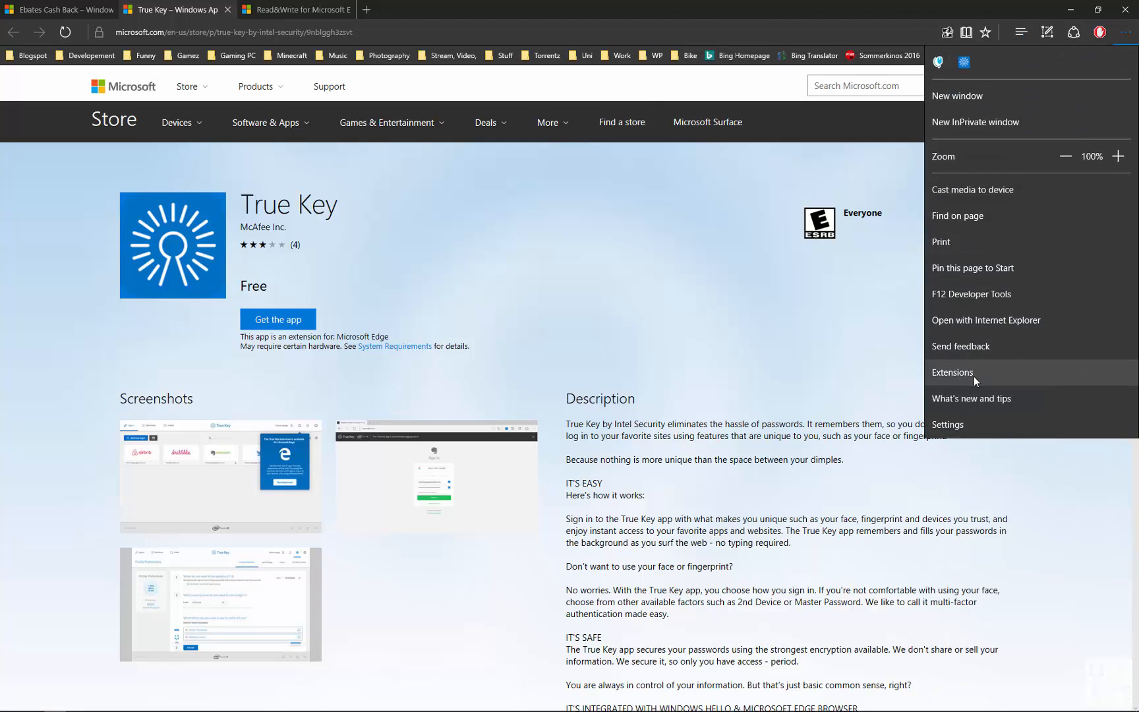
left_click(952, 372)
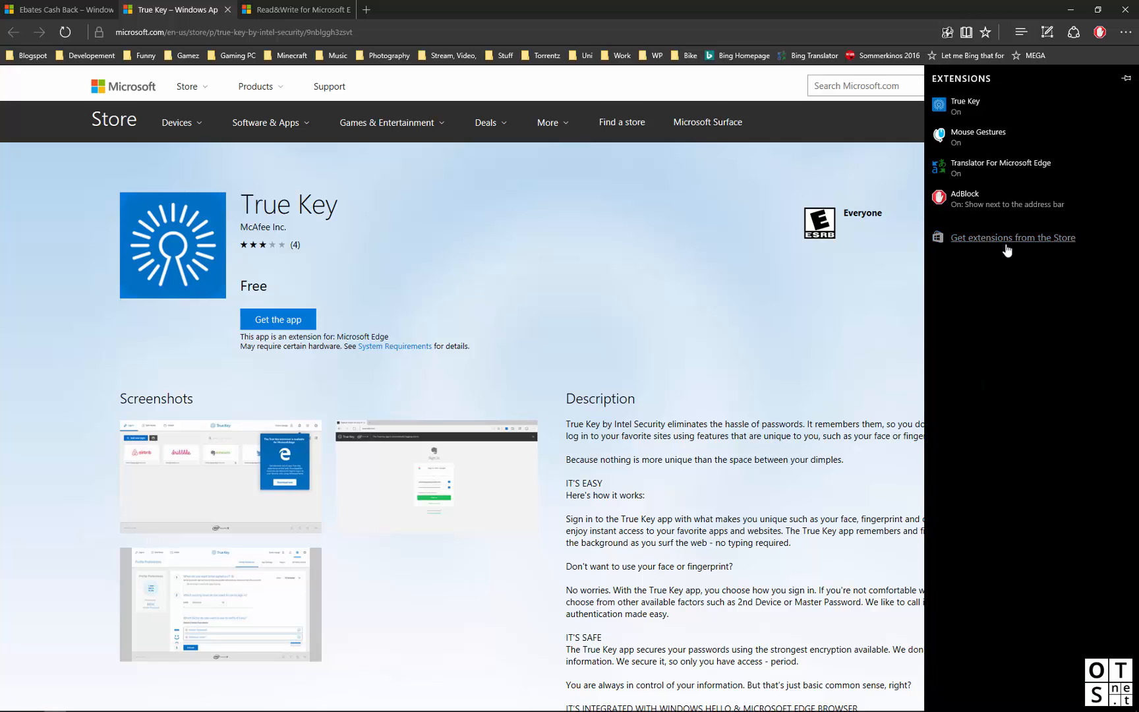
left_click(1011, 237)
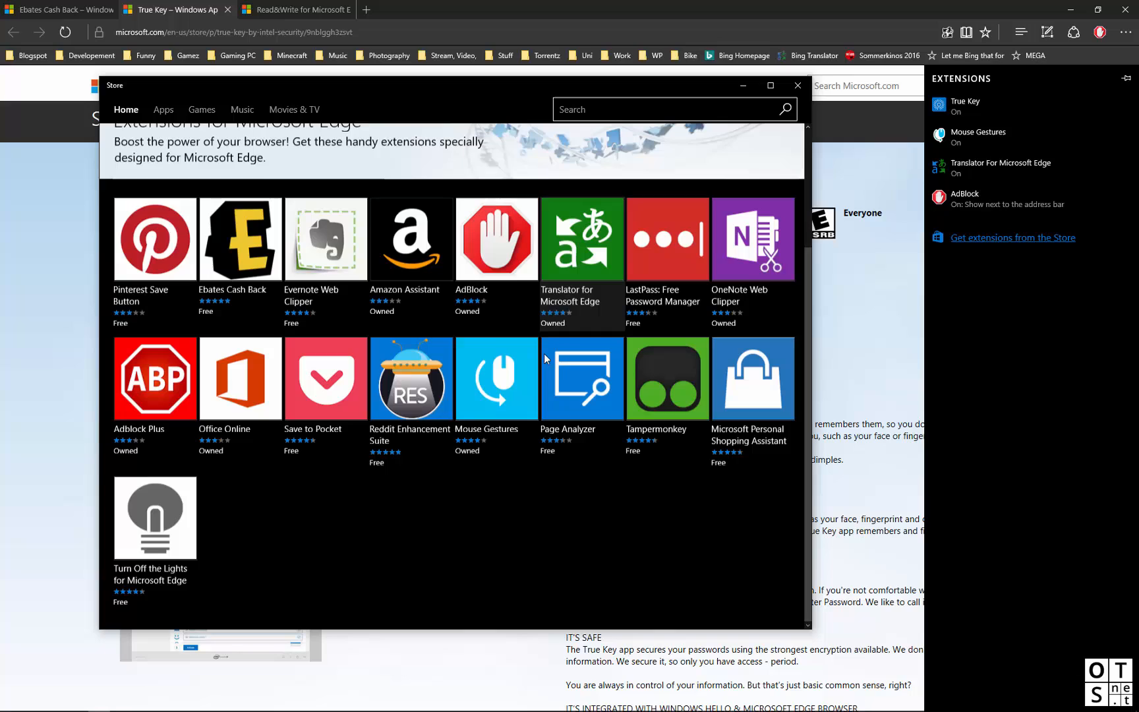
mouse_move(426, 466)
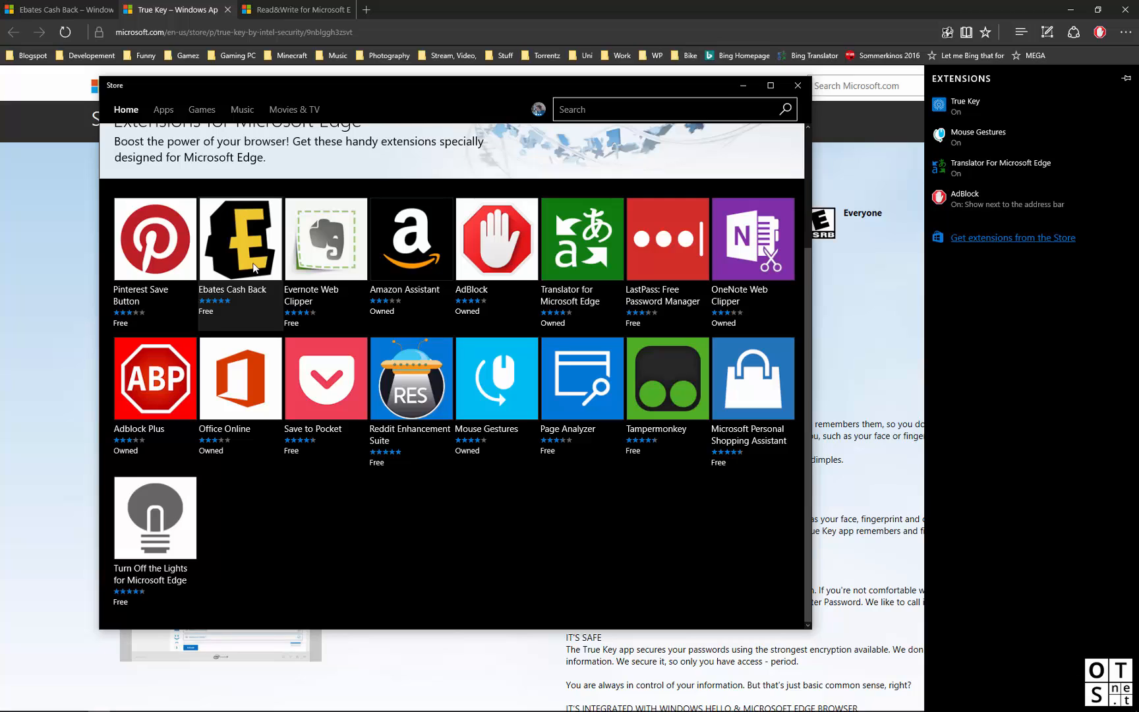
mouse_move(247, 279)
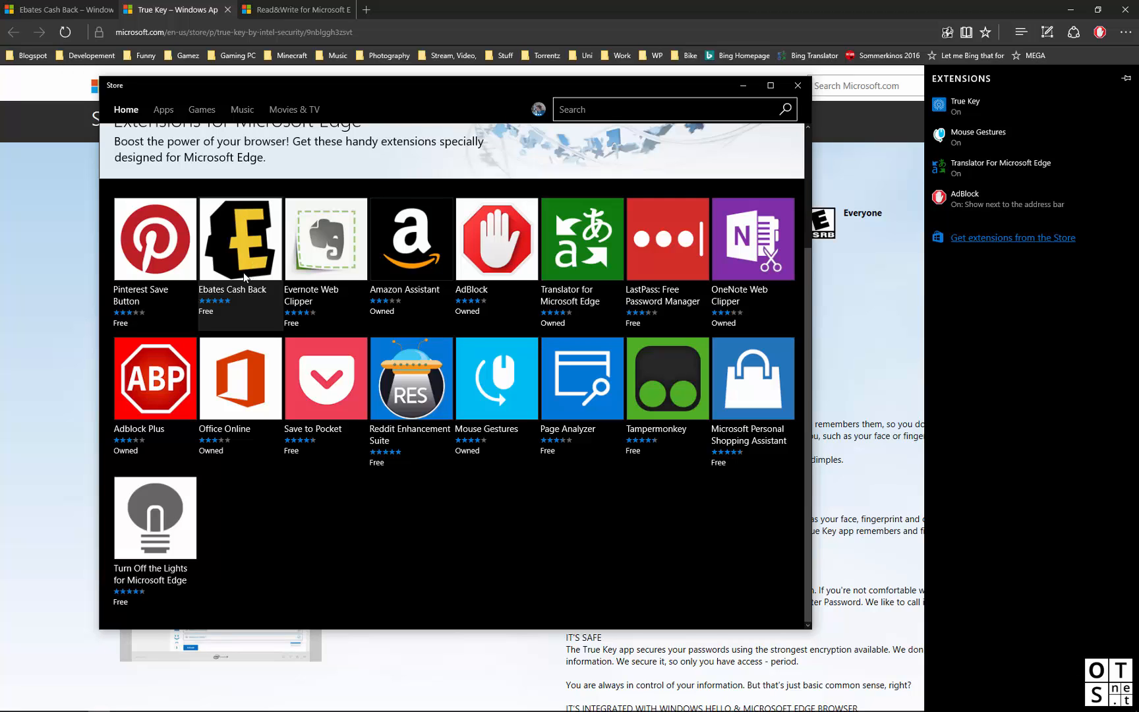
mouse_move(333, 12)
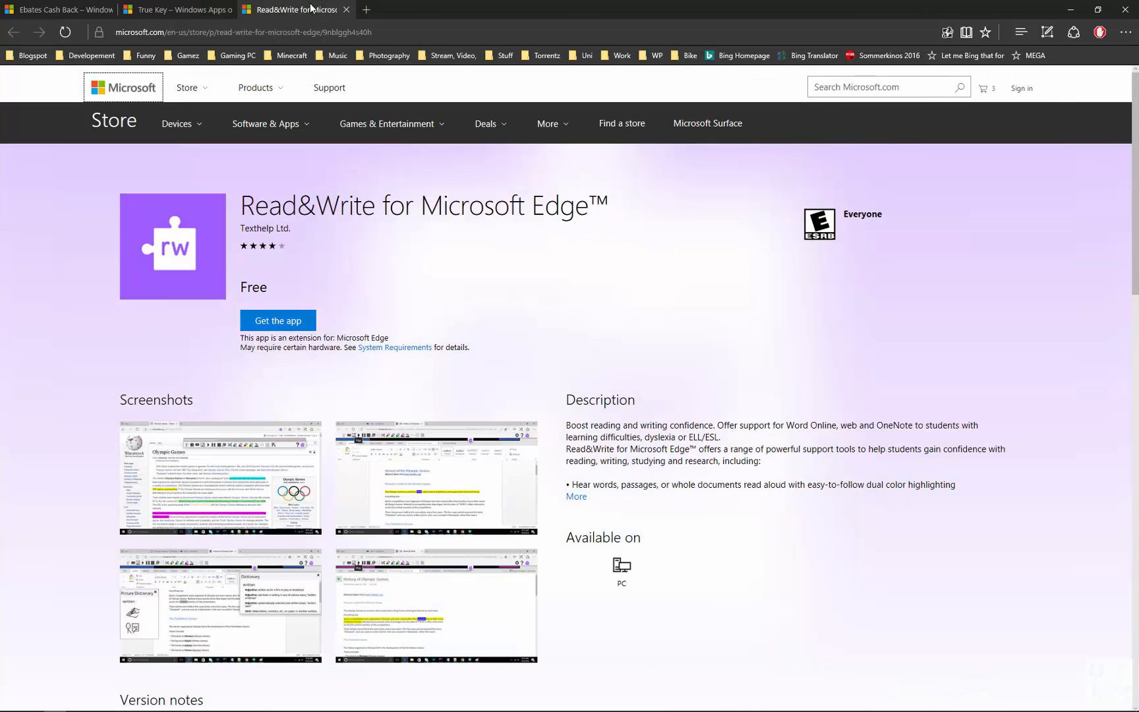
mouse_move(476, 387)
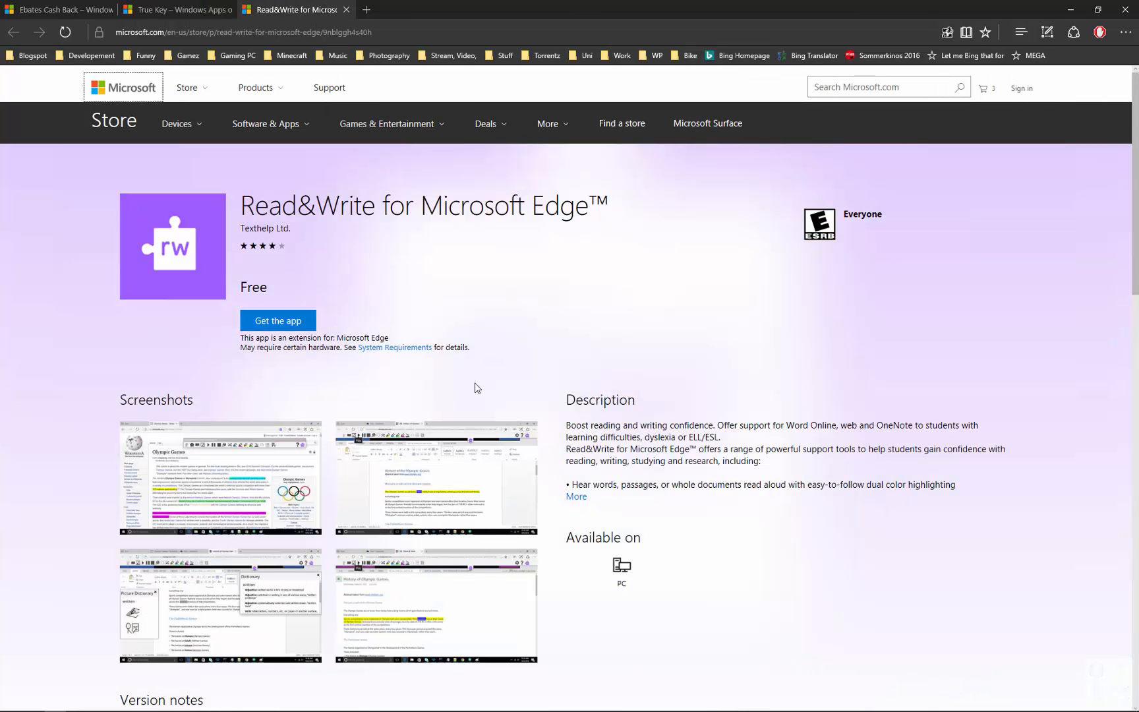
mouse_move(572, 348)
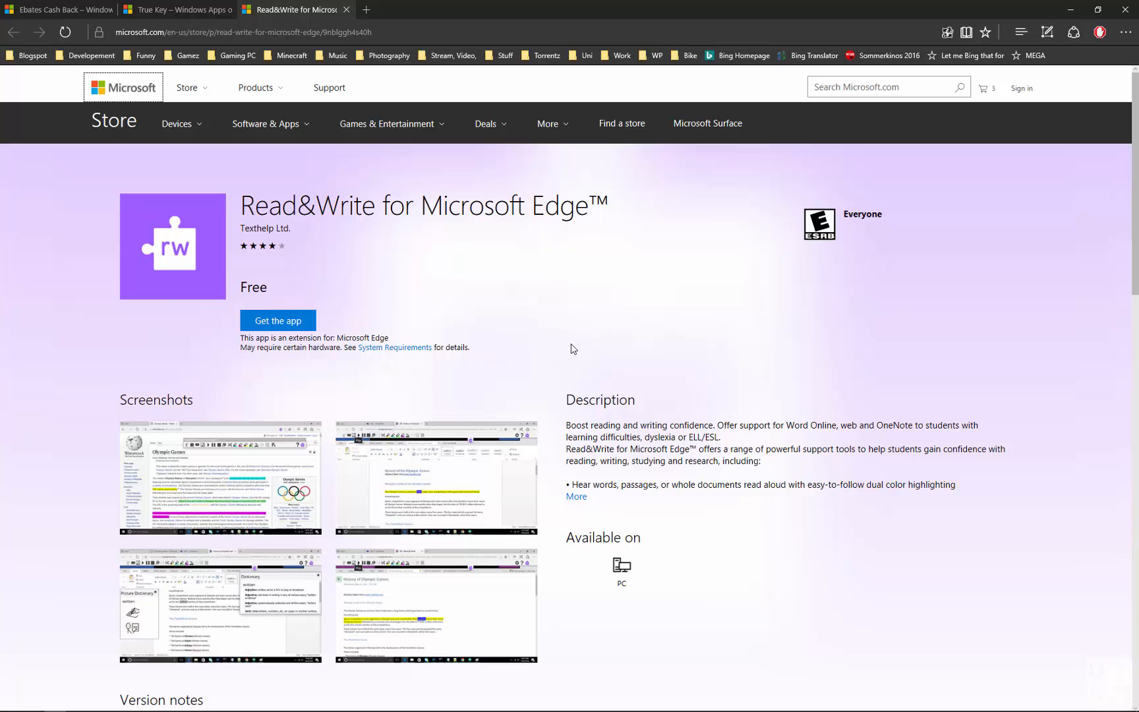
mouse_move(506, 137)
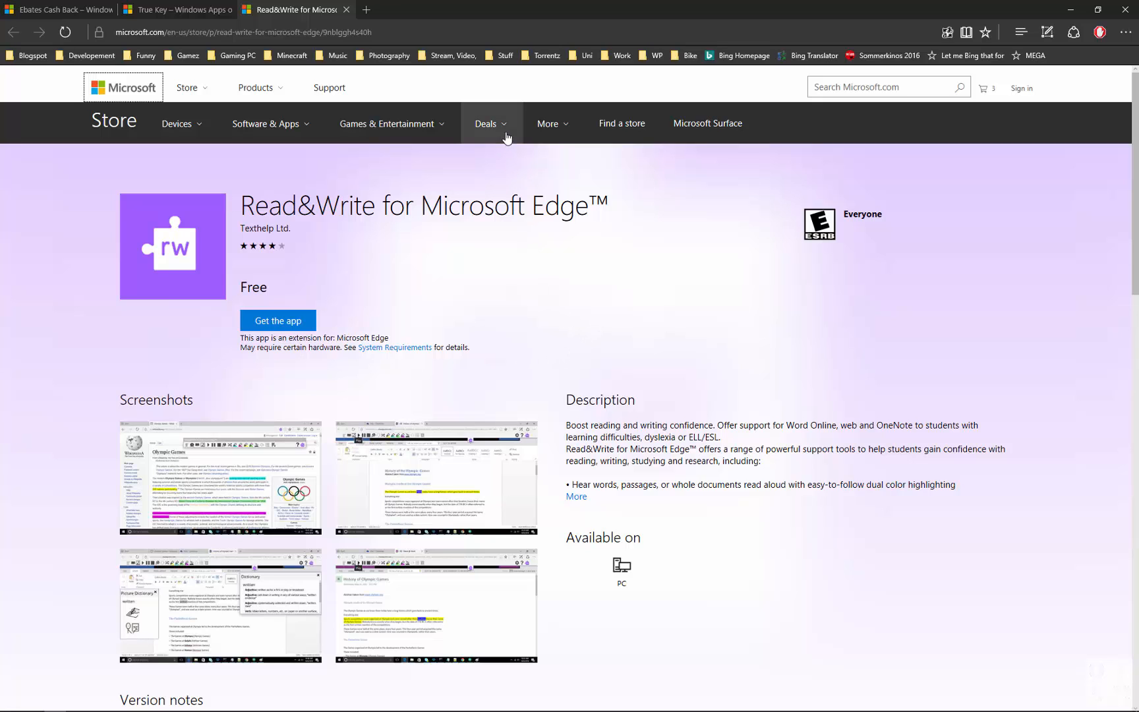
- Switch back to the True Key store page tab in Edge
left_click(174, 9)
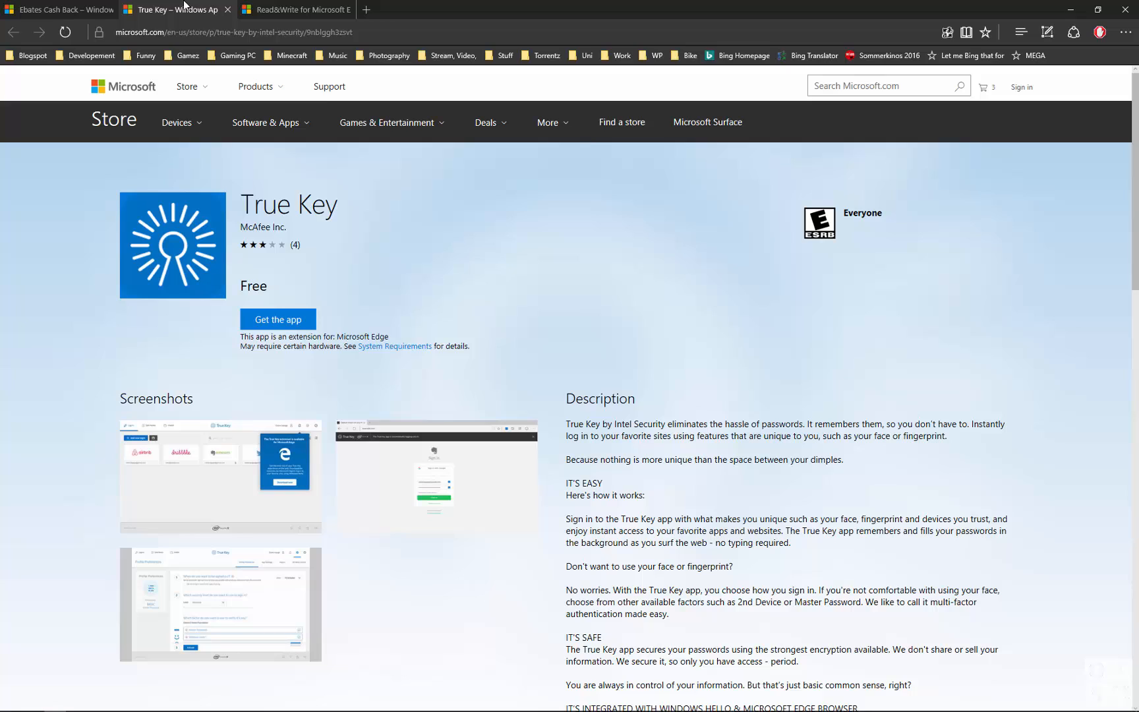
mouse_move(509, 195)
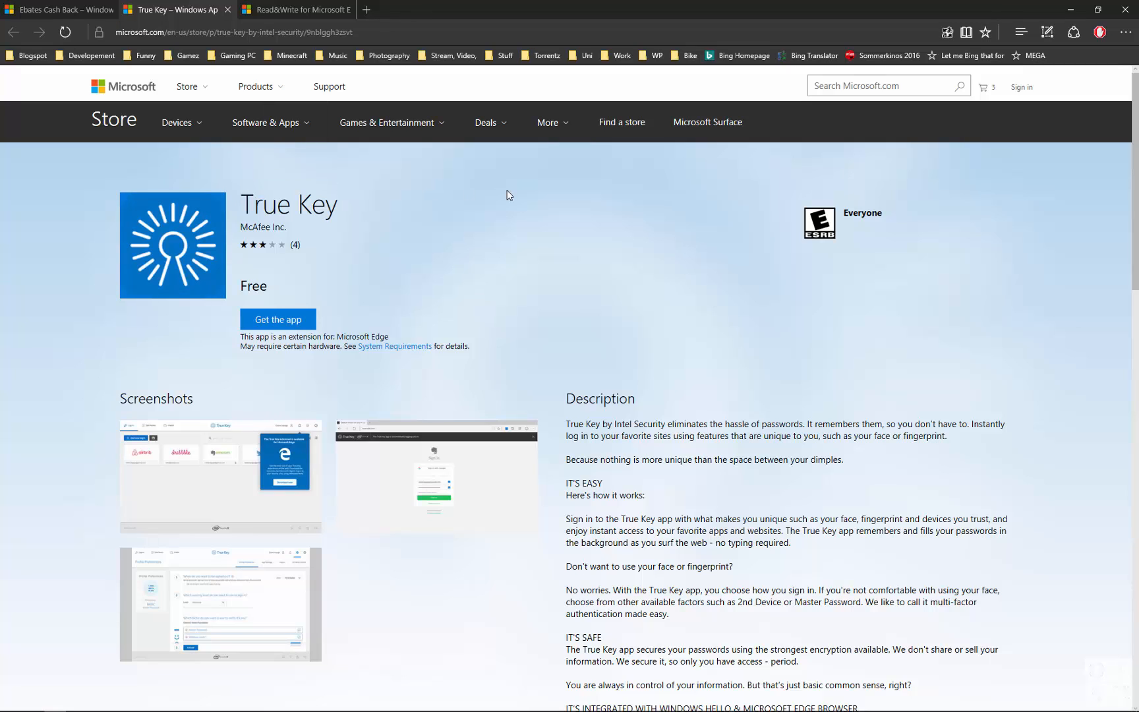
mouse_move(388, 218)
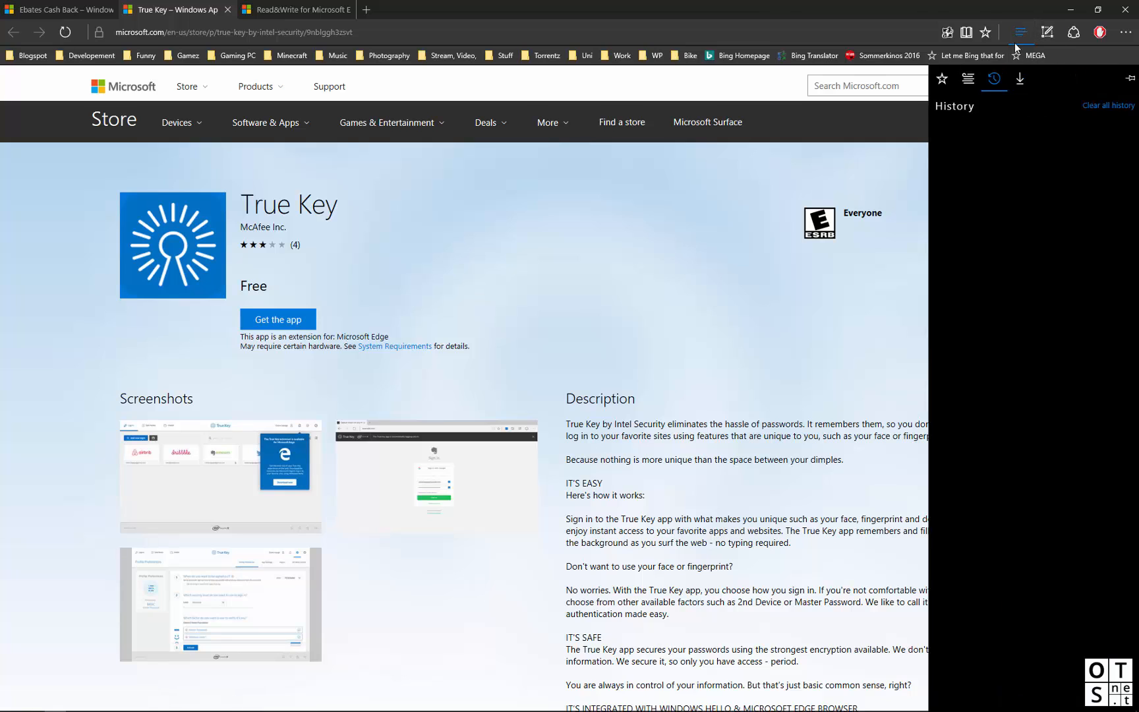
- Bring up the True Key dashboard and start the Add new logins dialog
left_click(1126, 32)
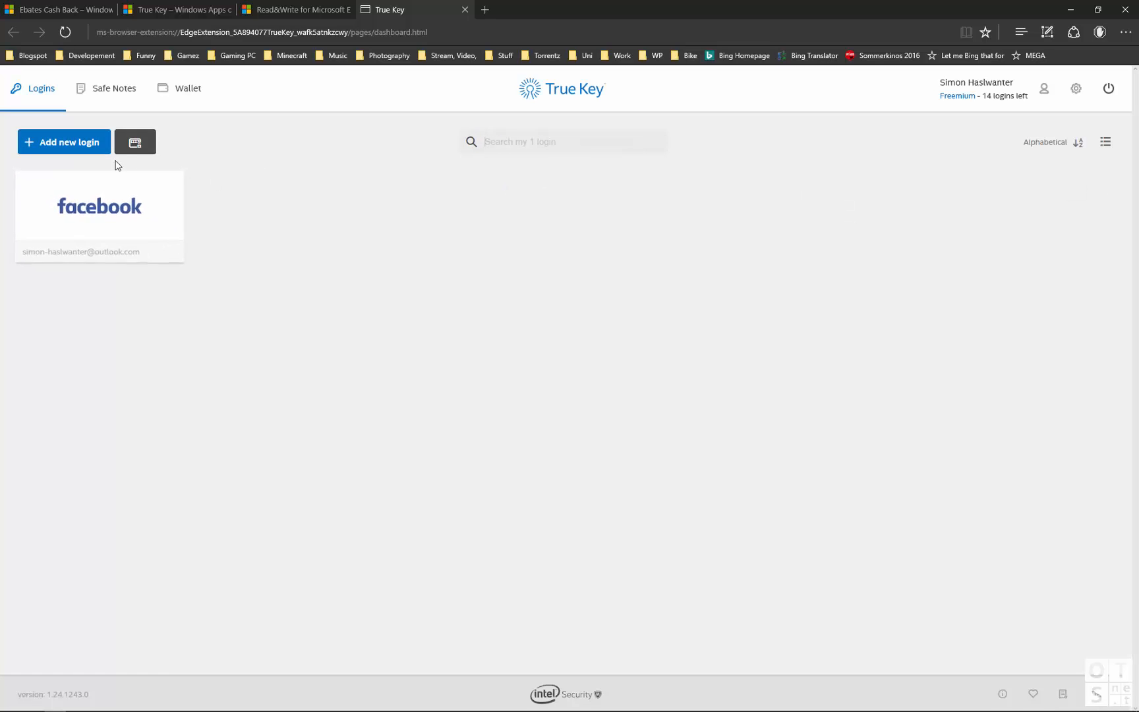
left_click(64, 141)
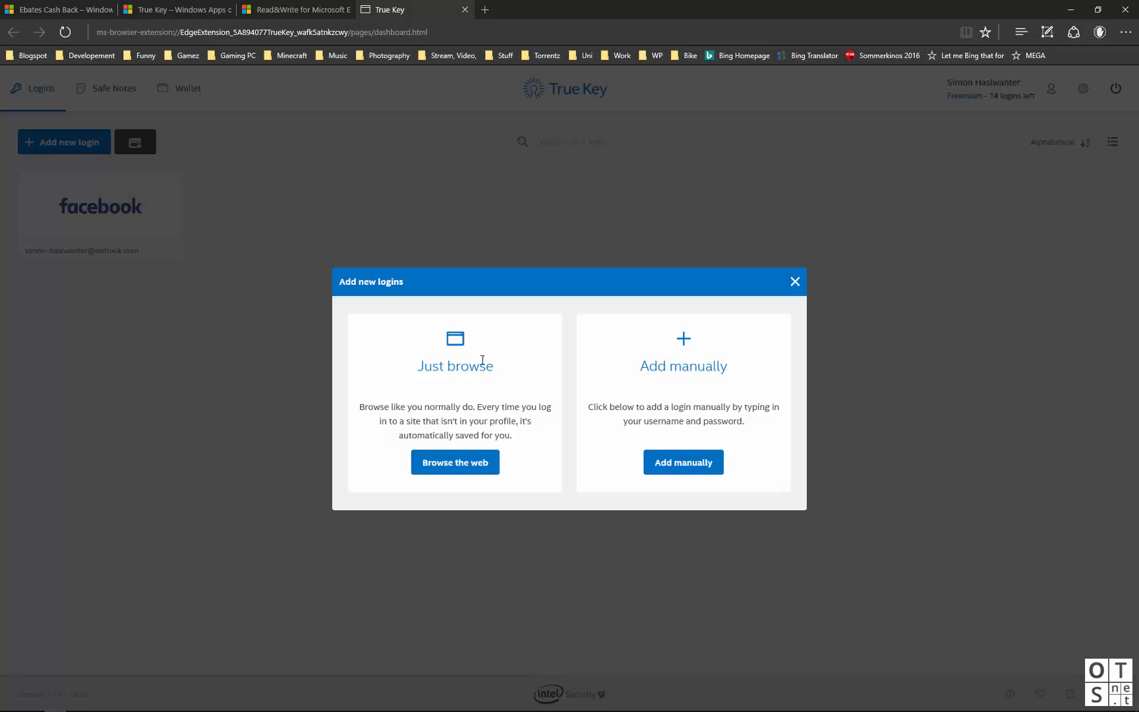
mouse_move(453, 296)
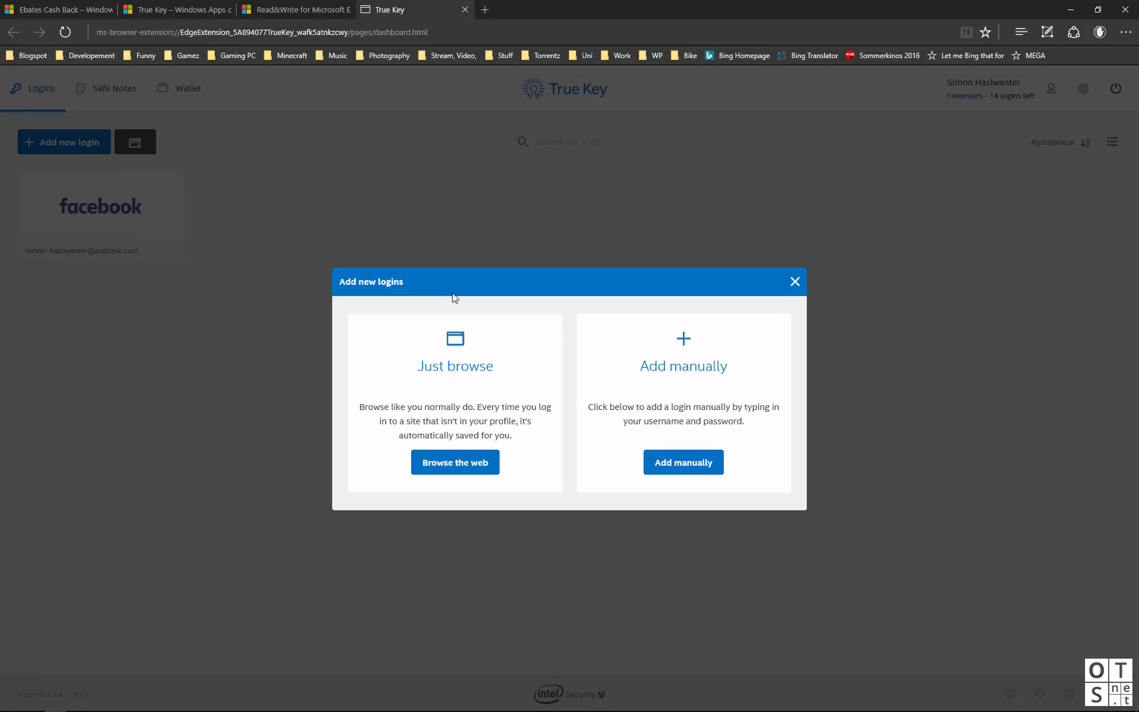
mouse_move(688, 346)
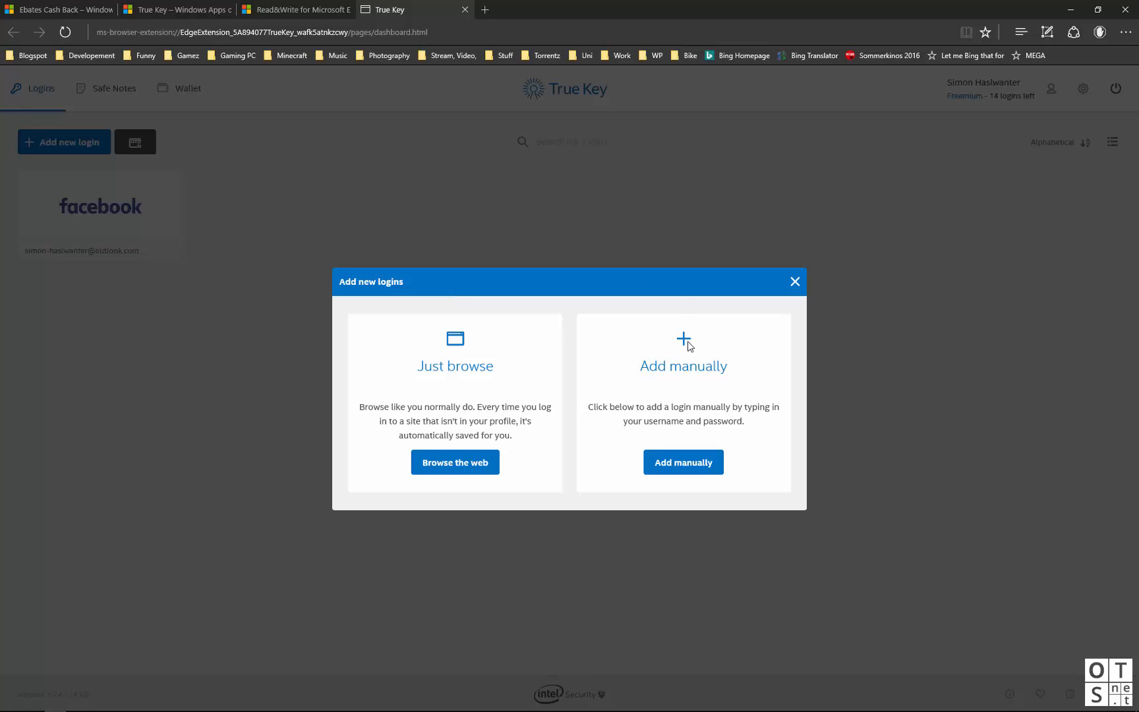
left_click(681, 461)
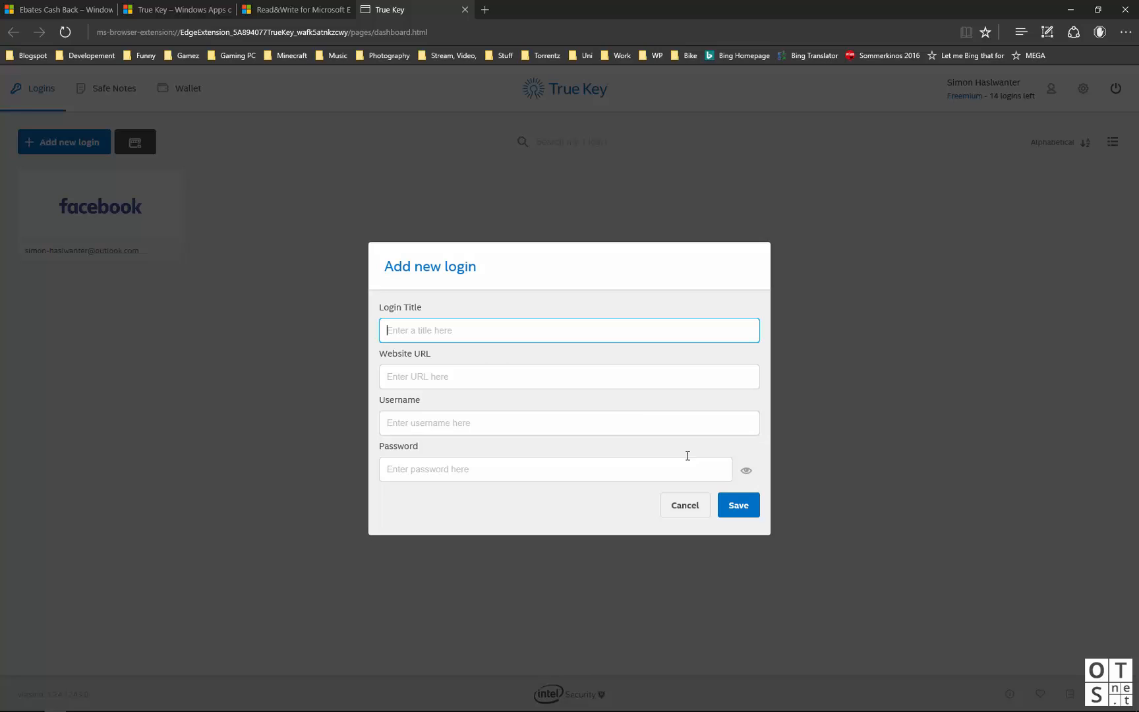
mouse_move(476, 317)
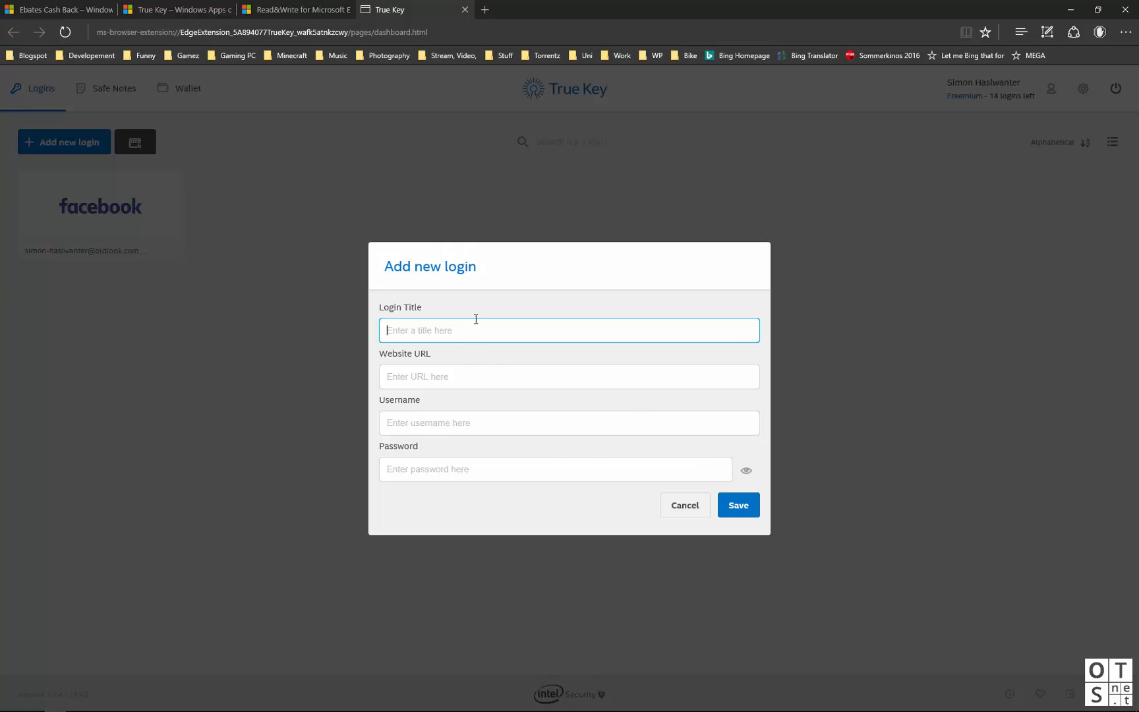
type("Bandcamp")
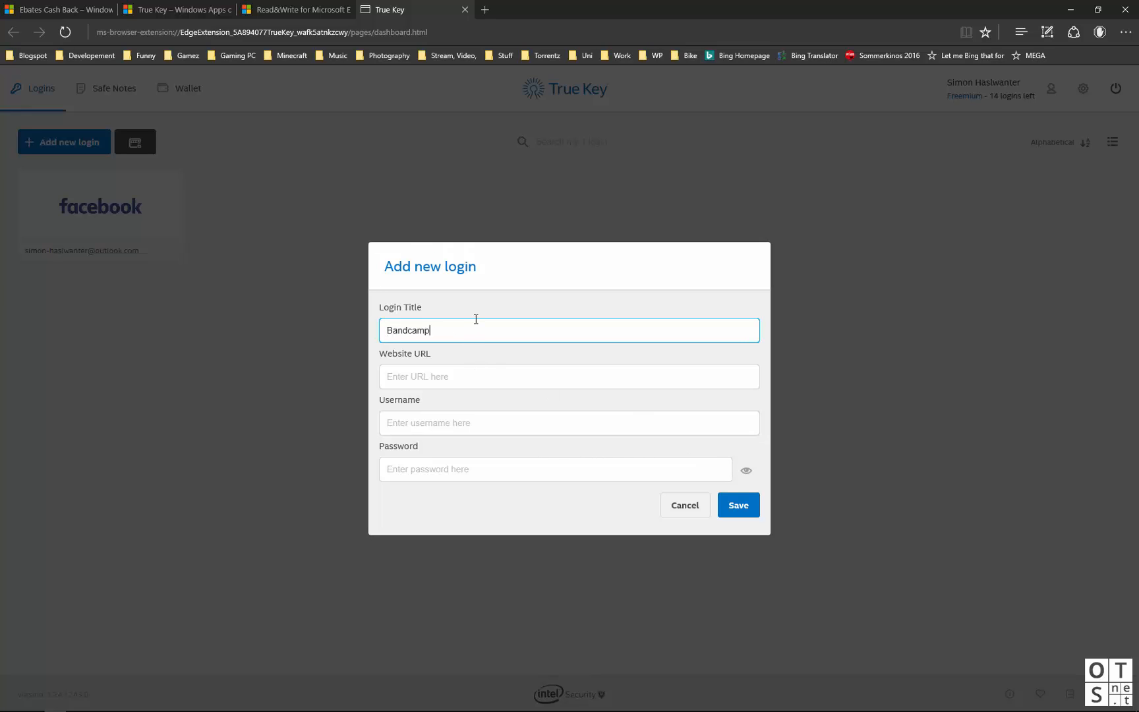
left_click(568, 376)
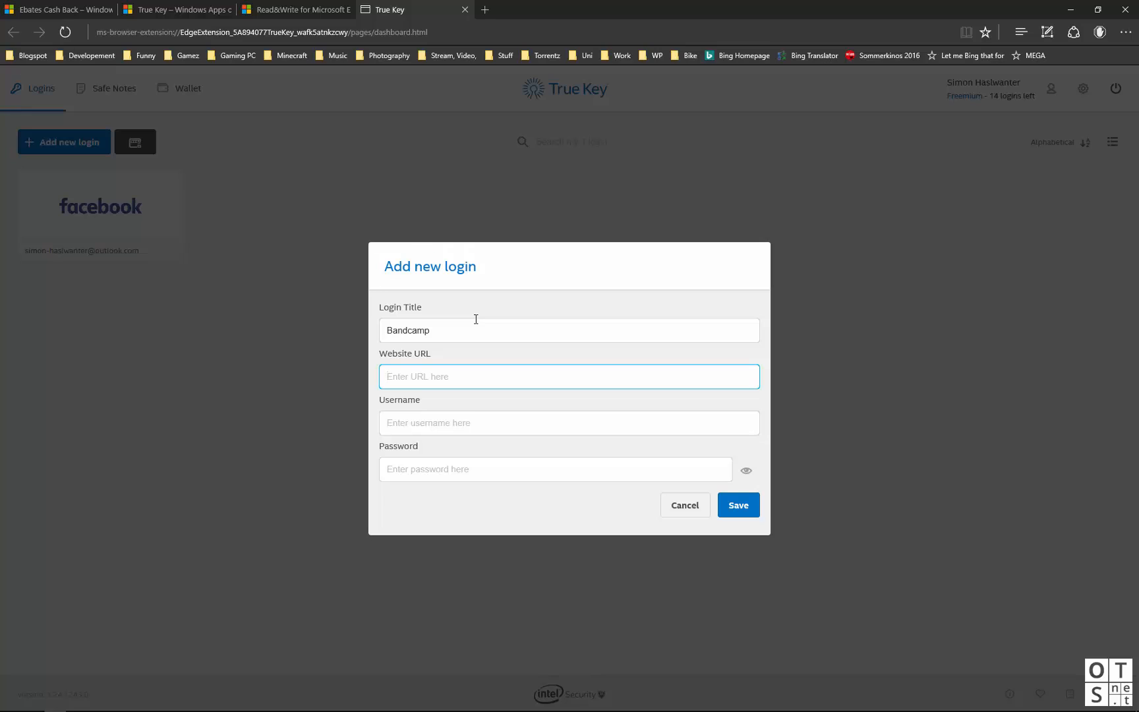
type("www.b")
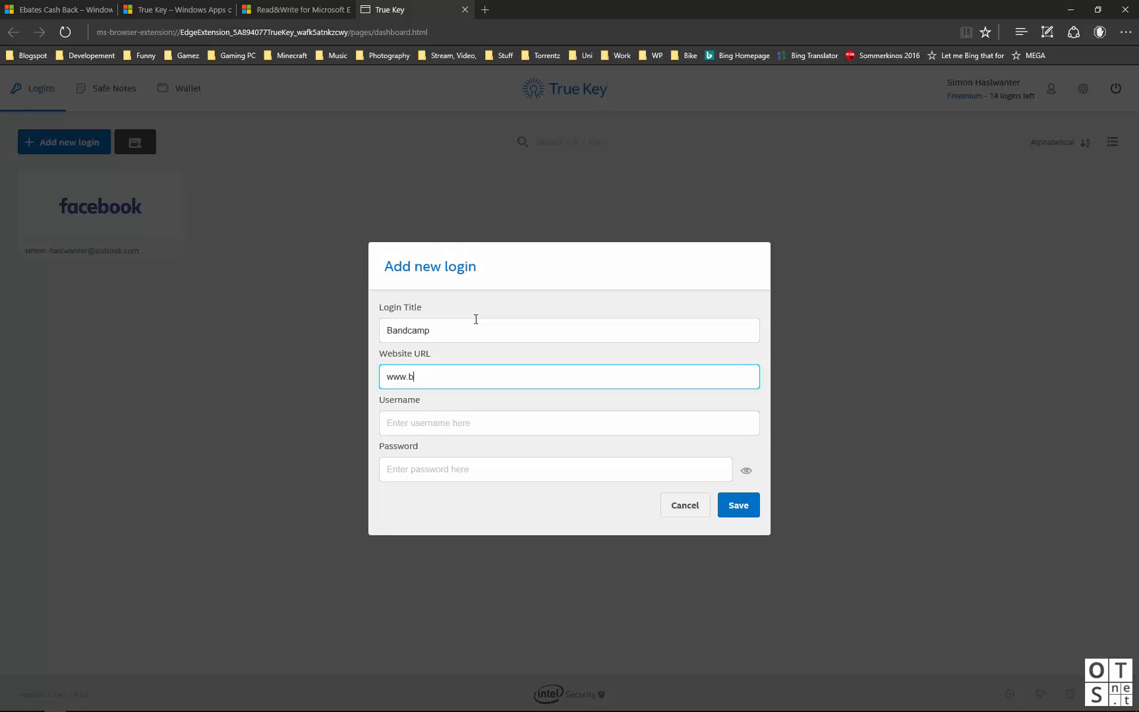
type("andcamp.com/login")
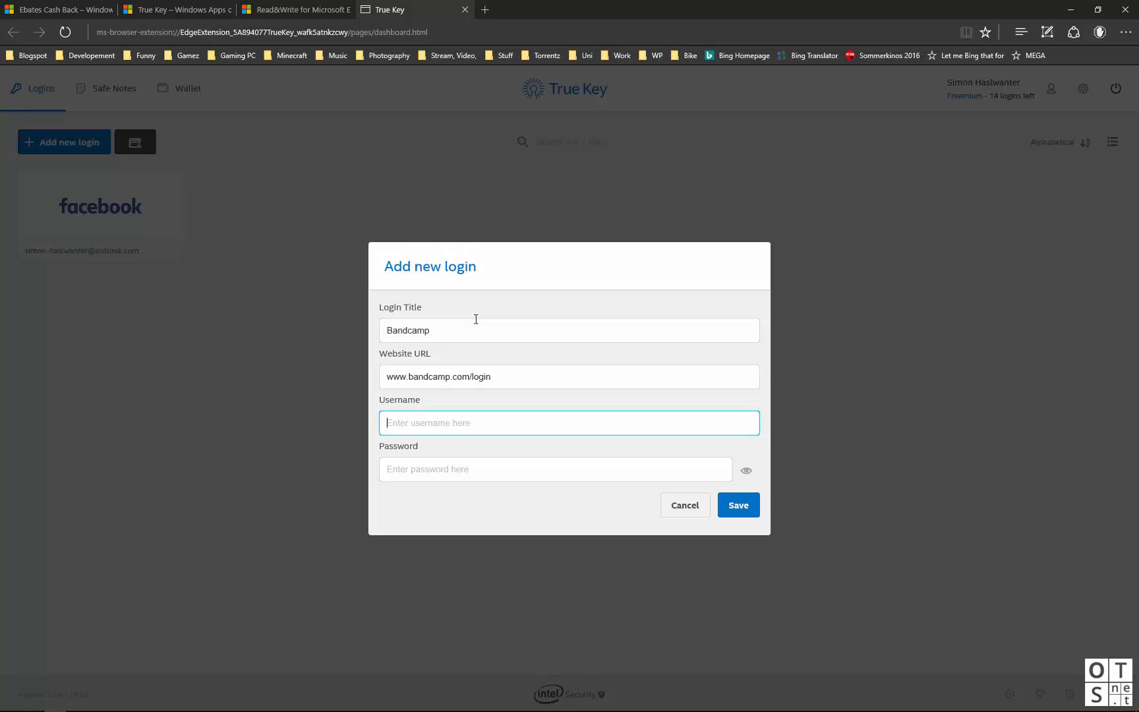
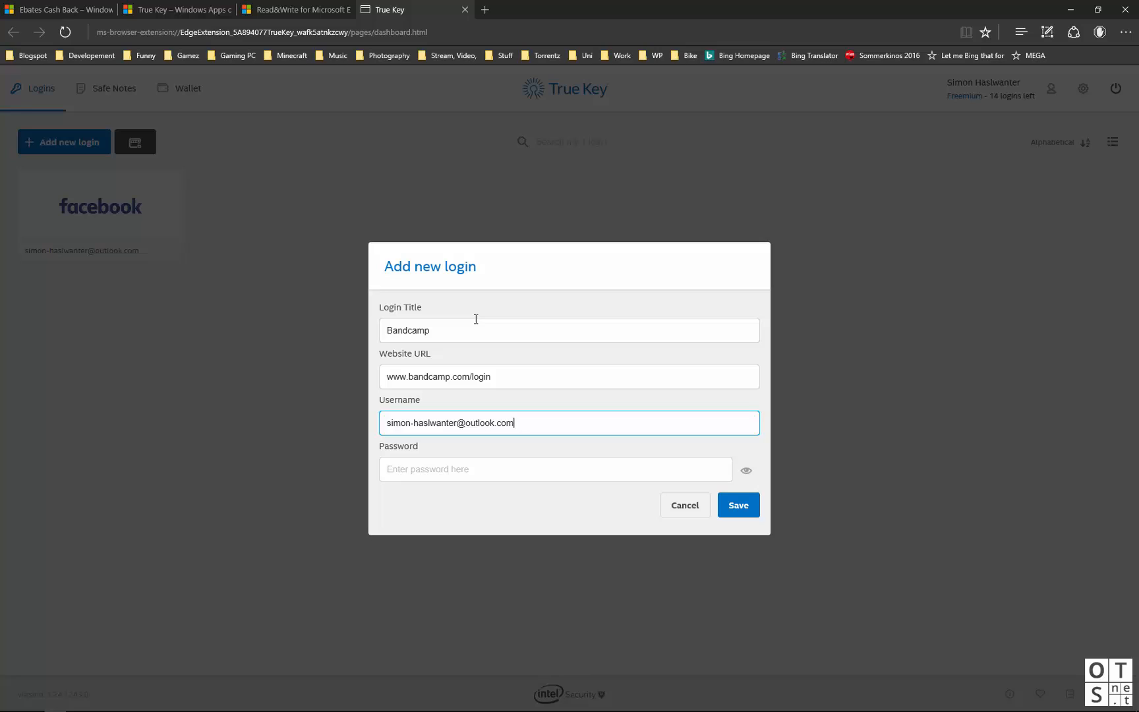
type("••")
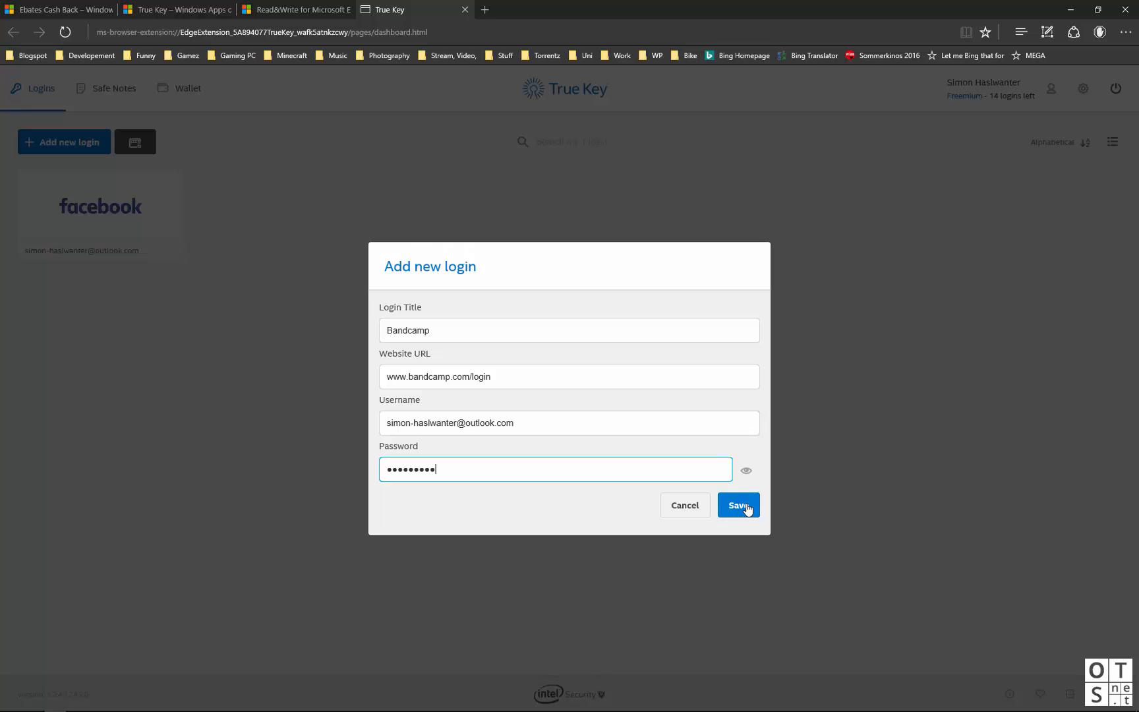
left_click(737, 505)
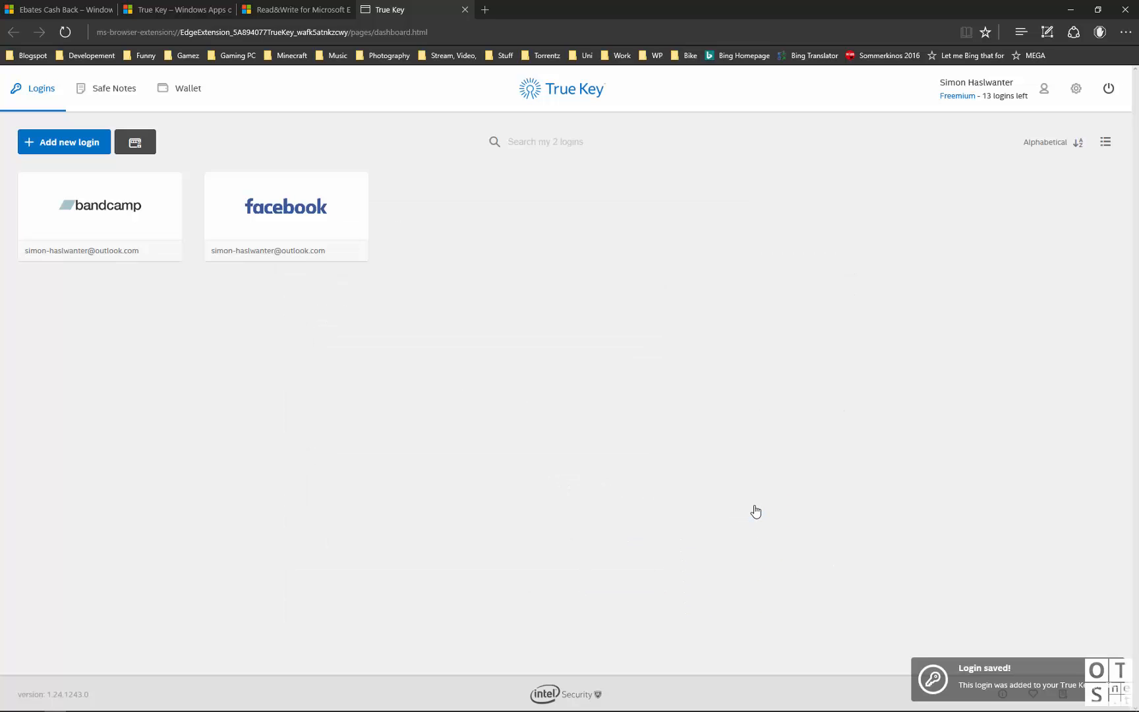
mouse_move(466, 13)
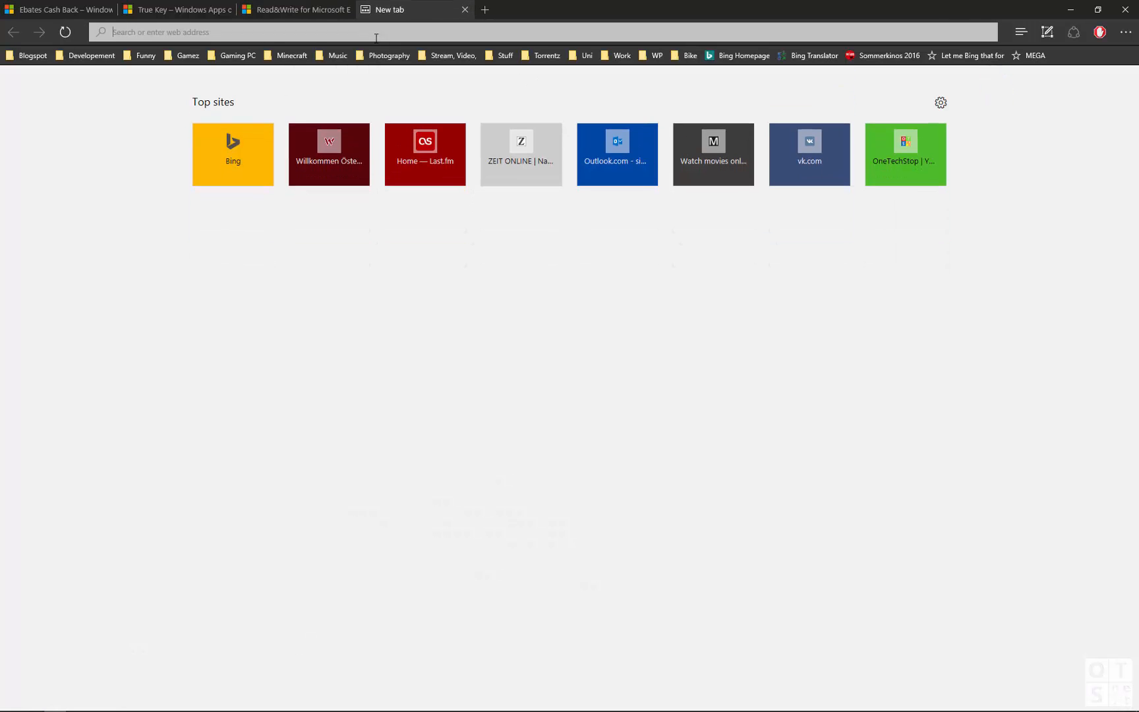
- Load bandcamp.com in a new Edge tab
type("bandcamp.com/")
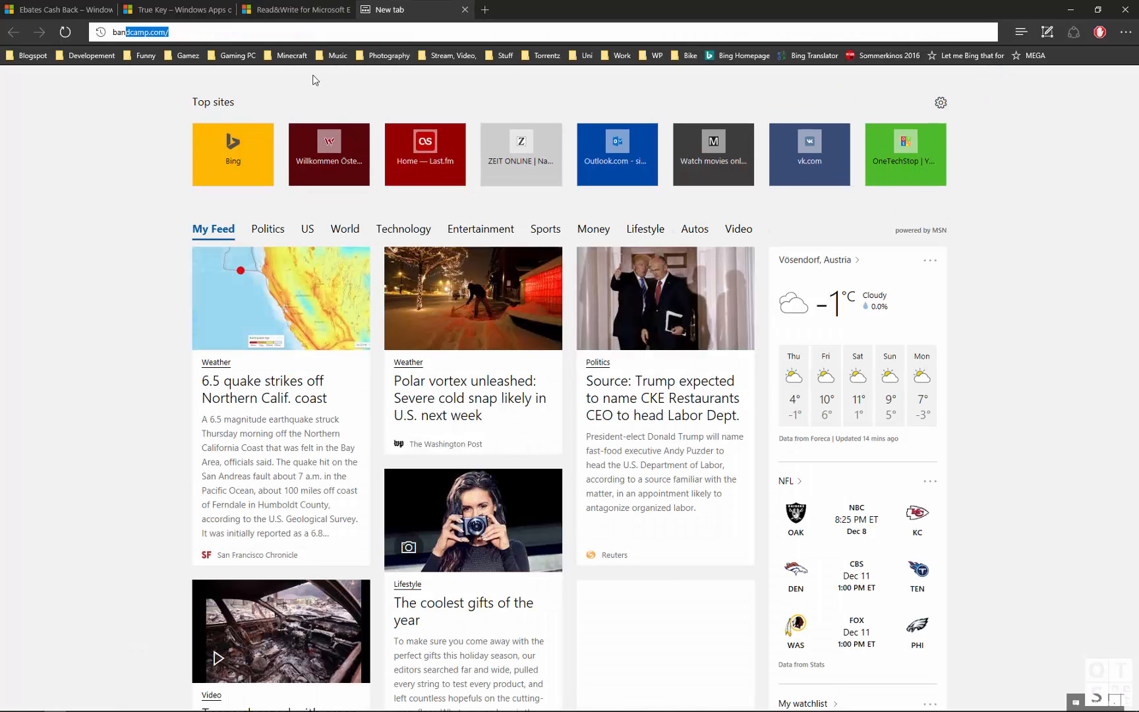
type("bancamp.com")
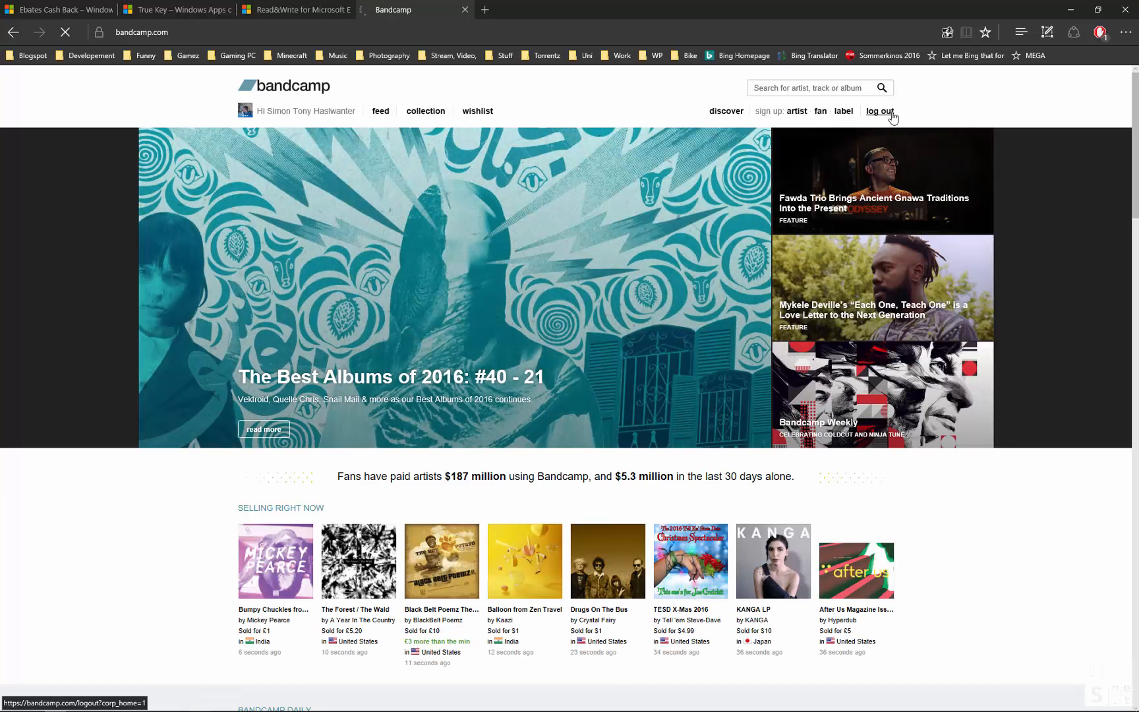
- Log out of Bandcamp and sign back in via True Key autofill, reaching the collection page
left_click(879, 111)
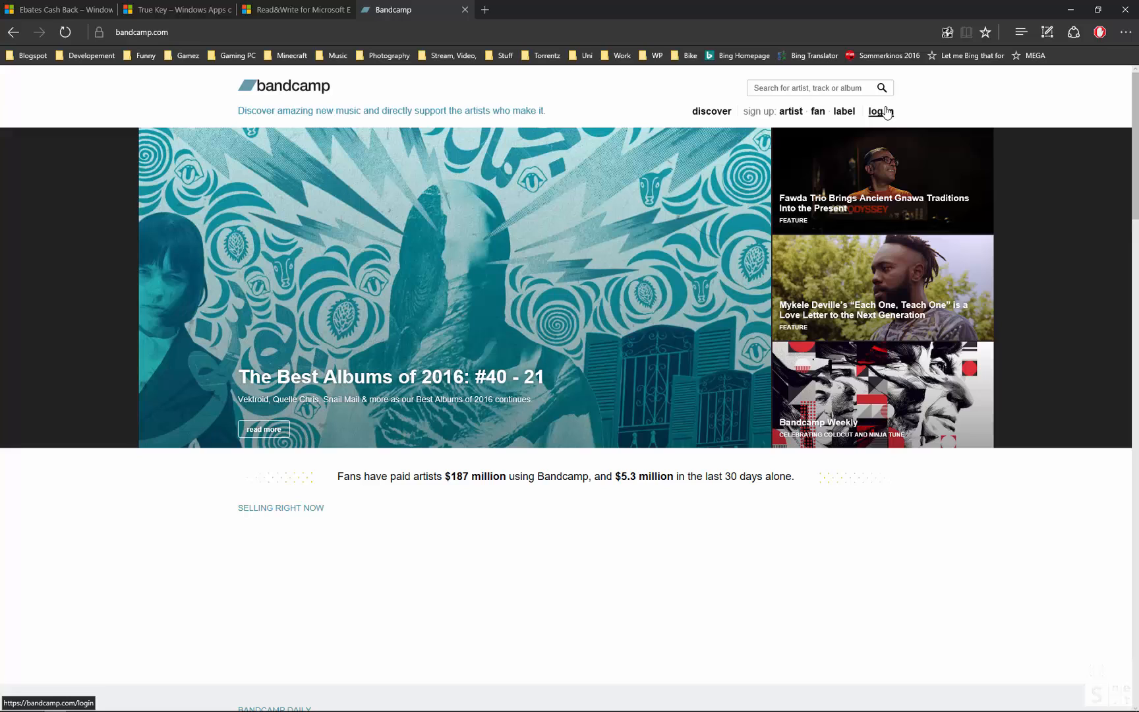
left_click(879, 110)
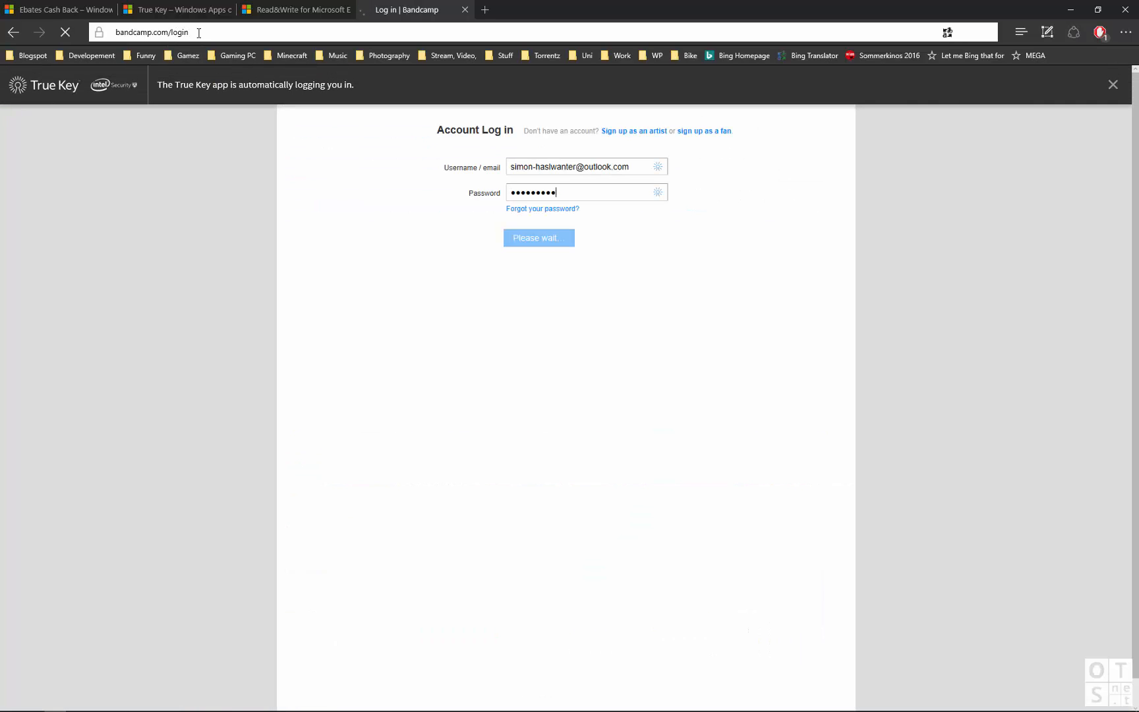
left_click(538, 237)
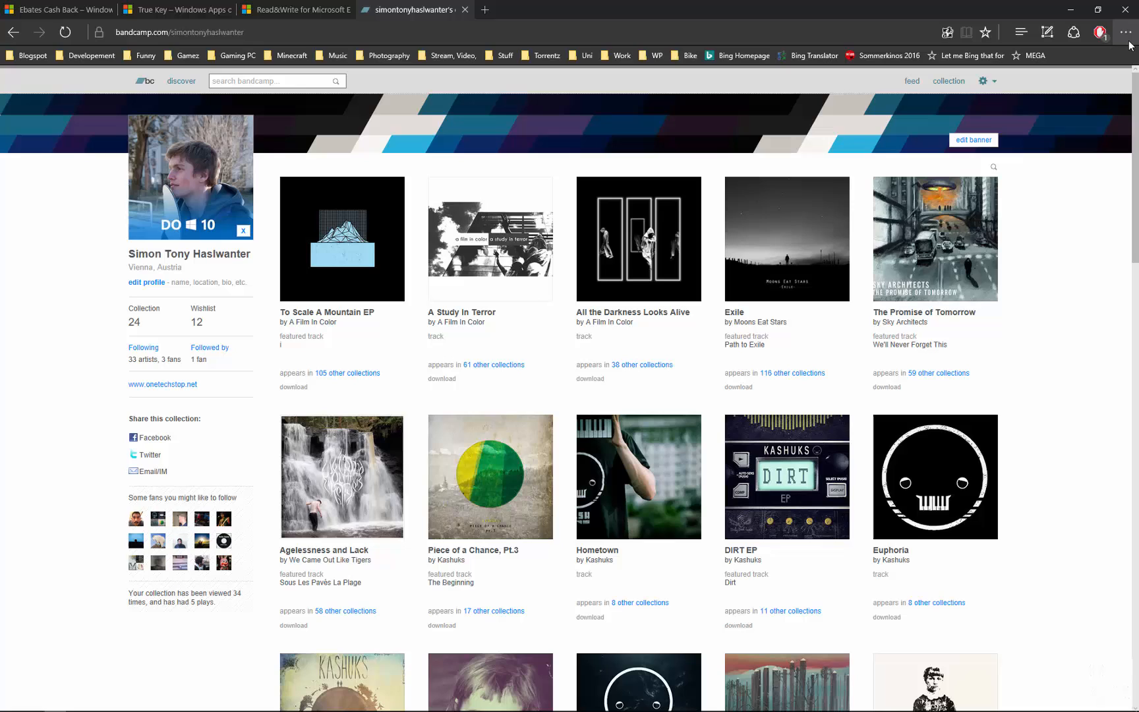
mouse_move(1093, 102)
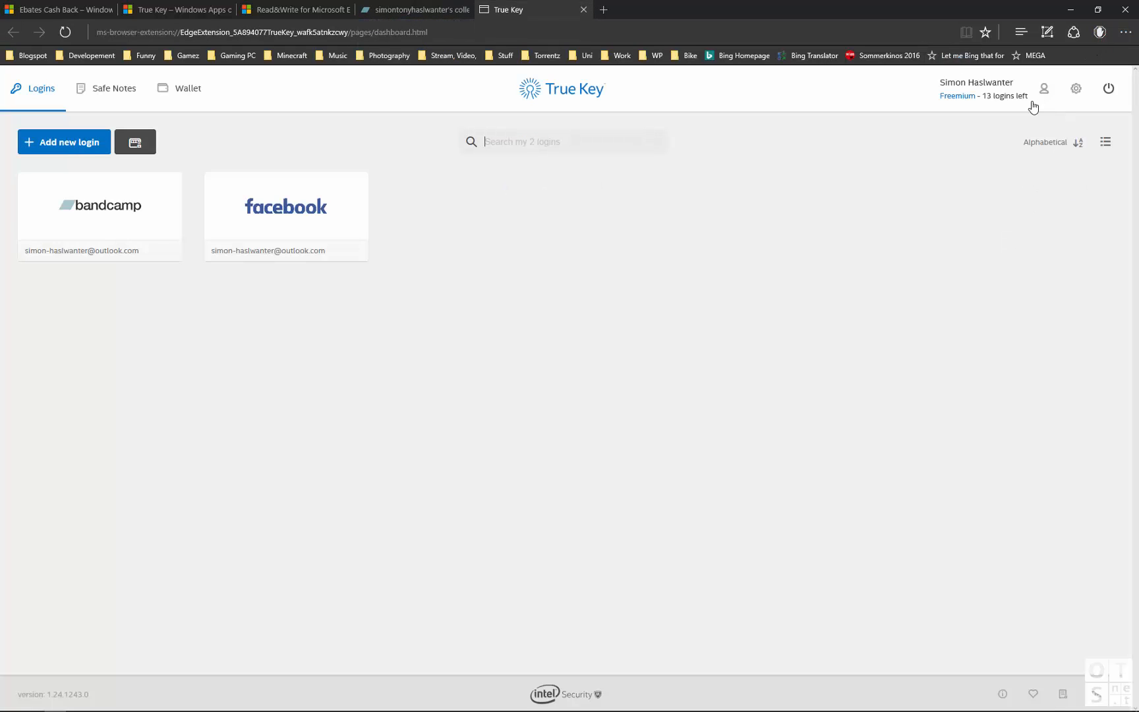
mouse_move(994, 120)
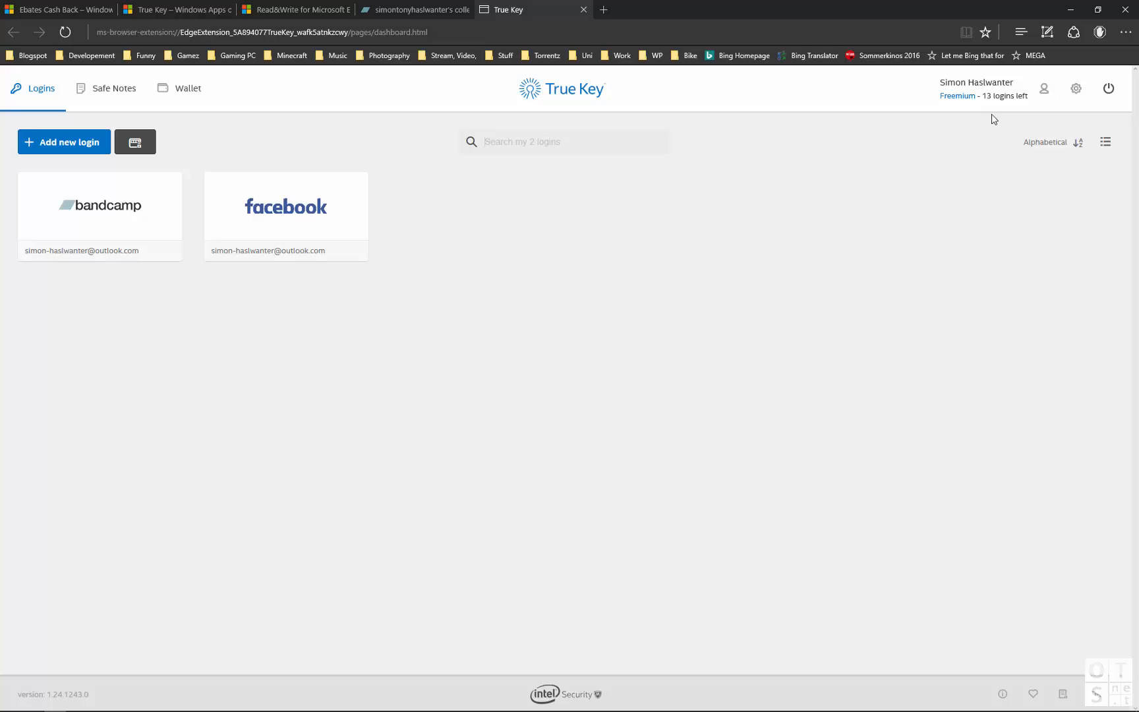
mouse_move(688, 182)
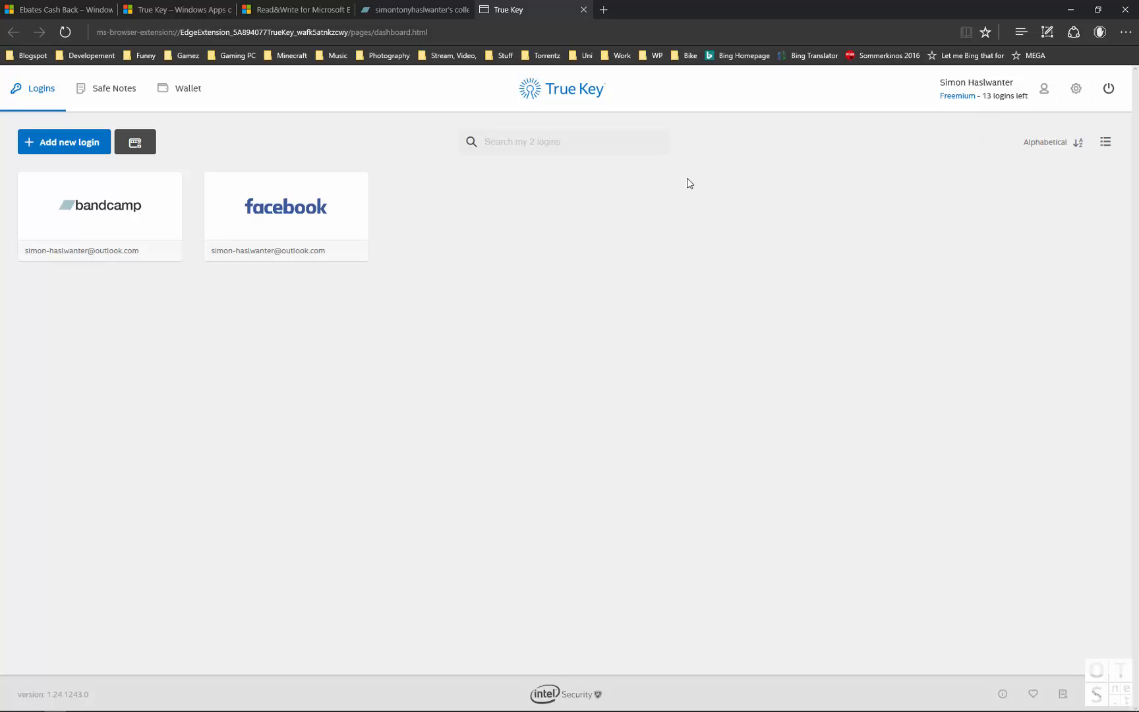
- View True Key's My Factors page with two of five factors active, then go to Start
left_click(957, 95)
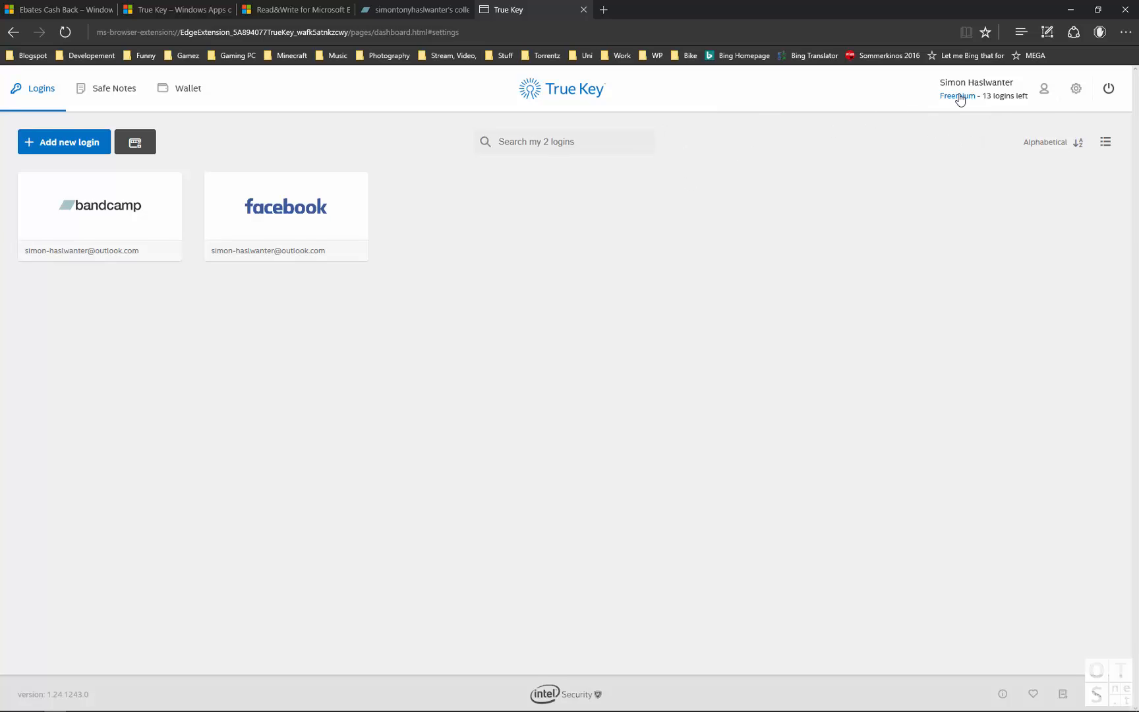
left_click(1044, 88)
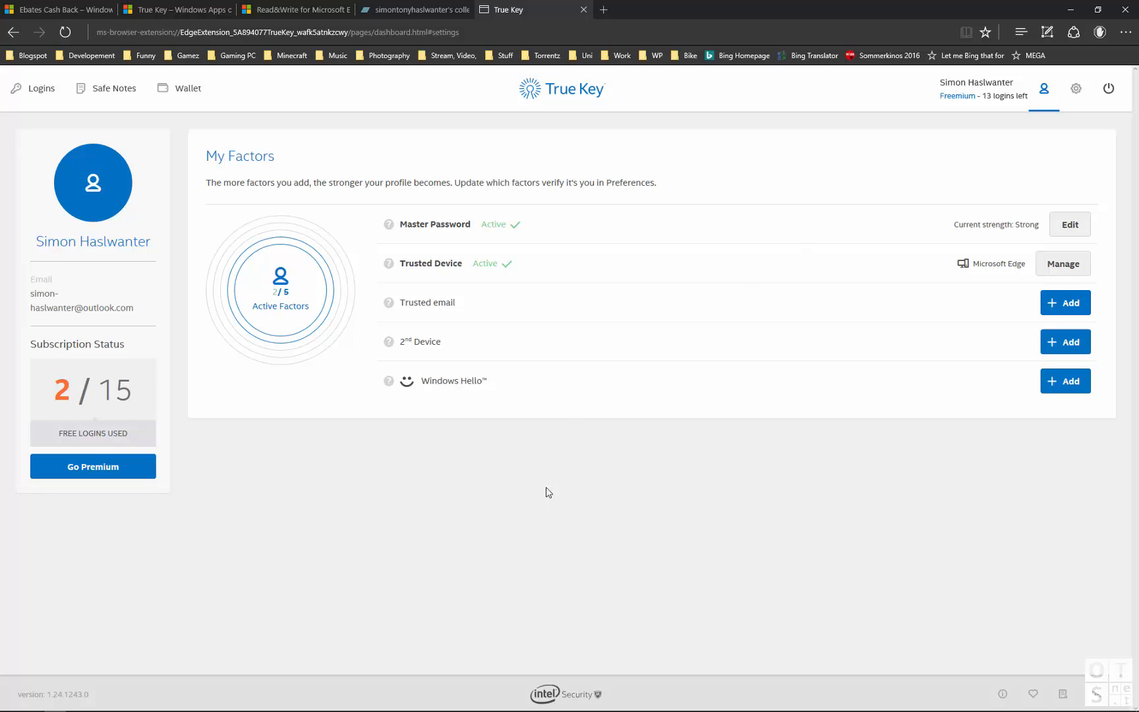
mouse_move(174, 373)
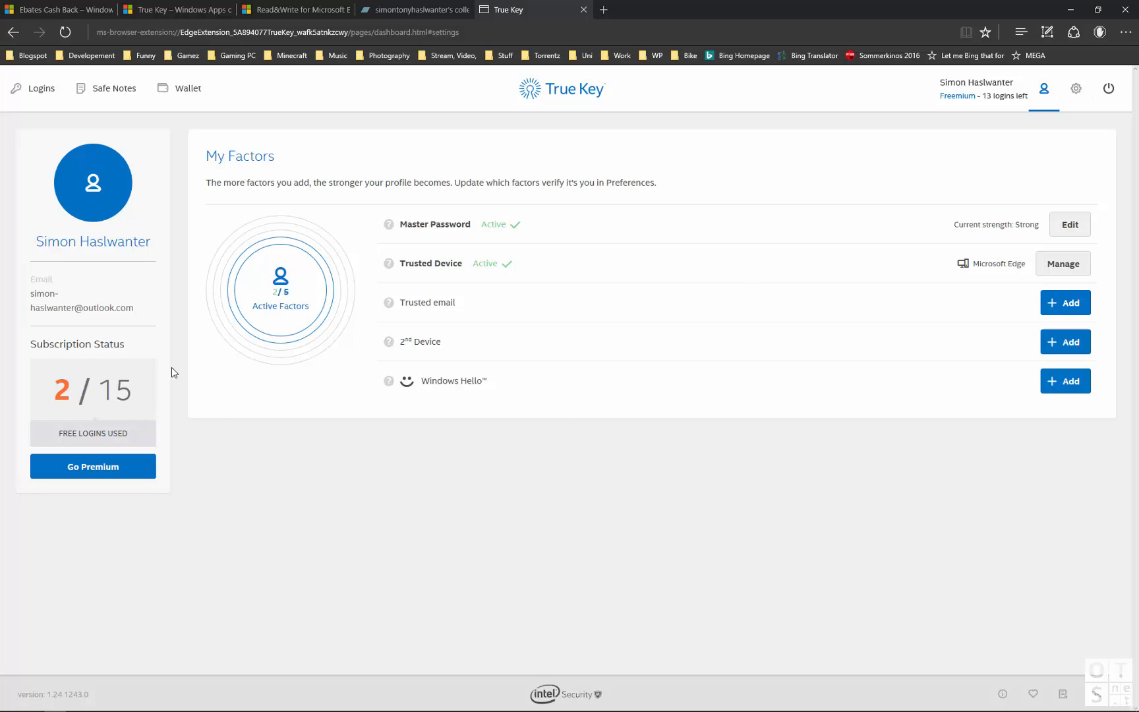
mouse_move(821, 161)
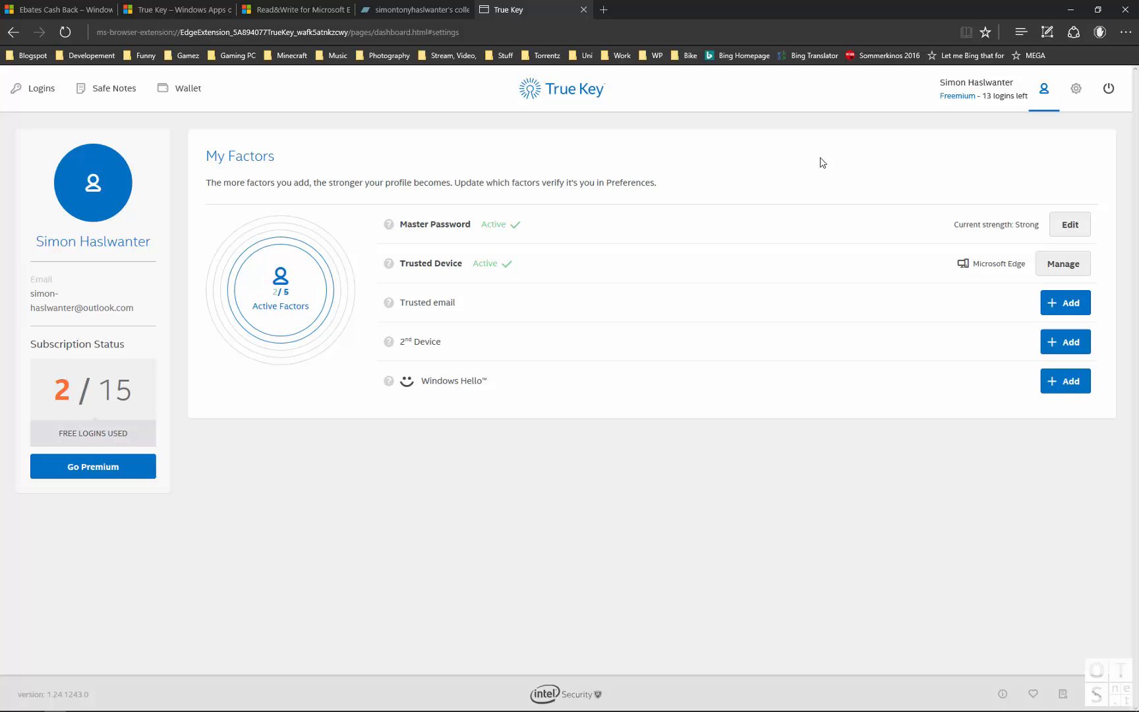
mouse_move(579, 182)
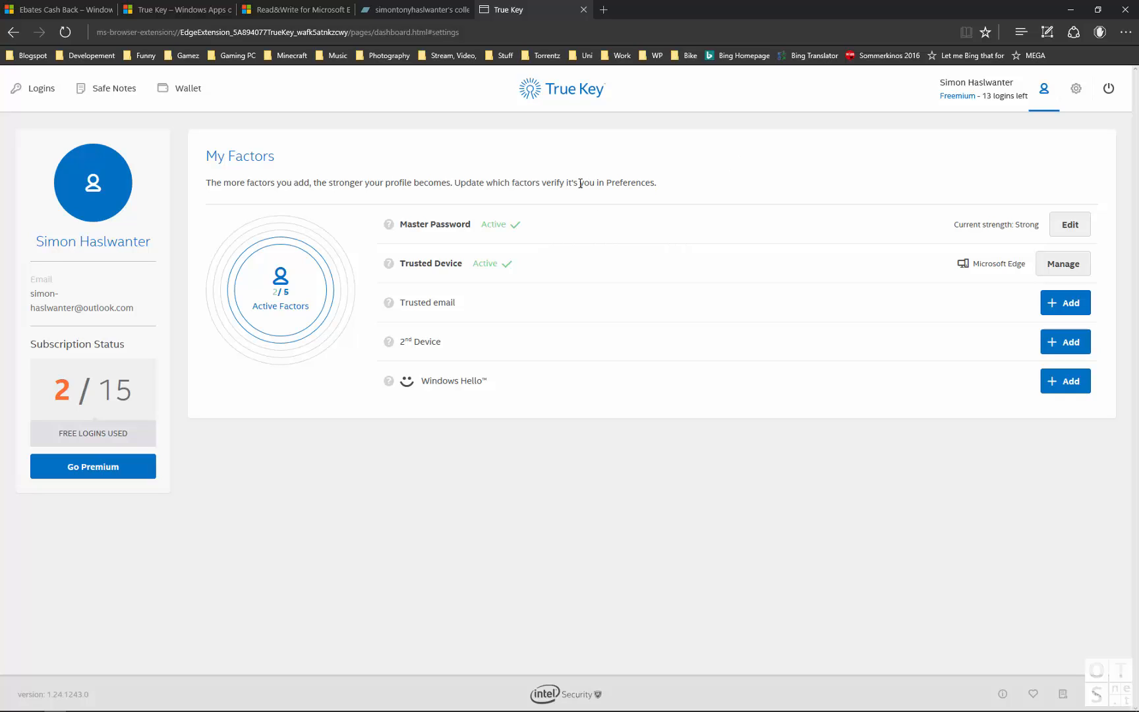
mouse_move(528, 174)
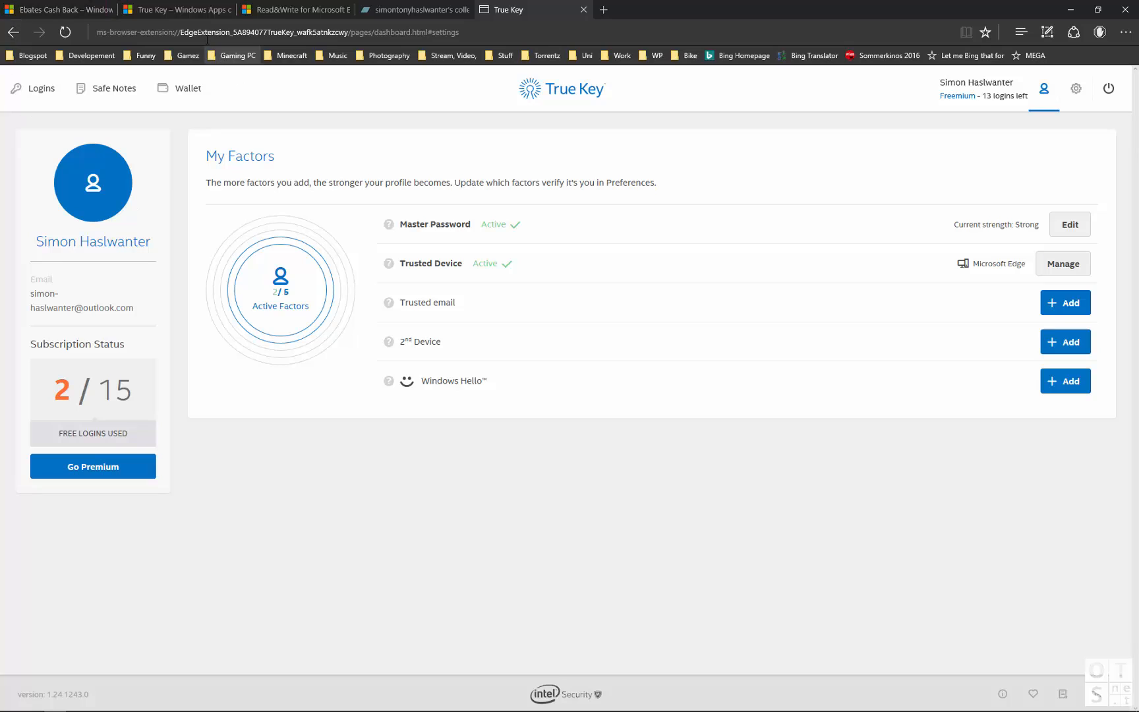
mouse_move(414, 10)
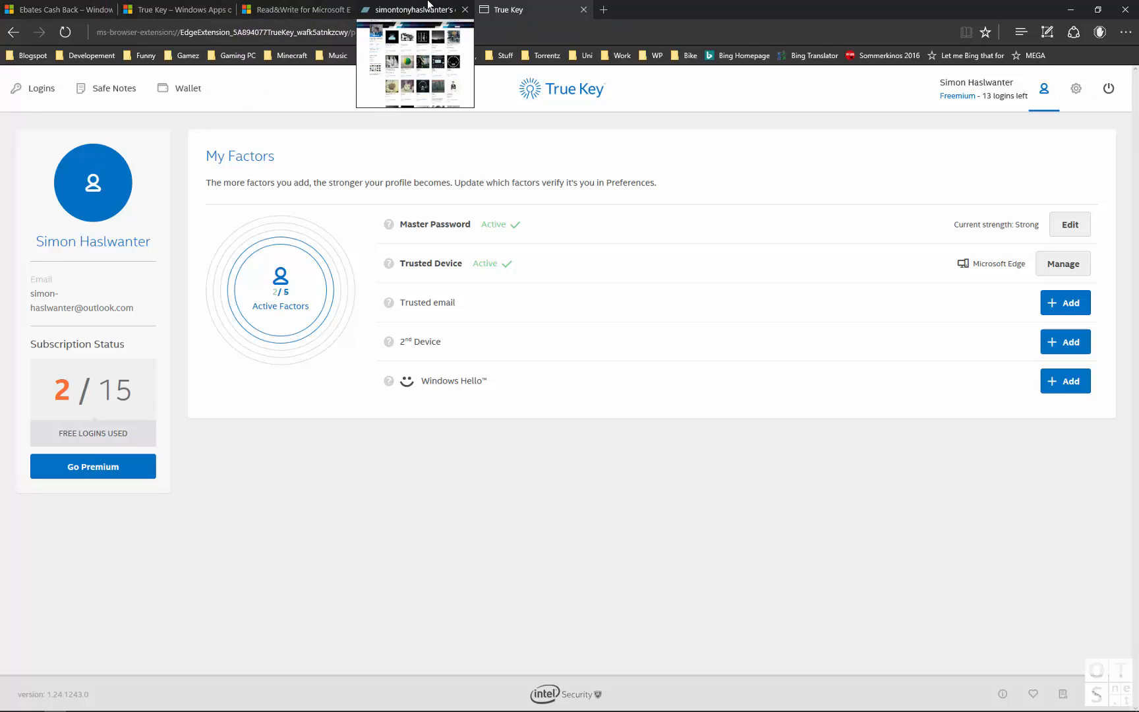
mouse_move(399, 38)
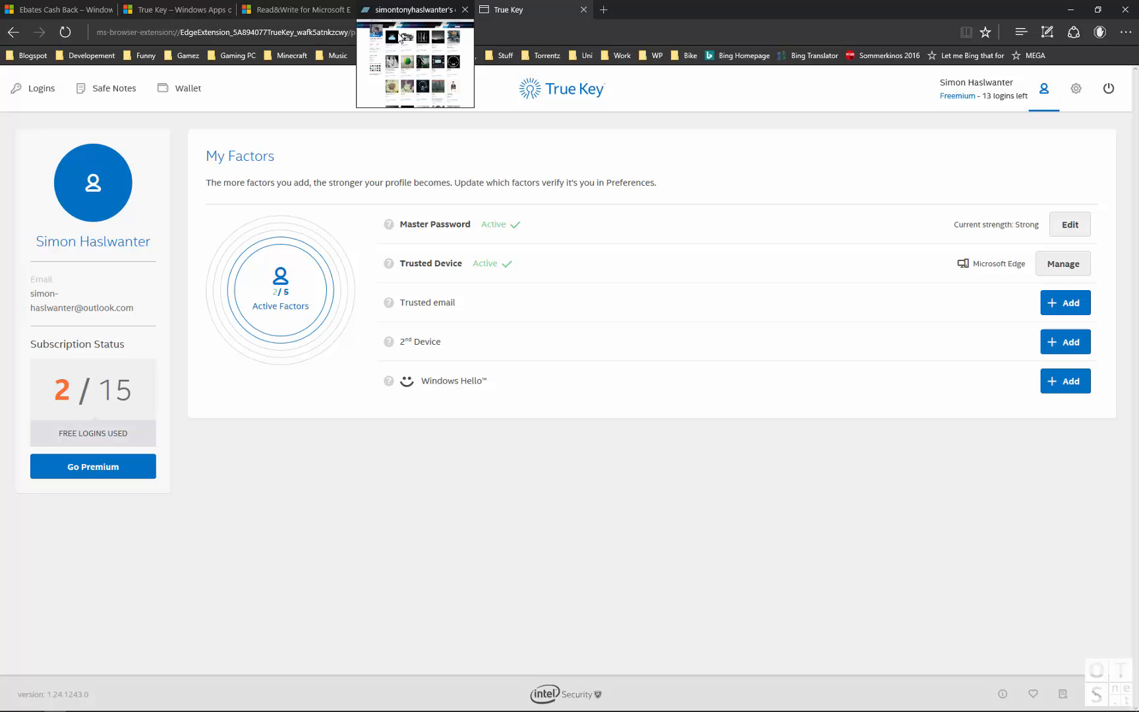
left_click(10, 701)
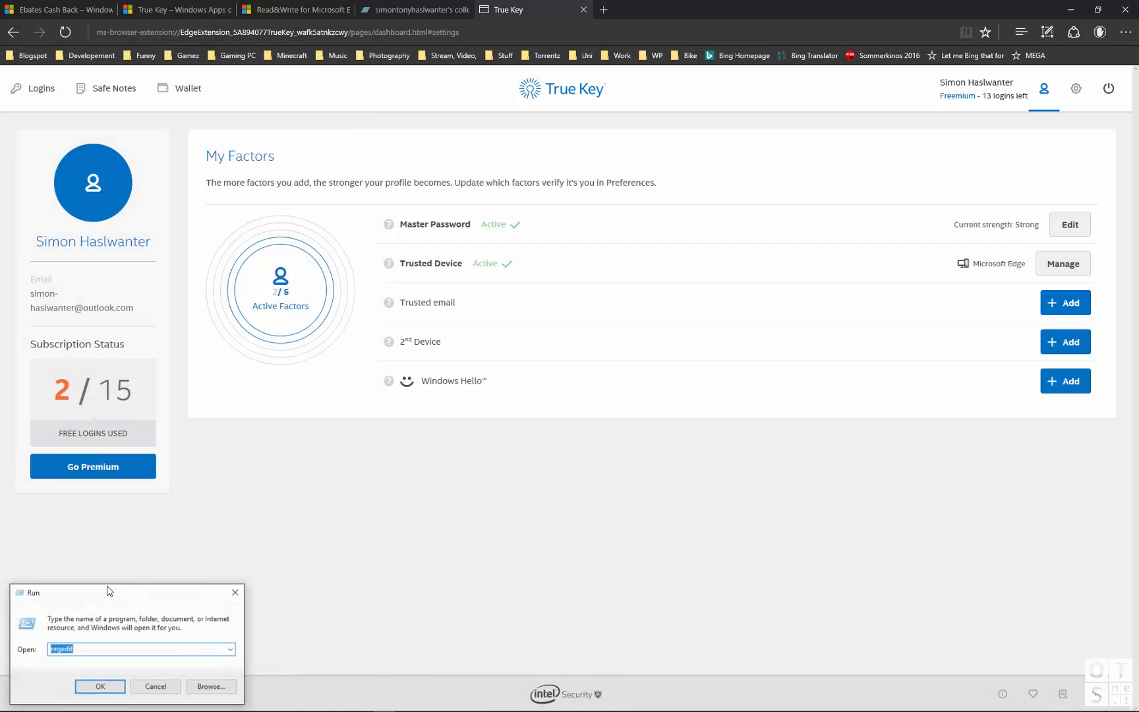
mouse_move(133, 544)
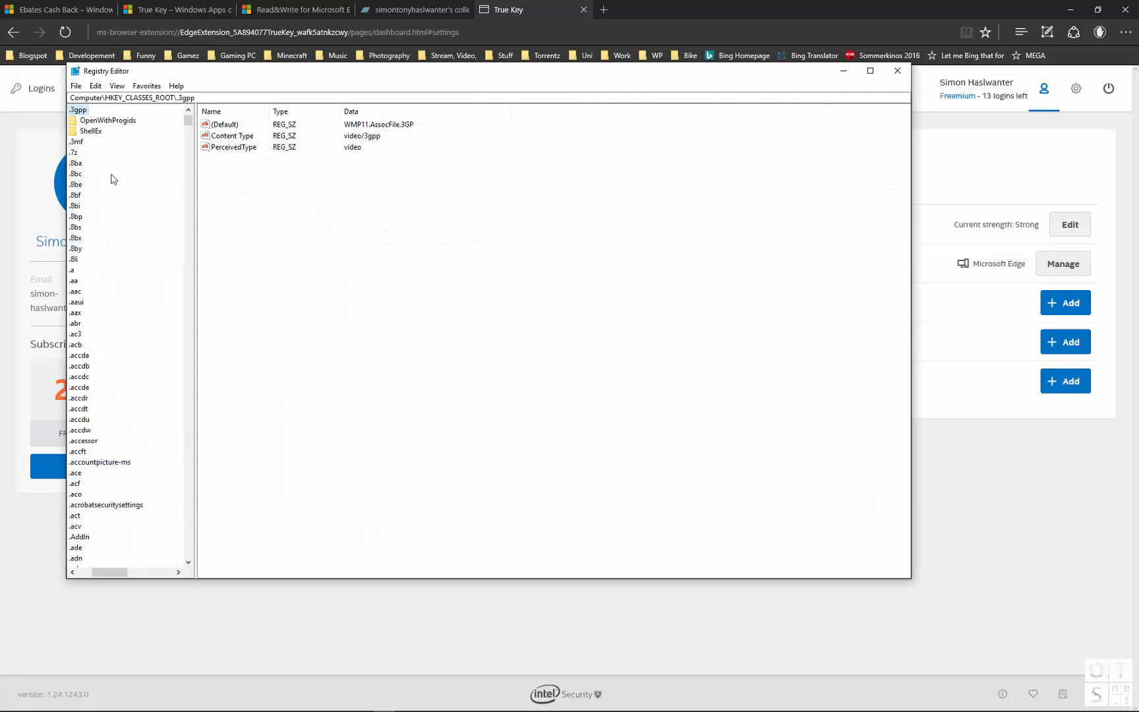
- Browse from the .8ba key up to HKEY_CLASSES_ROOT, collapsing and re-expanding Computer in Registry Editor
left_click(75, 162)
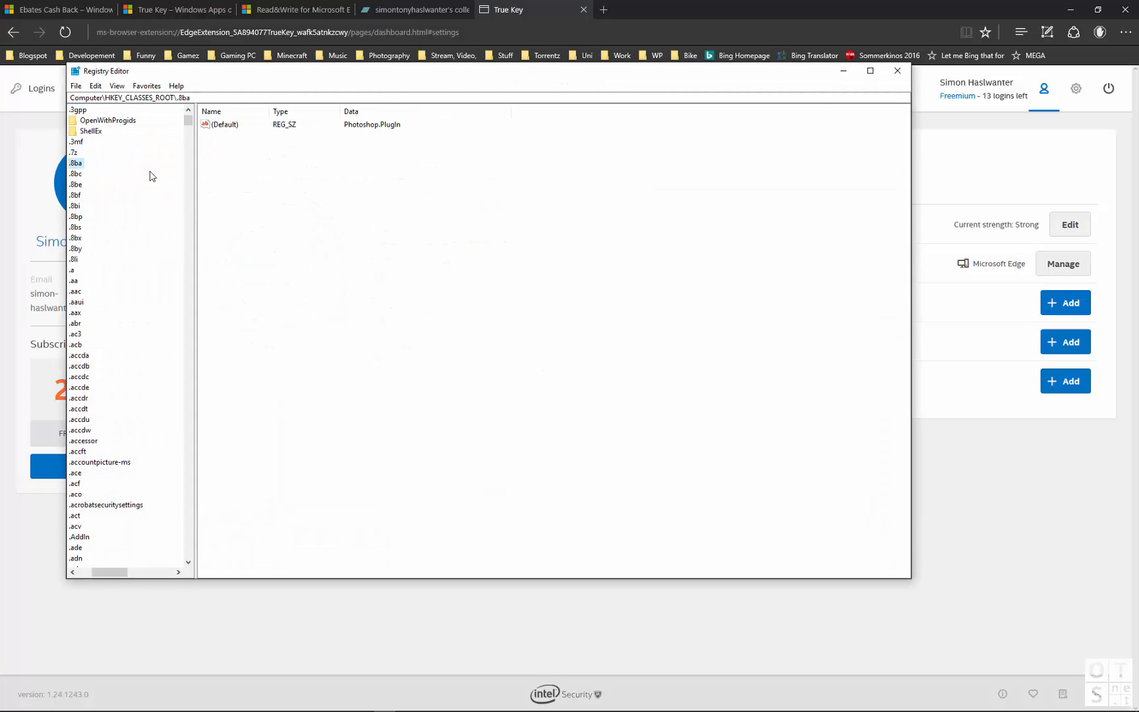
left_click(77, 174)
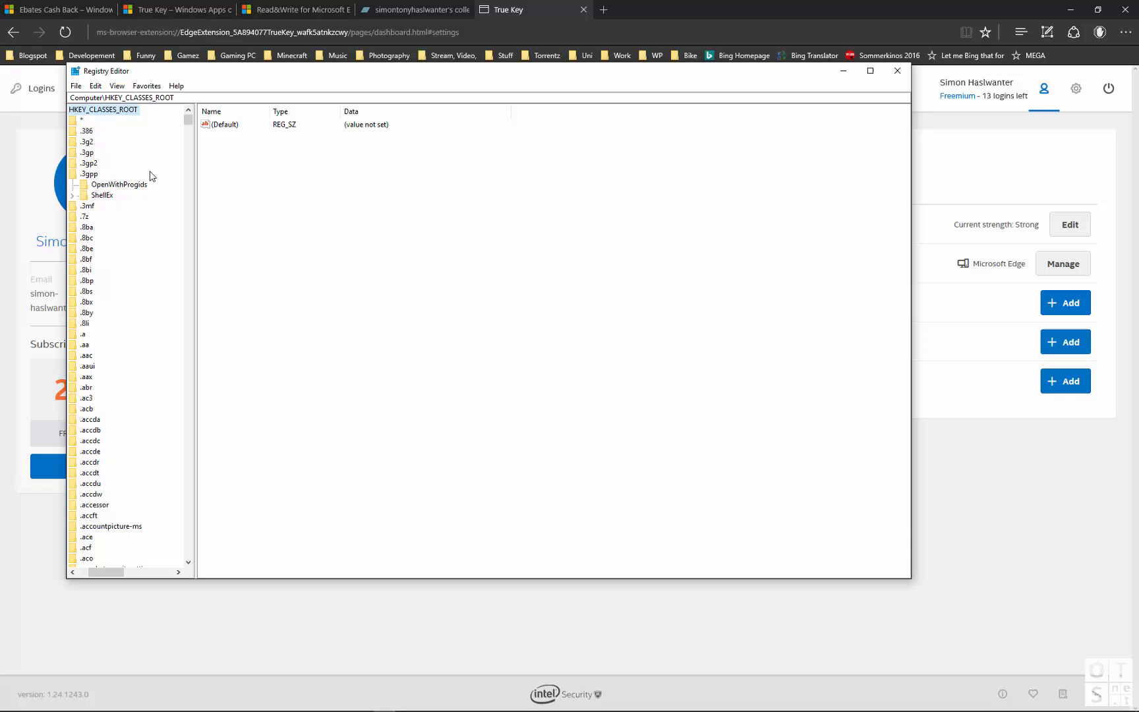
left_click(72, 110)
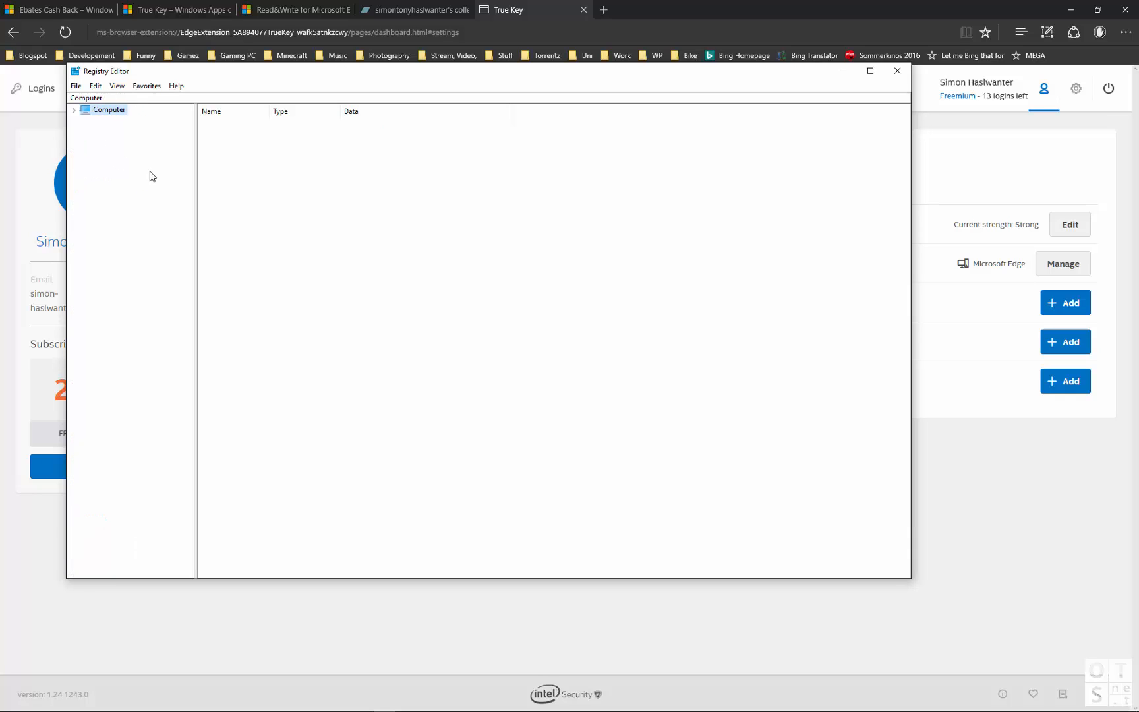
left_click(72, 110)
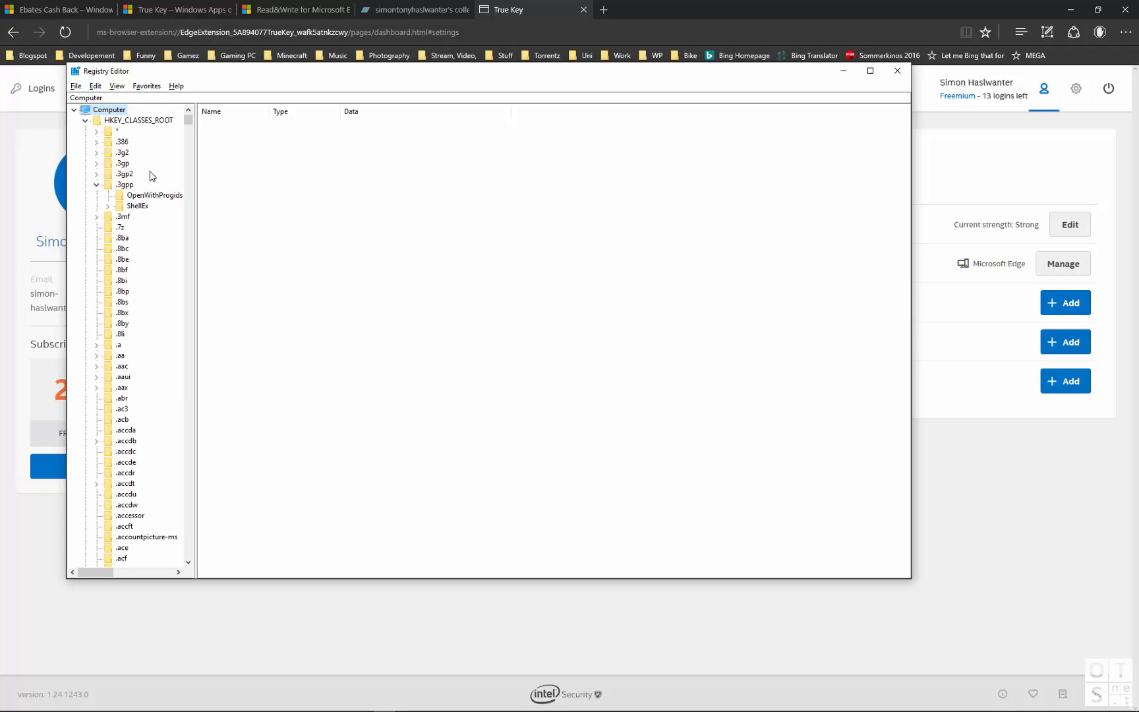
left_click(139, 120)
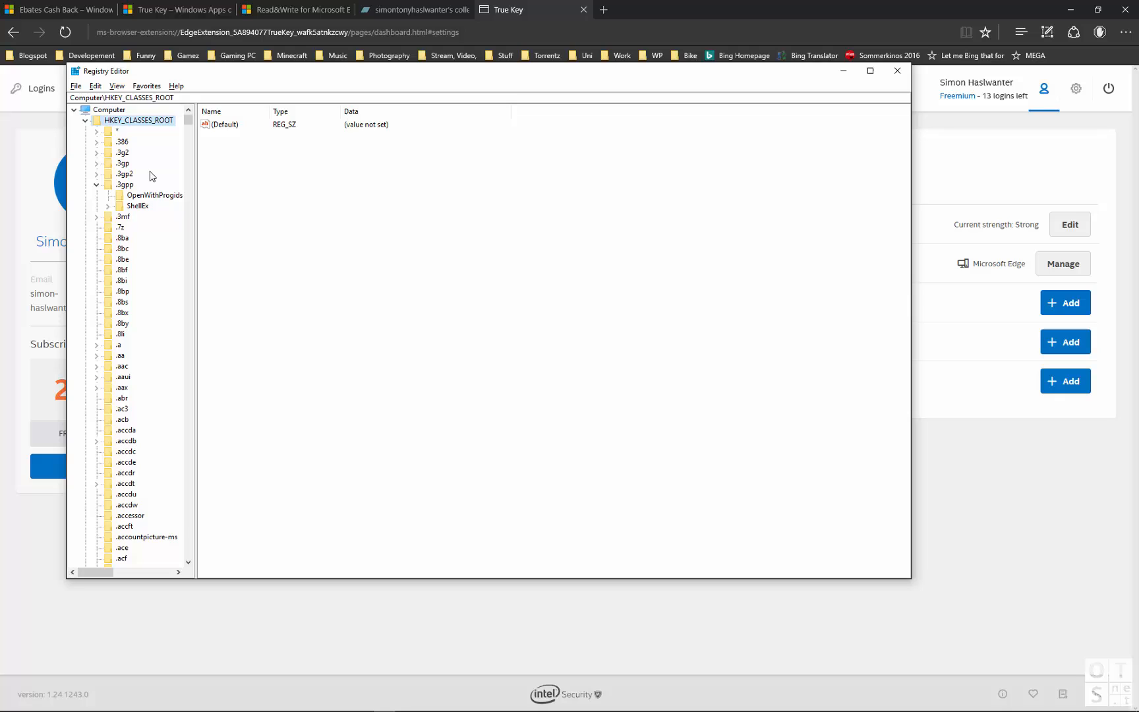
left_click(122, 237)
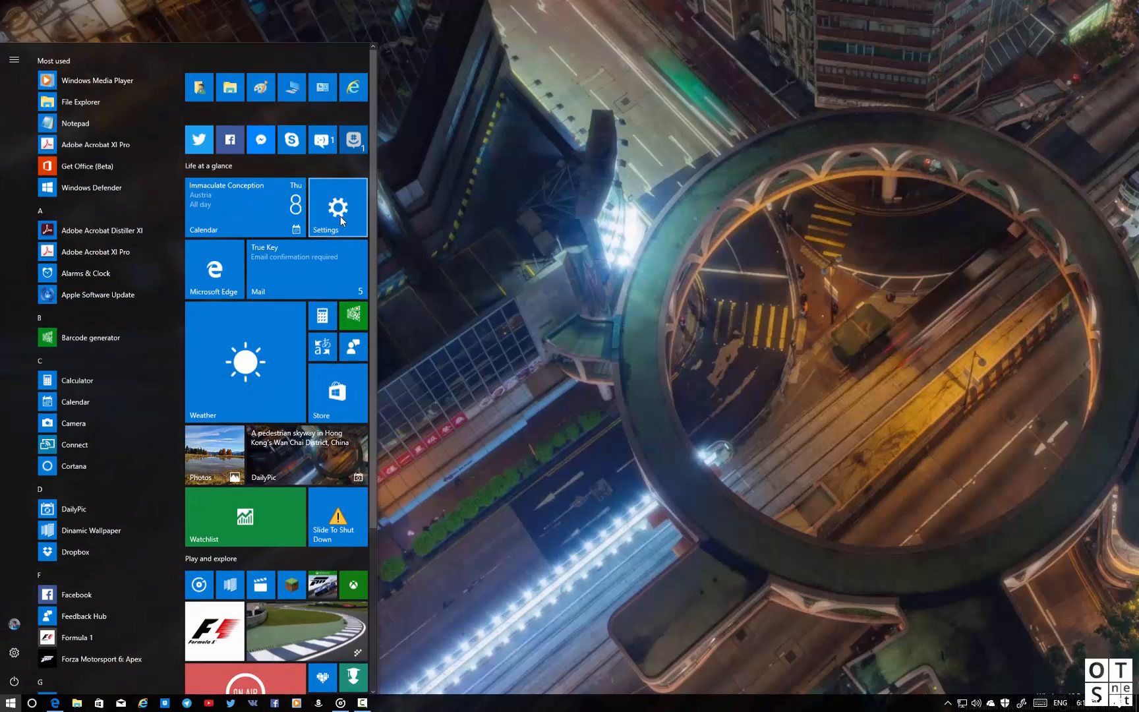
- Check Windows Update under Update & security, which reports no updates available
left_click(337, 207)
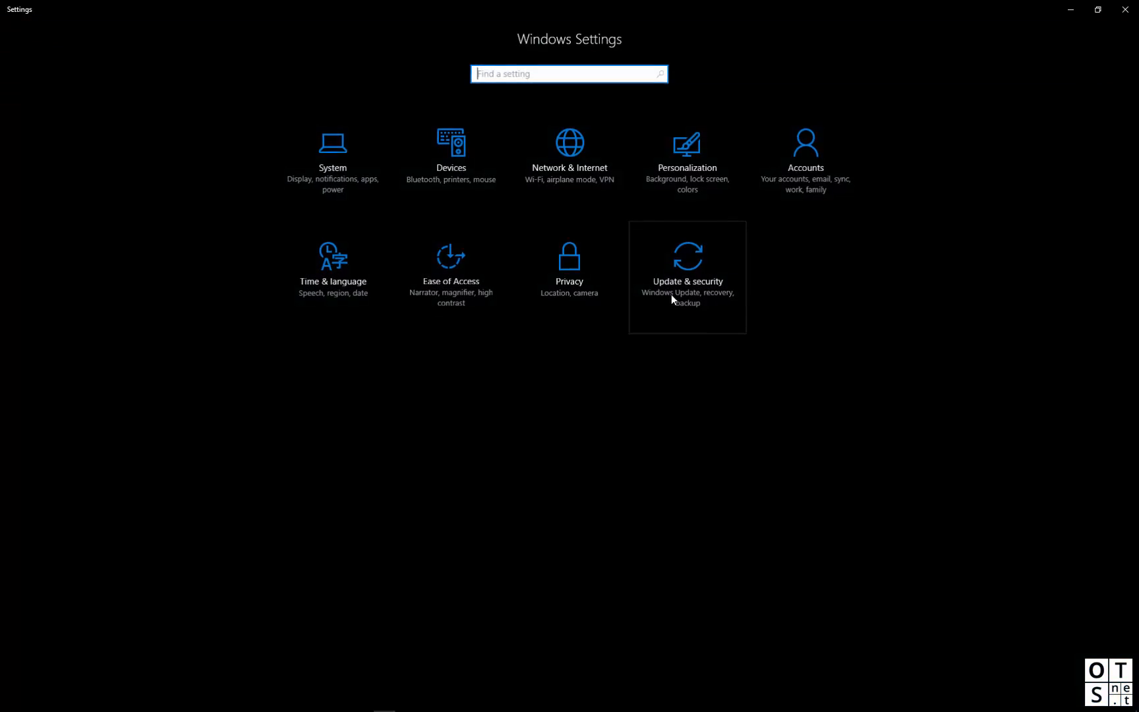
left_click(686, 275)
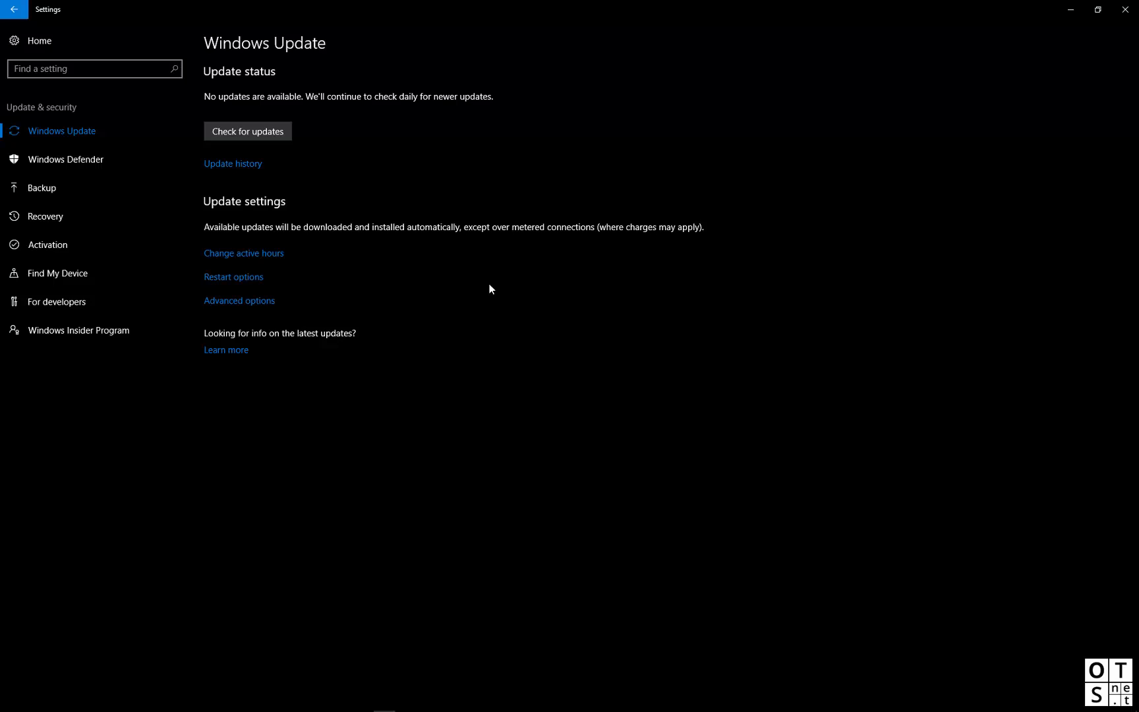
mouse_move(1126, 9)
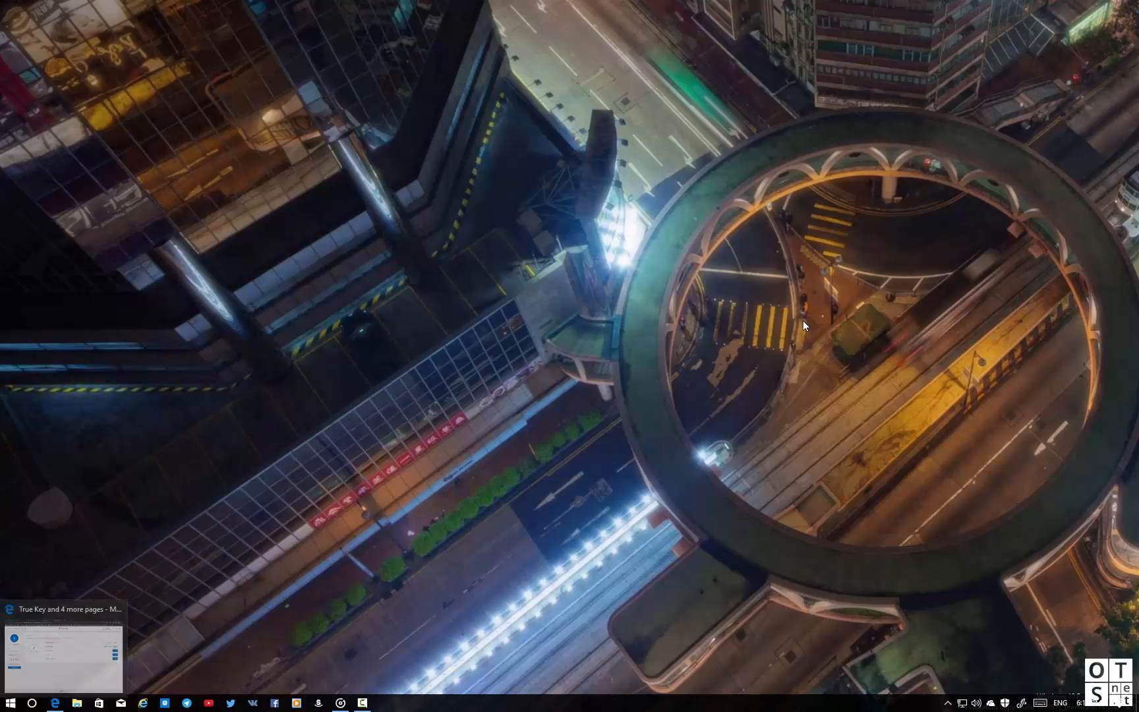
mouse_move(745, 701)
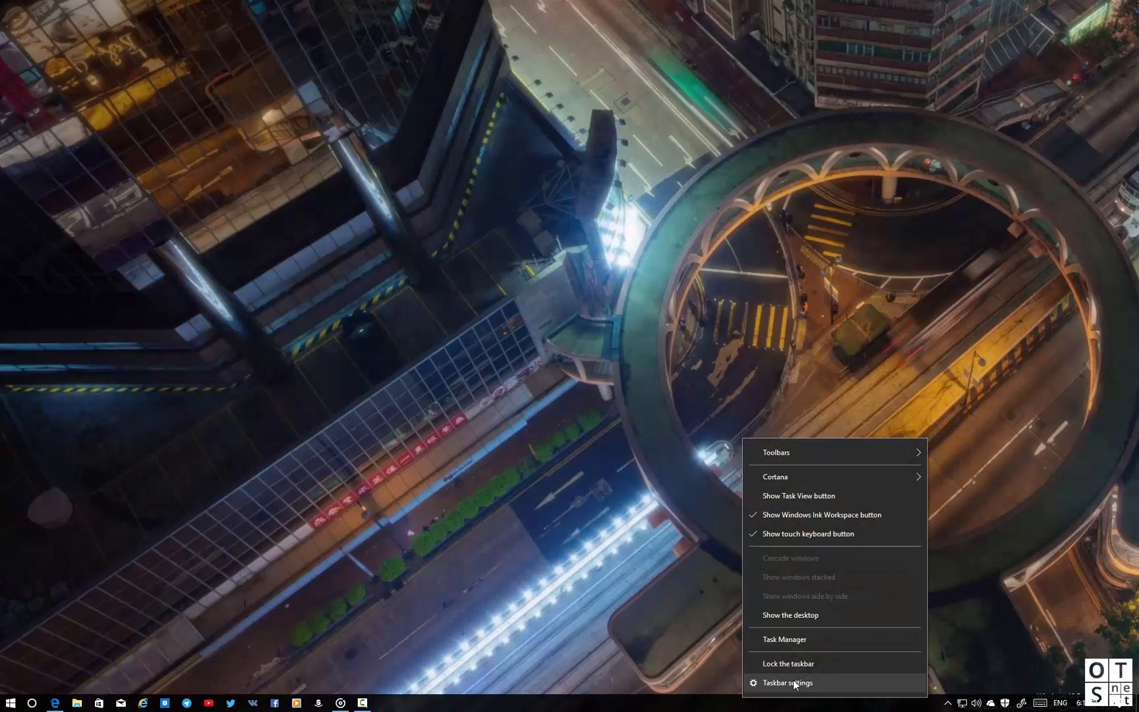
mouse_move(764, 688)
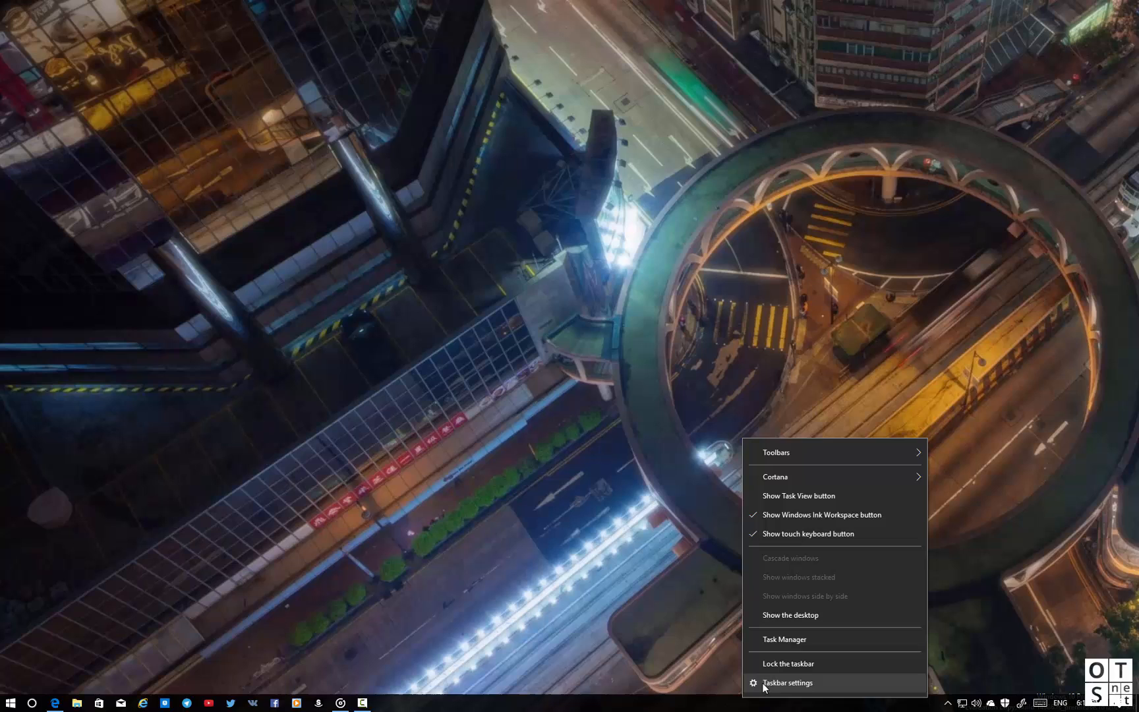
mouse_move(779, 688)
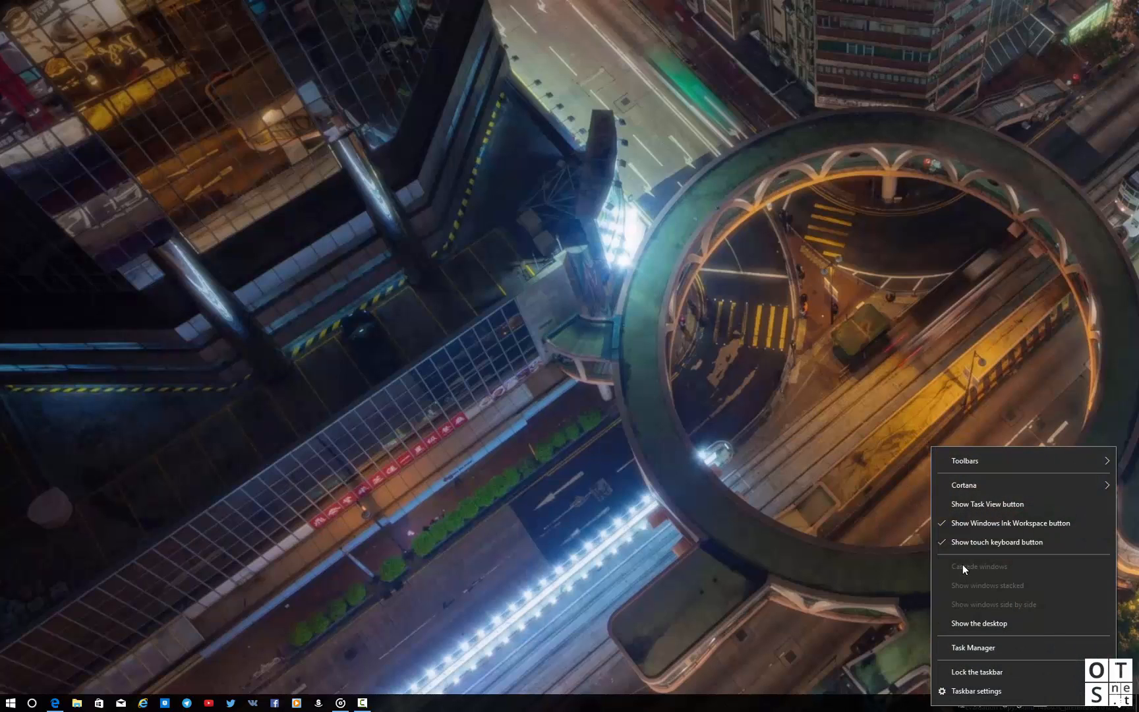
mouse_move(1016, 507)
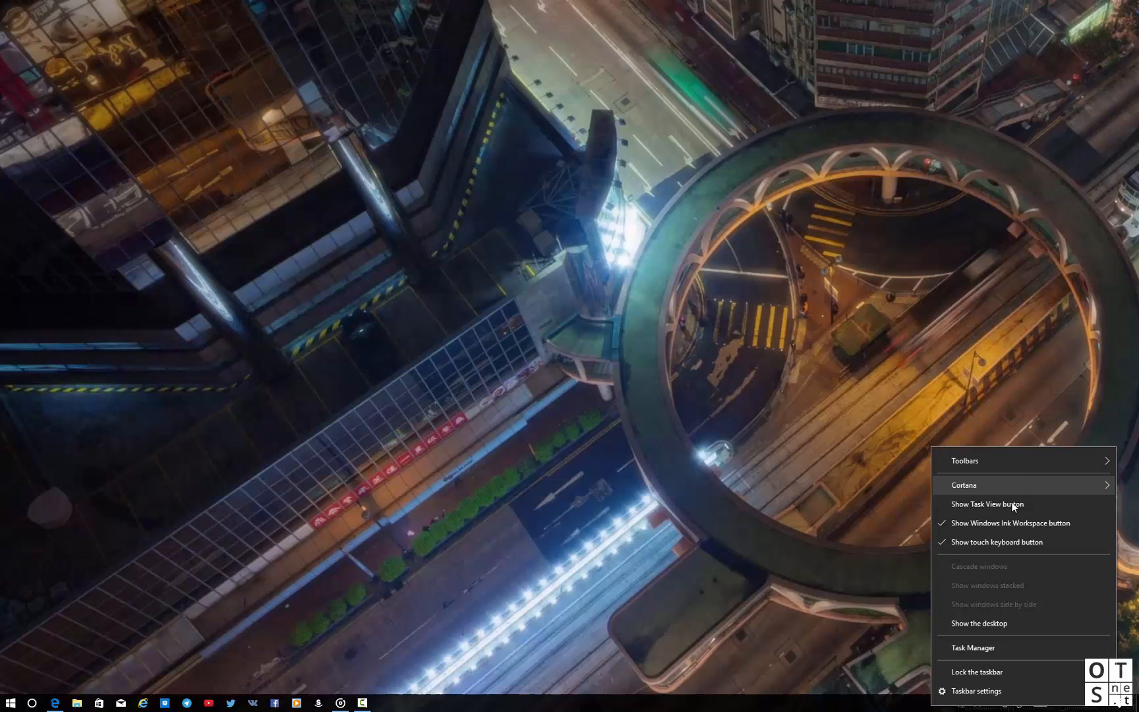
mouse_move(1018, 551)
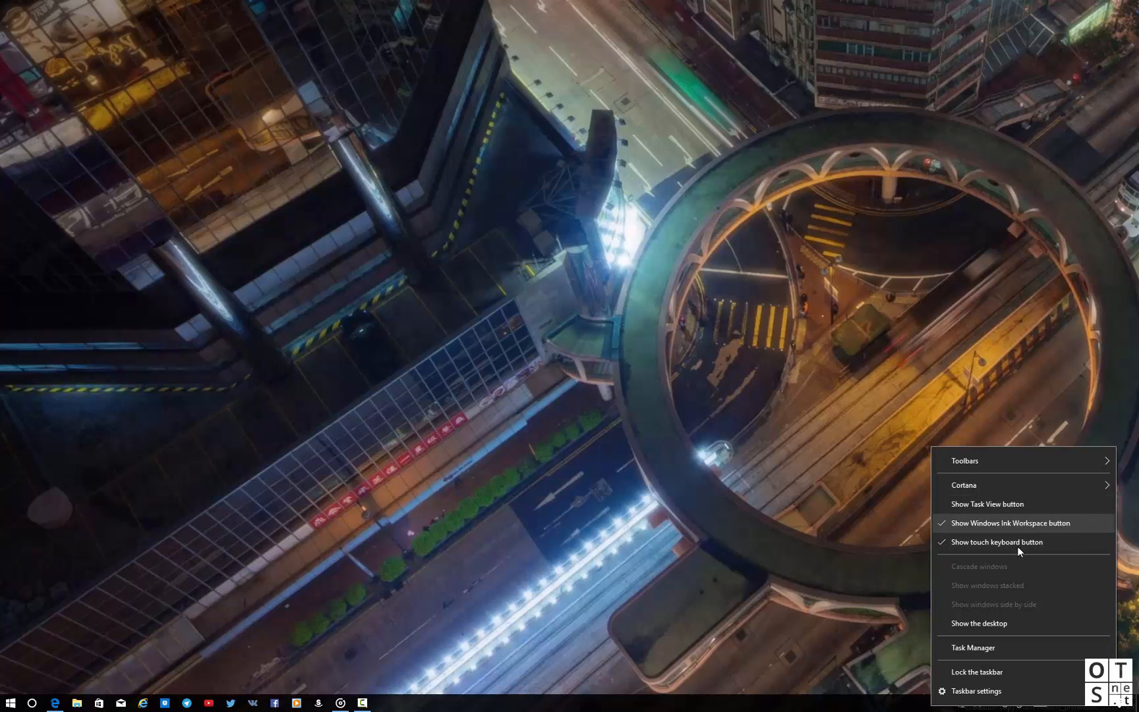
mouse_move(946, 419)
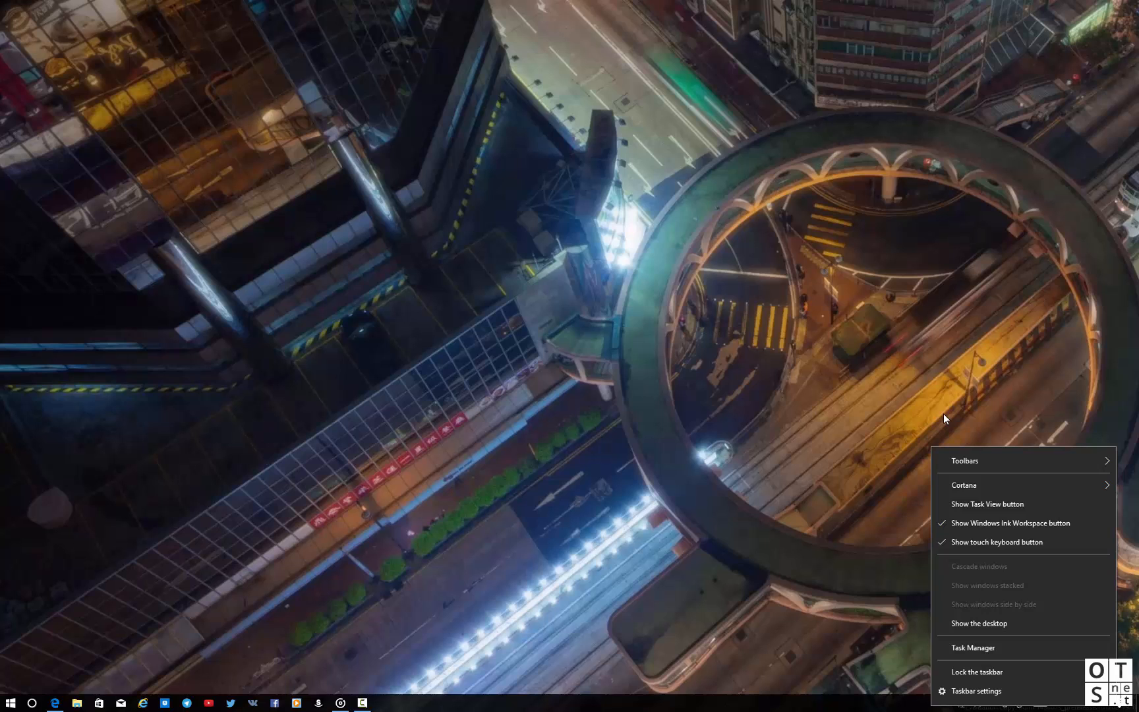
mouse_move(993, 447)
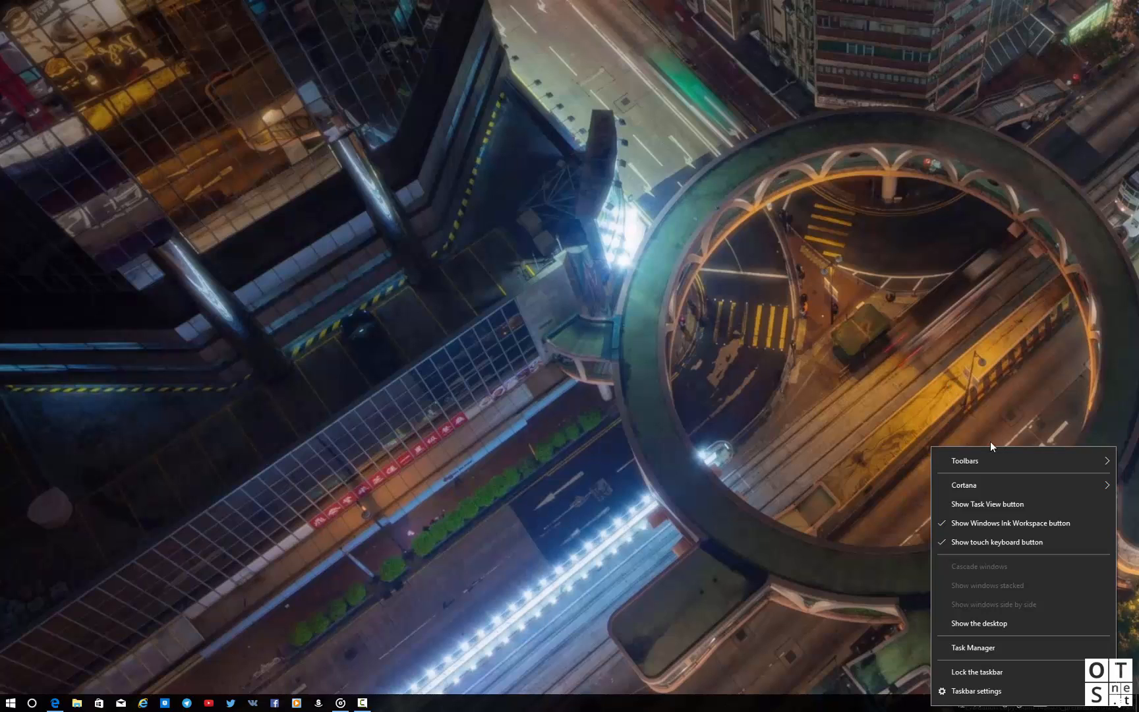
mouse_move(1006, 542)
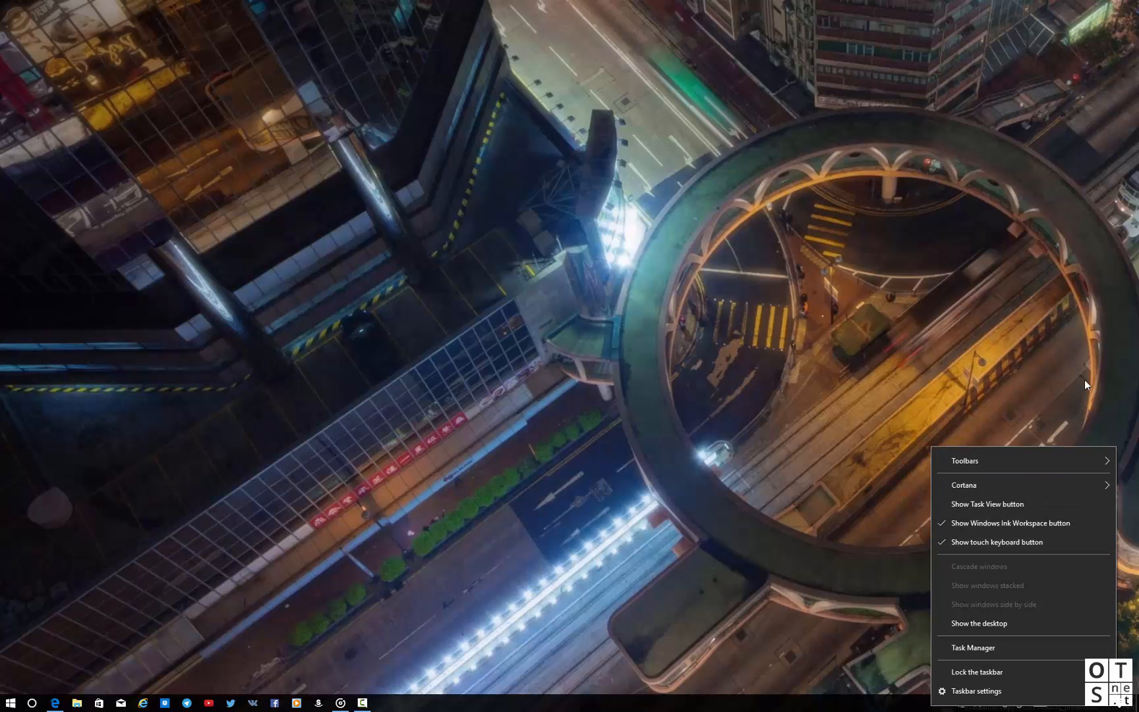
mouse_move(1105, 363)
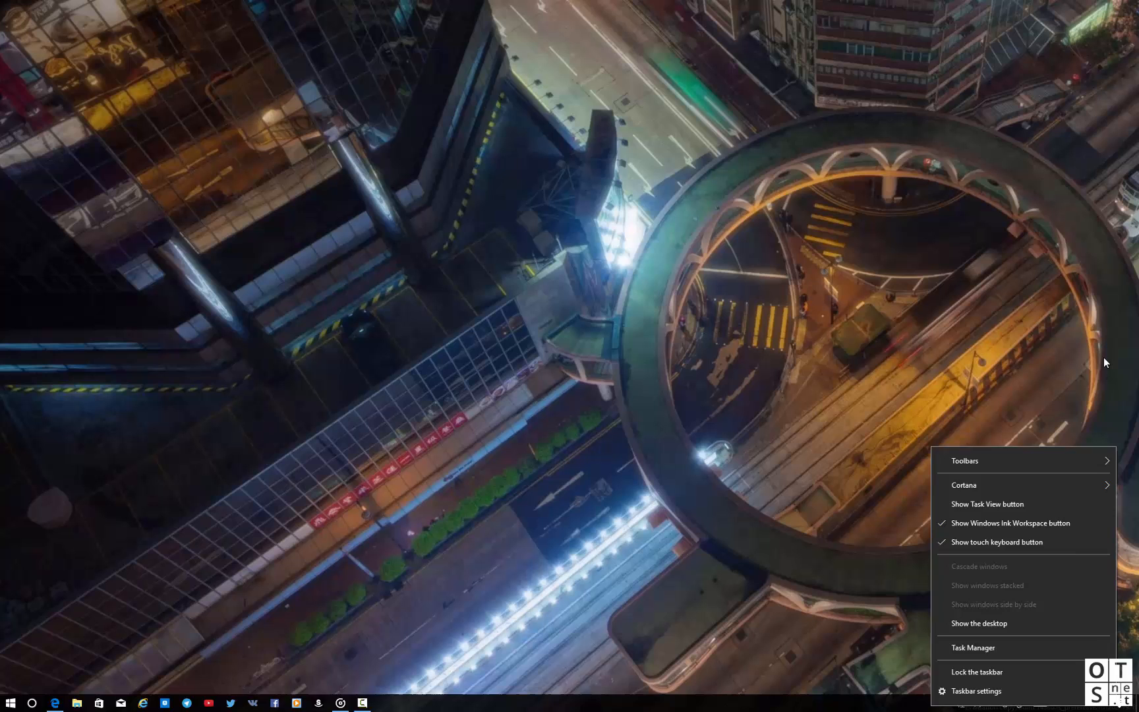
- Bring up the Windows 10 Start menu from the taskbar
left_click(9, 702)
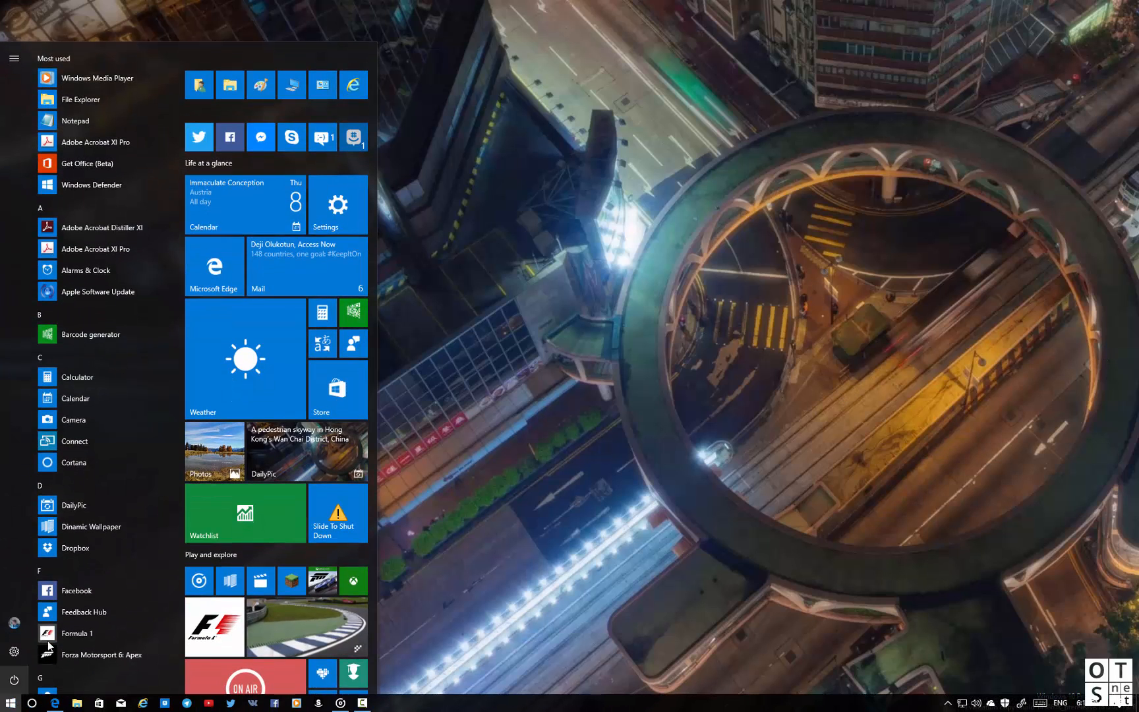